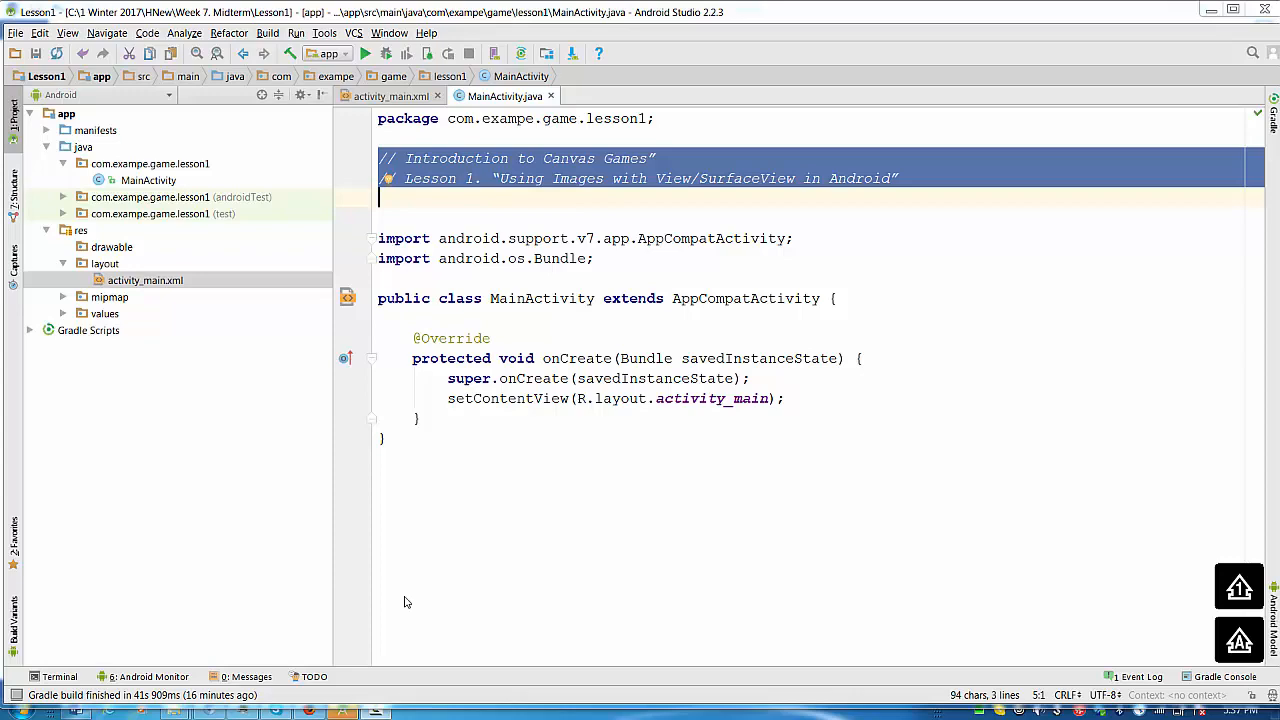
{"action": "mouse_move", "coordinate": [423, 585]}
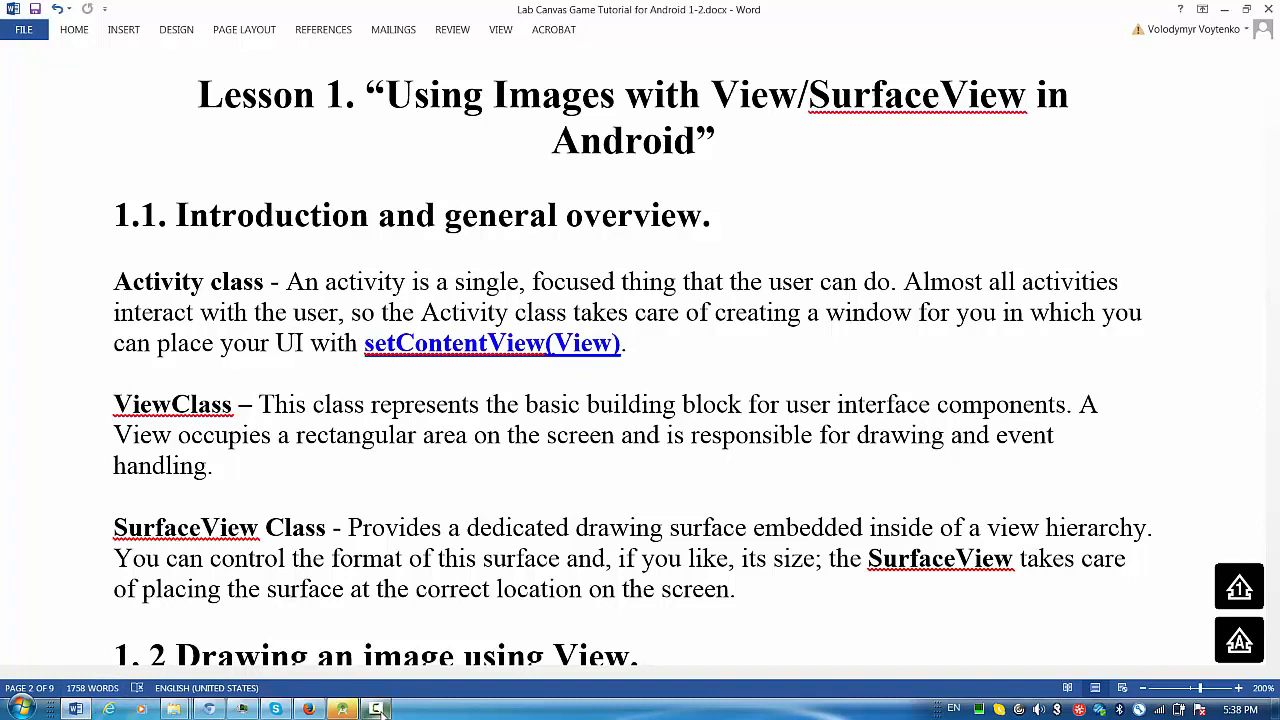
Safe-delete activity_main.xml, choosing Delete Anyway despite its remaining usage.
{"action": "left_click", "coordinate": [342, 708]}
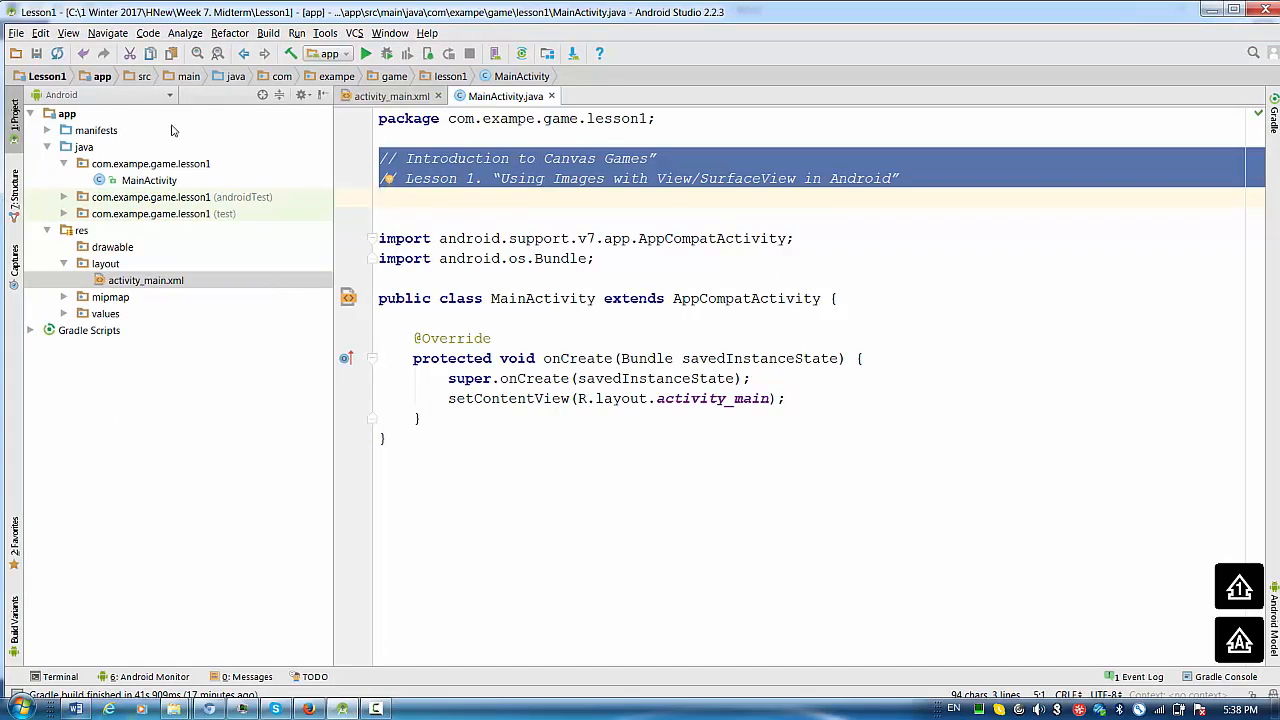
{"action": "left_click", "coordinate": [146, 280]}
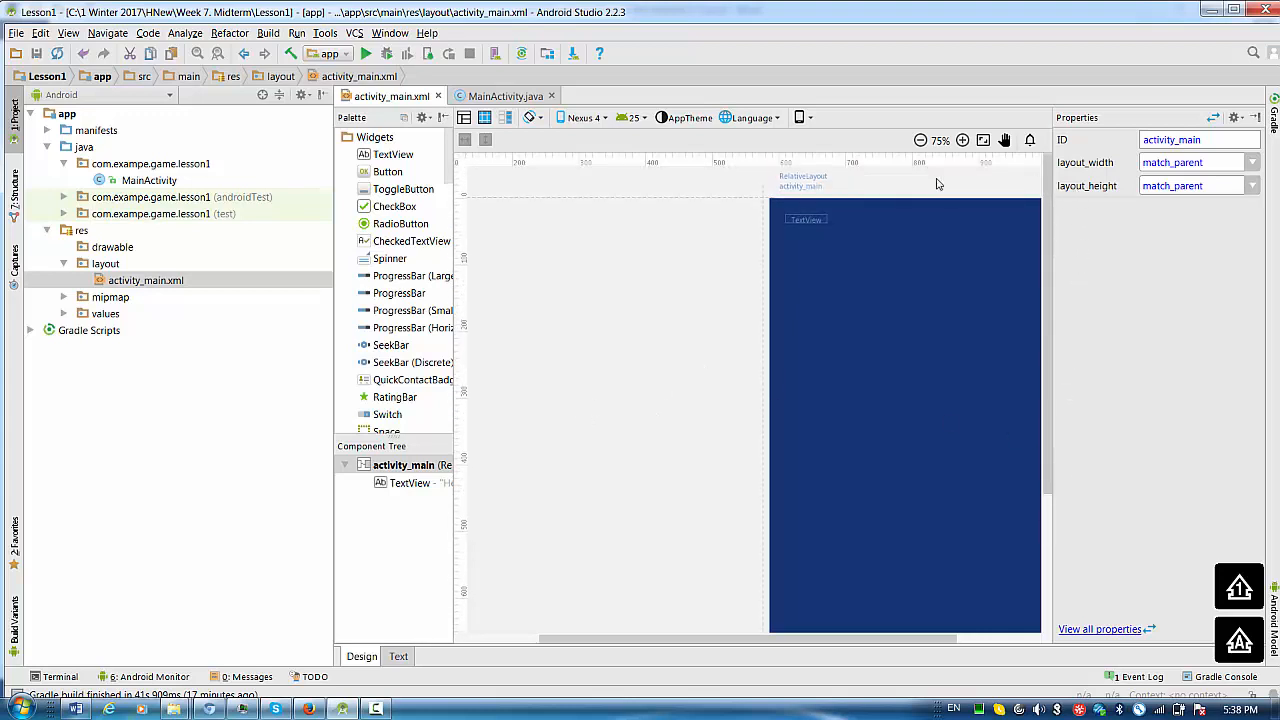
{"action": "left_click", "coordinate": [146, 280]}
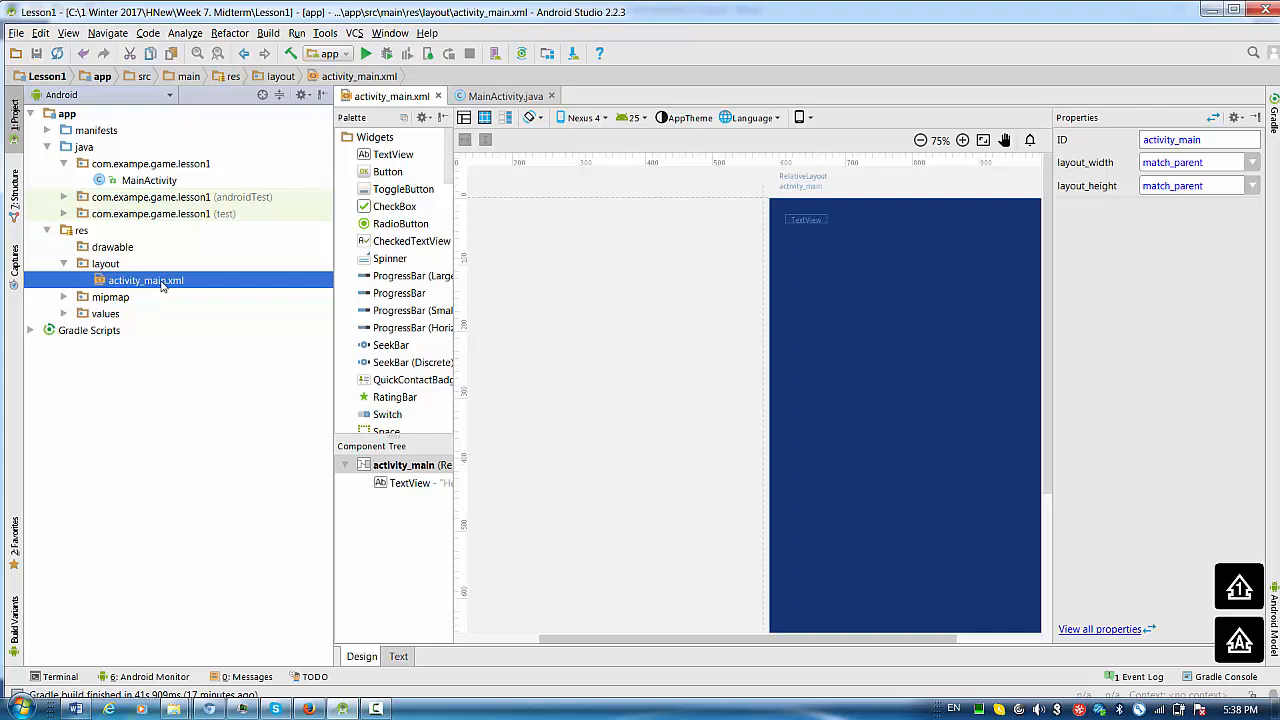
{"action": "right_click", "coordinate": [146, 280]}
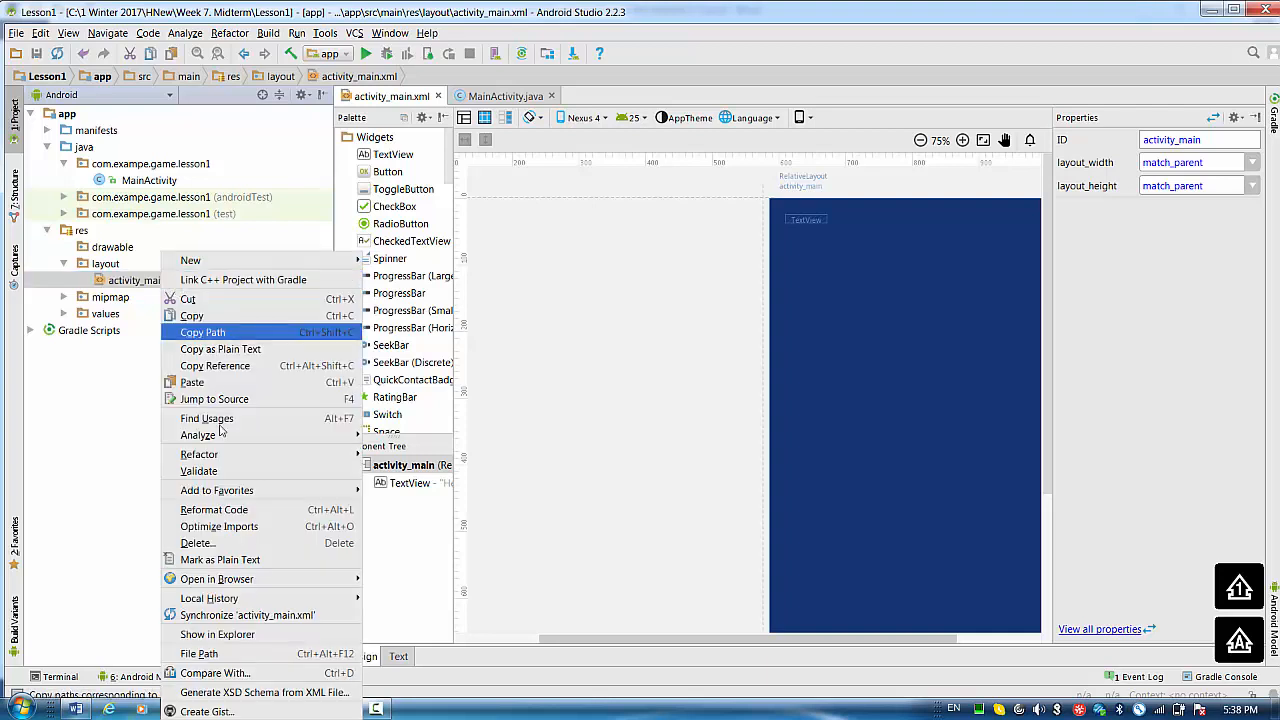
{"action": "left_click", "coordinate": [197, 543]}
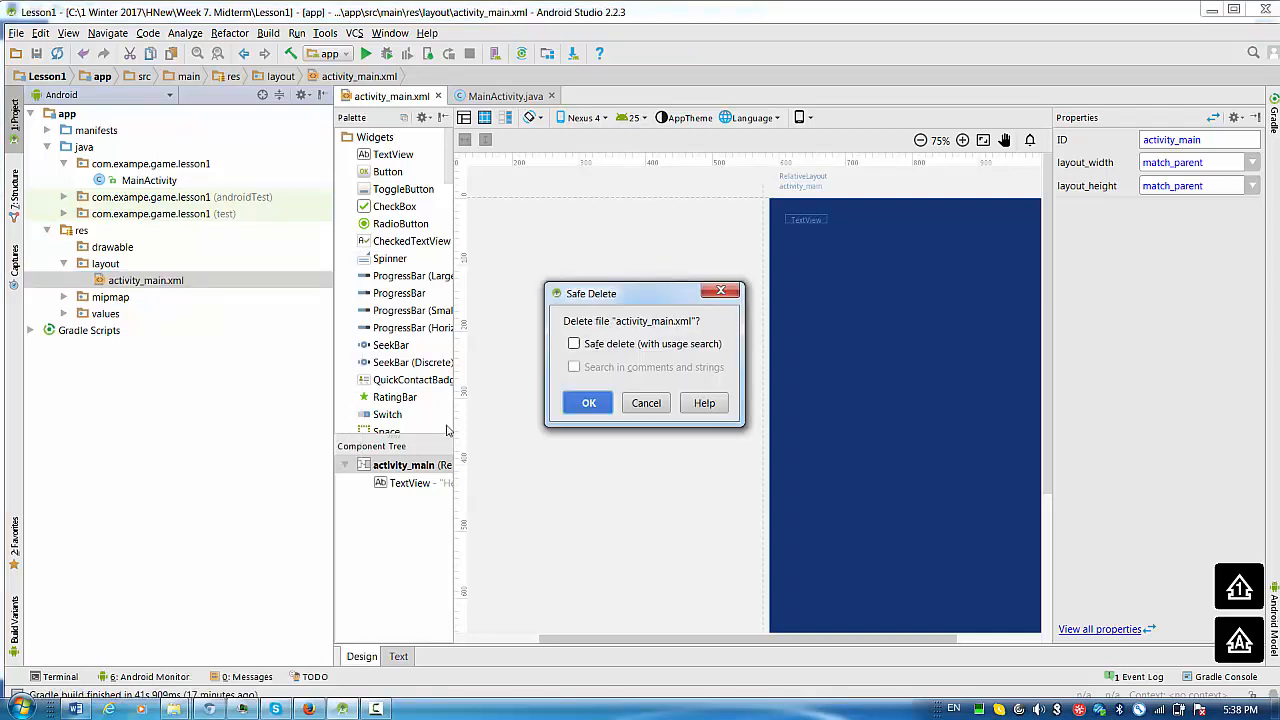
{"action": "left_click", "coordinate": [574, 343]}
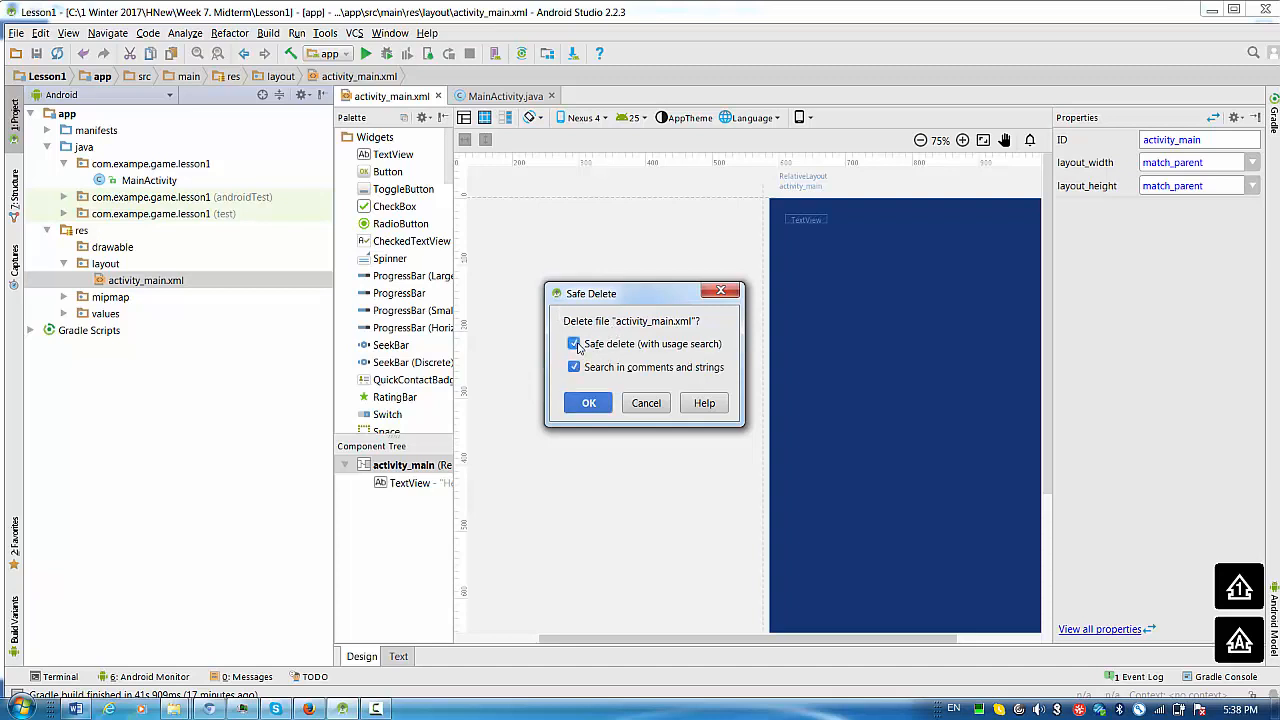
{"action": "left_click", "coordinate": [588, 402]}
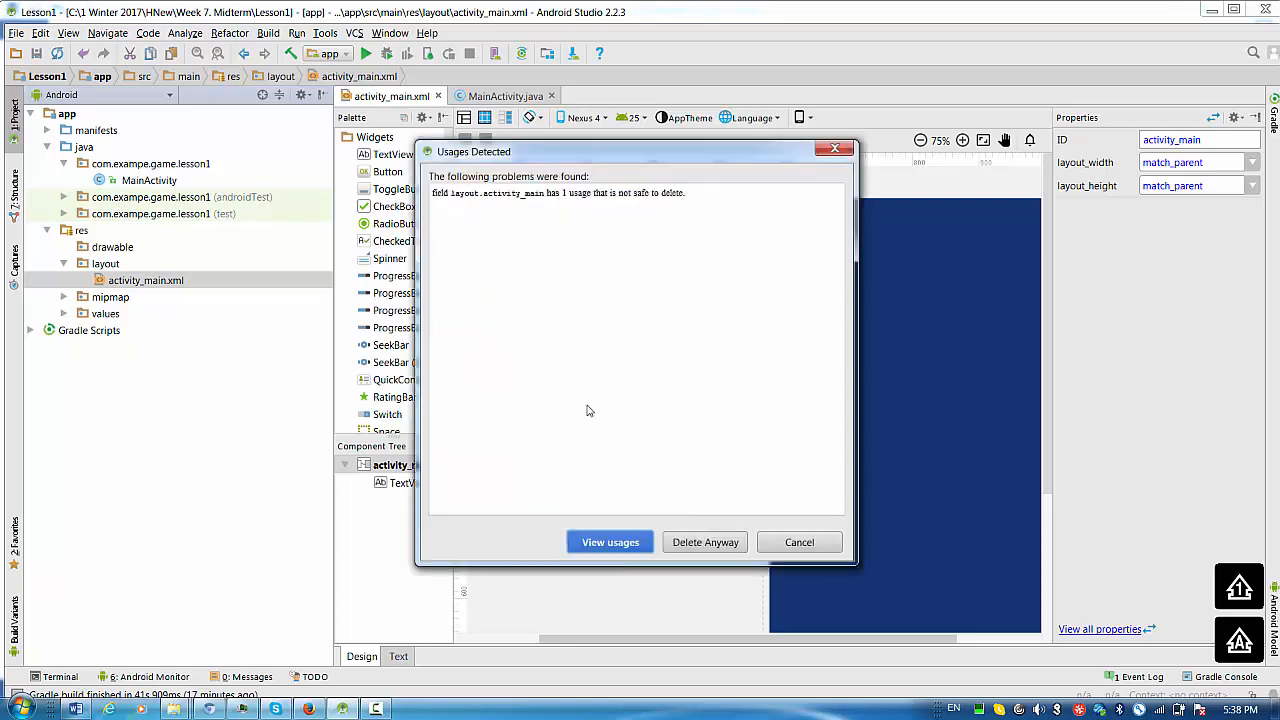
{"action": "mouse_move", "coordinate": [694, 553]}
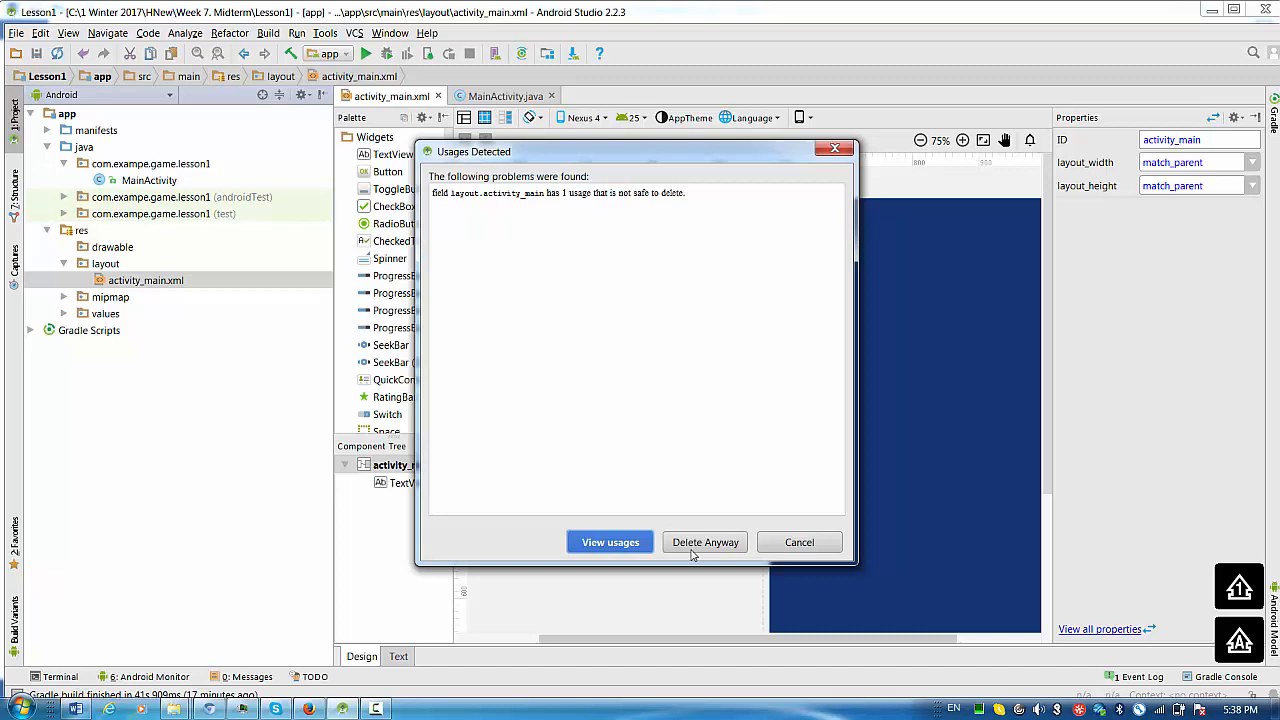
{"action": "left_click", "coordinate": [705, 542]}
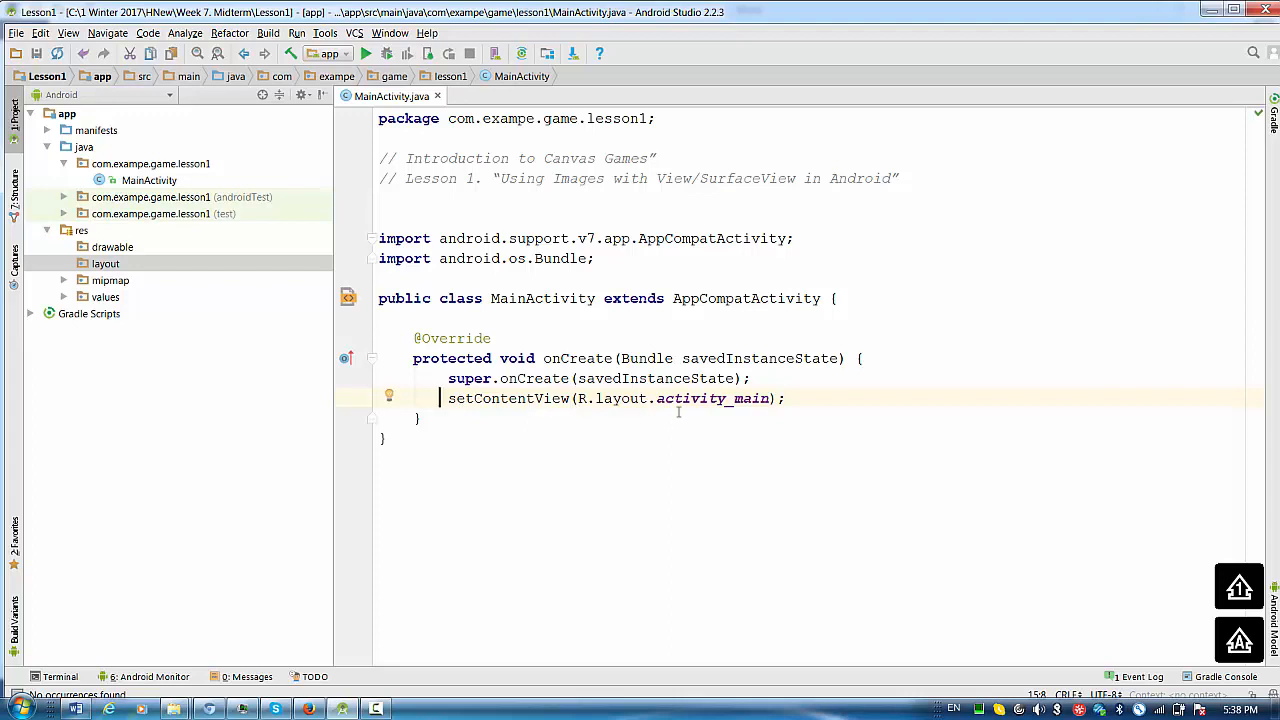
{"action": "mouse_move", "coordinate": [725, 412]}
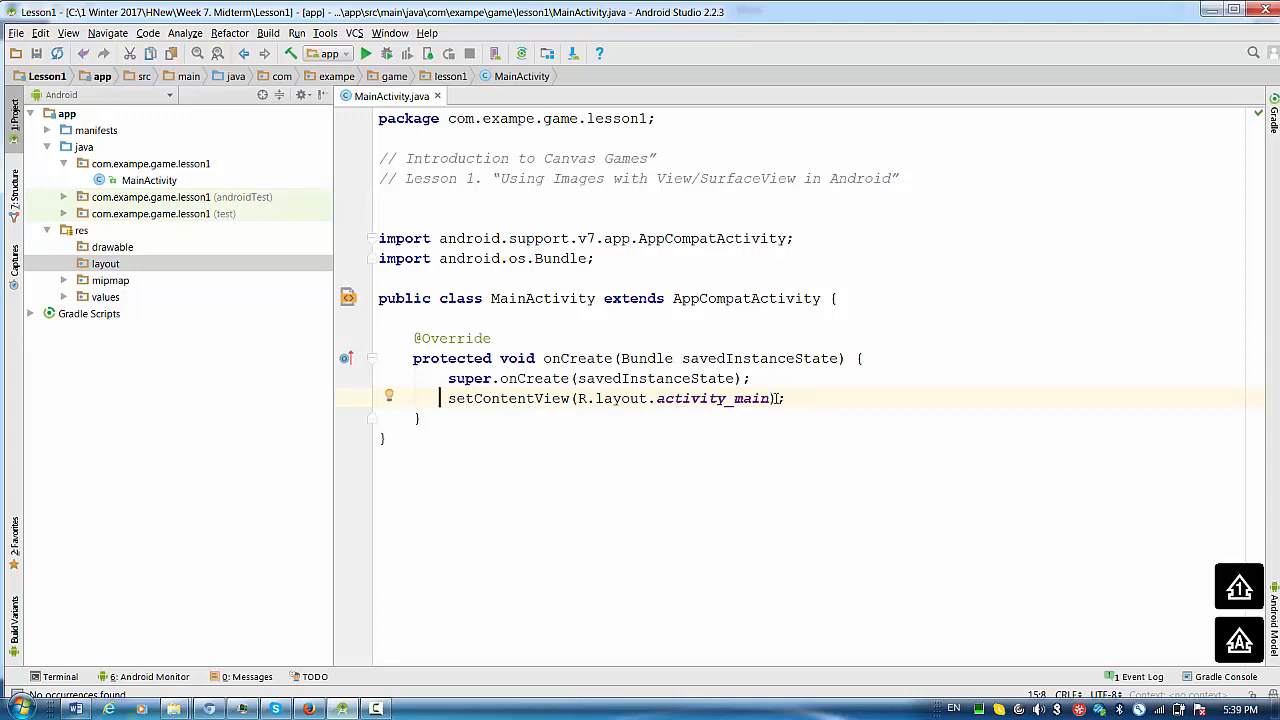
Replace R.layout.activity_main with new GameView(this) in MainActivity's setContentView call.
{"action": "key", "text": "BackSpace"}
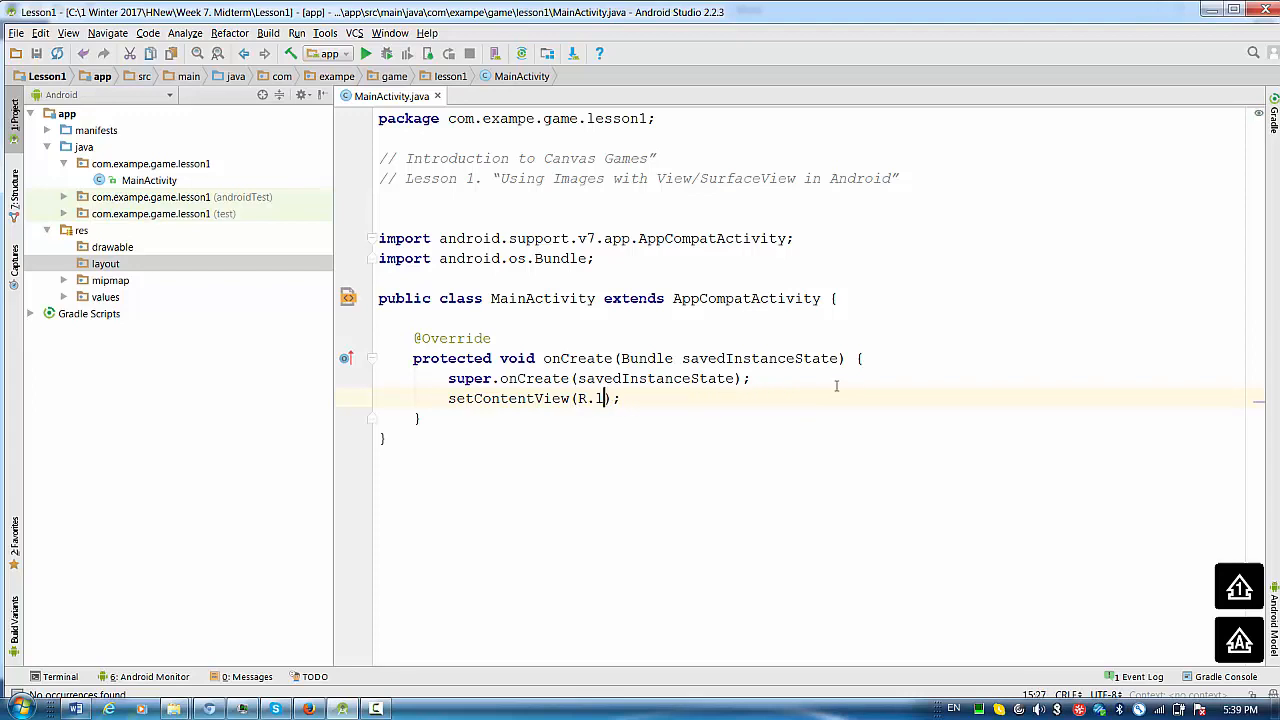
{"action": "type", "text": "new_G"}
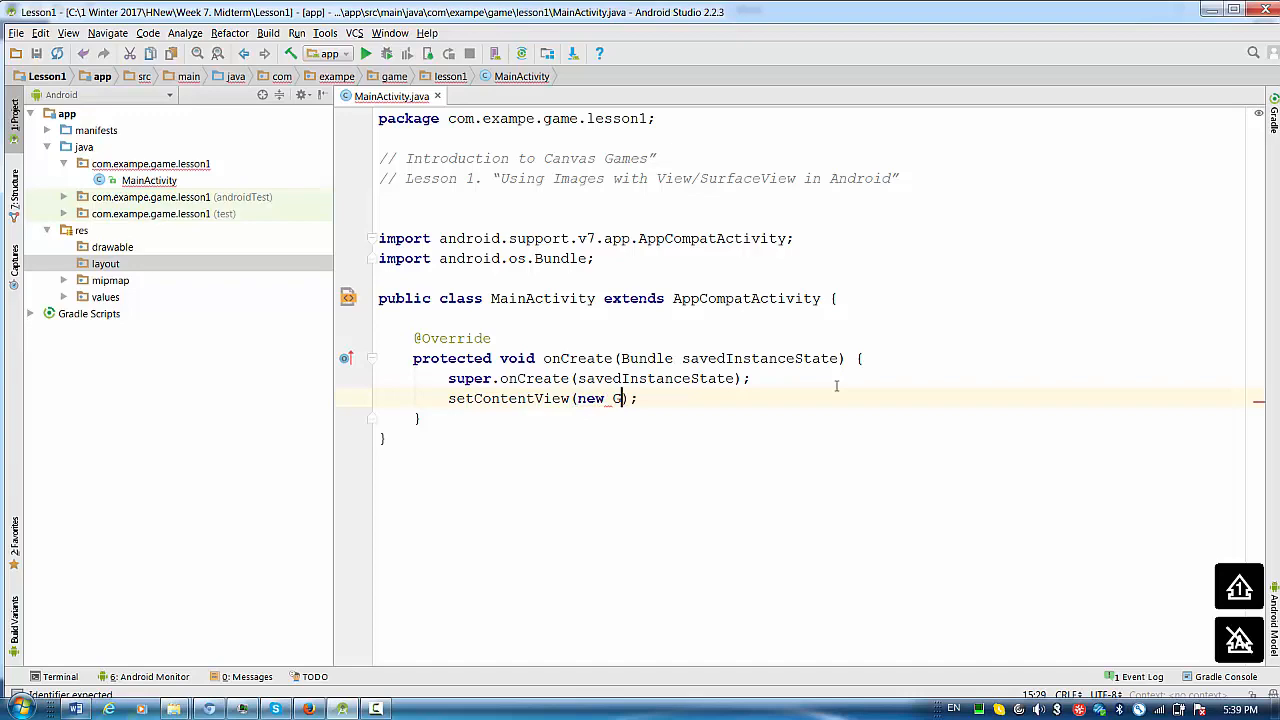
{"action": "type", "text": "ameView"}
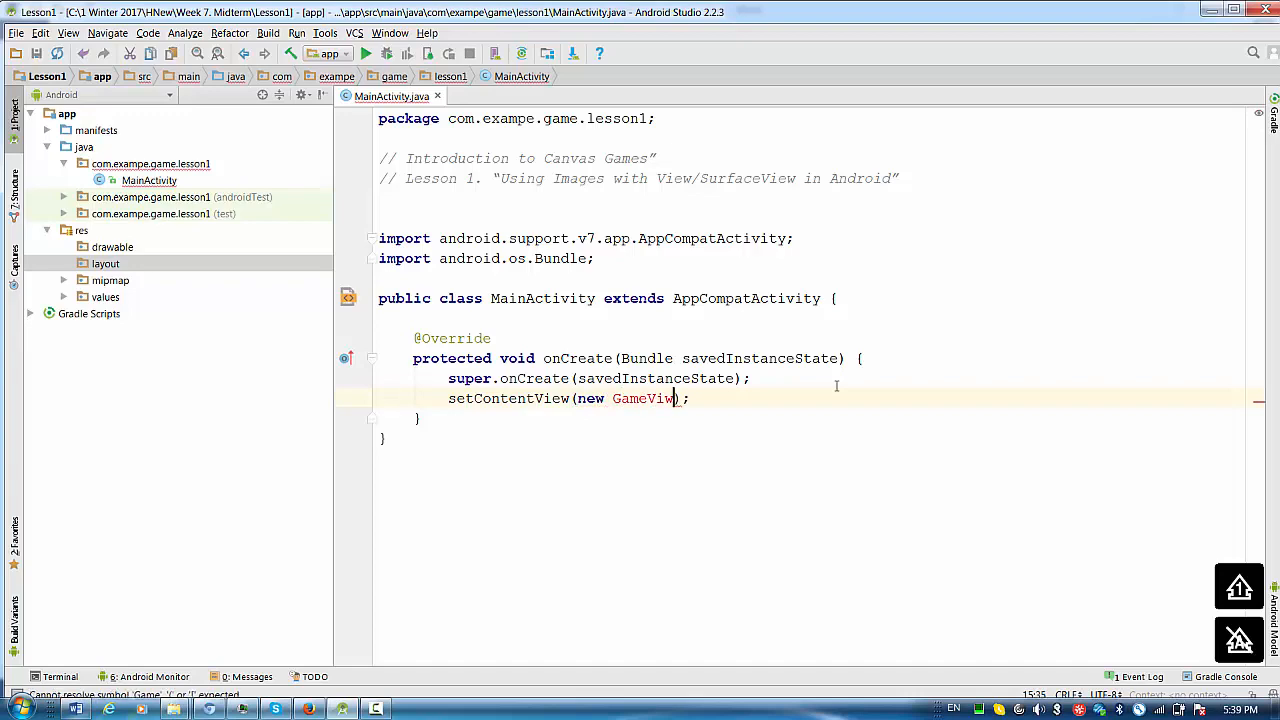
{"action": "left_click", "coordinate": [145, 676]}
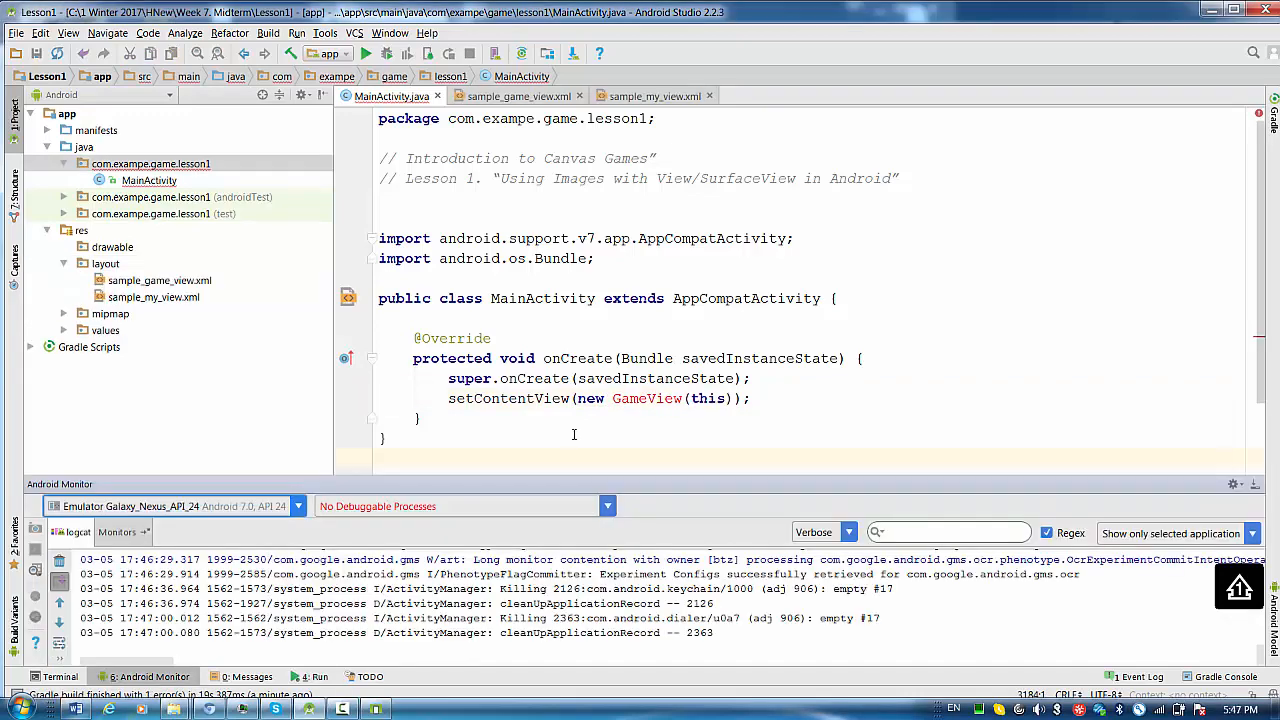
{"action": "mouse_move", "coordinate": [646, 398]}
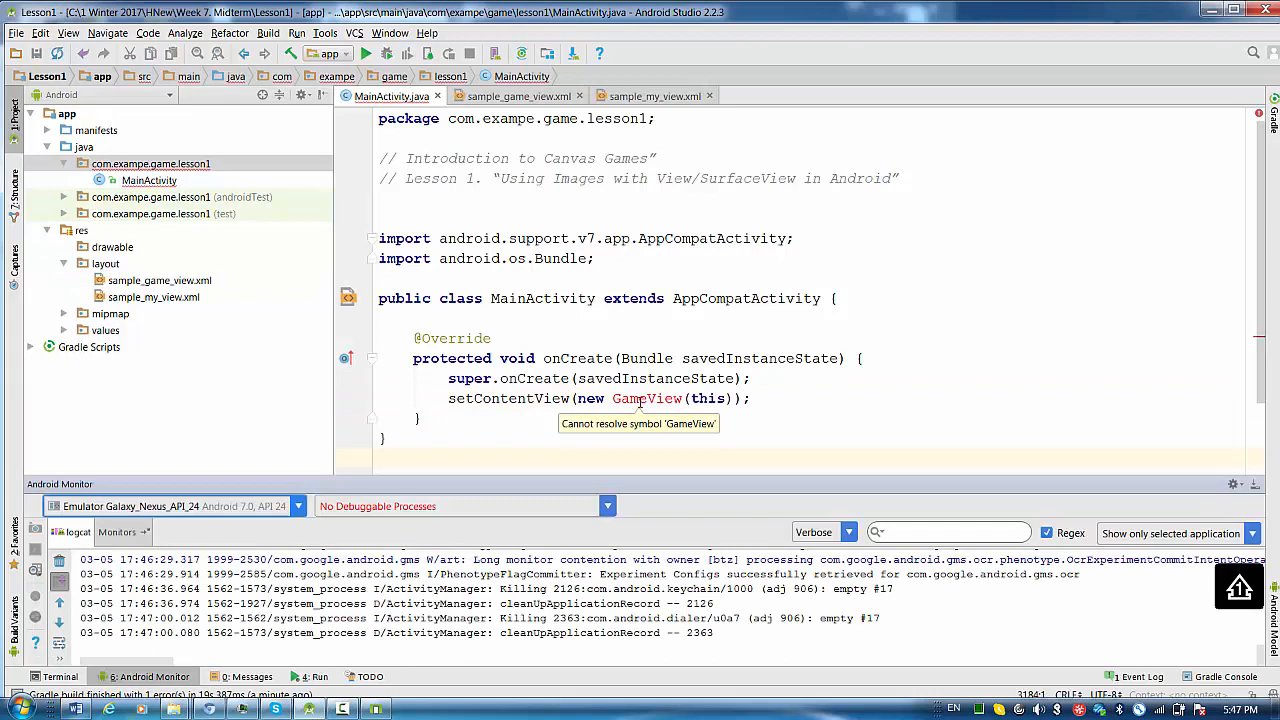
Create Java class GameView in the lesson1 package with superclass android.view.View.
{"action": "right_click", "coordinate": [151, 163]}
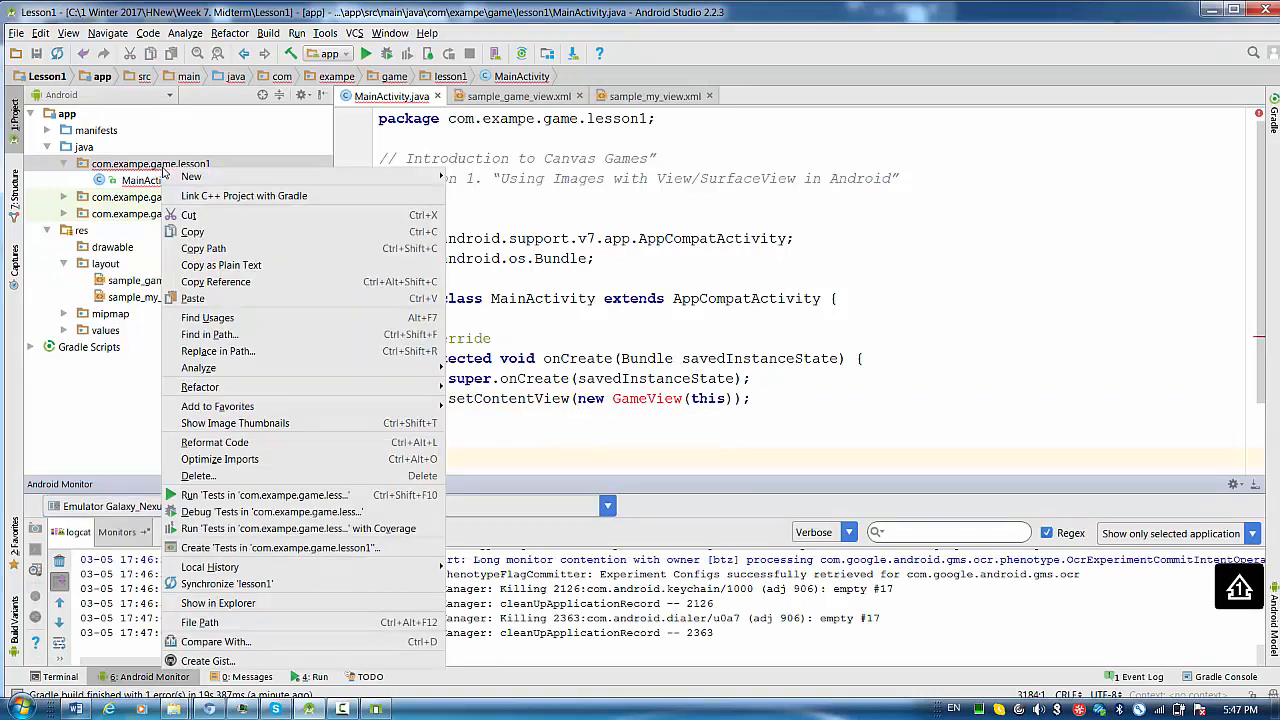
{"action": "left_click", "coordinate": [191, 176]}
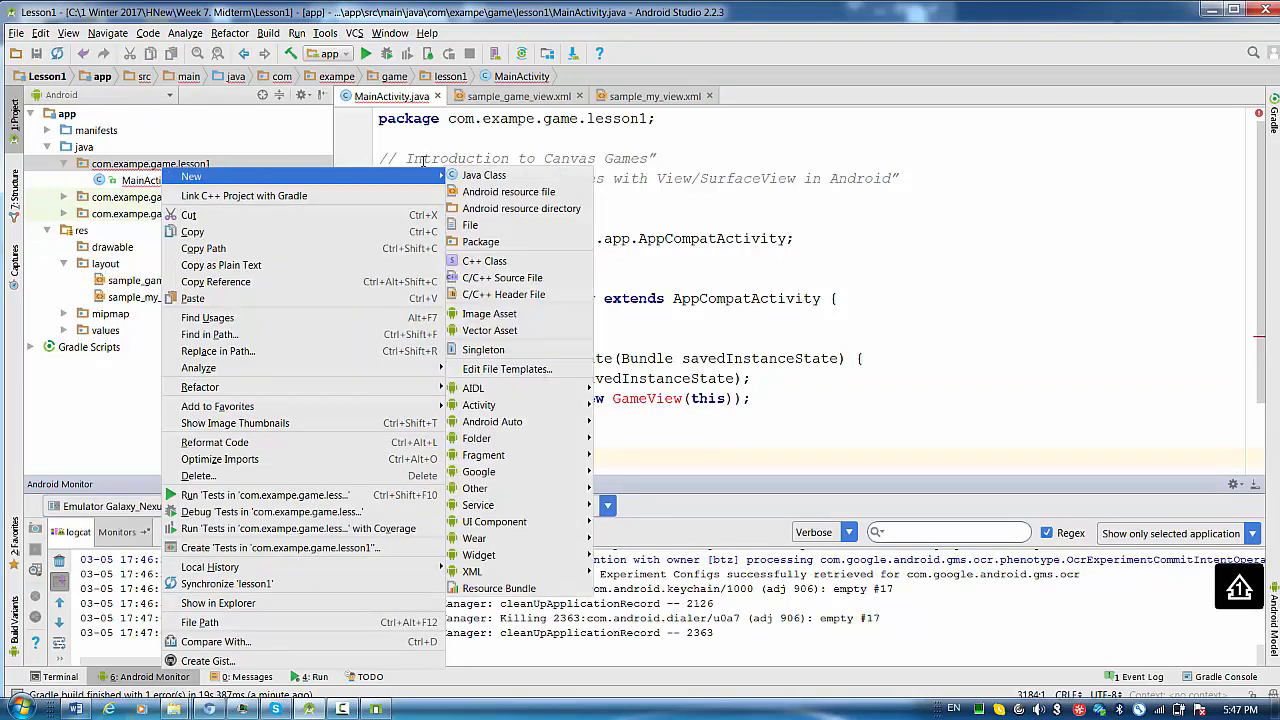
{"action": "left_click", "coordinate": [484, 175]}
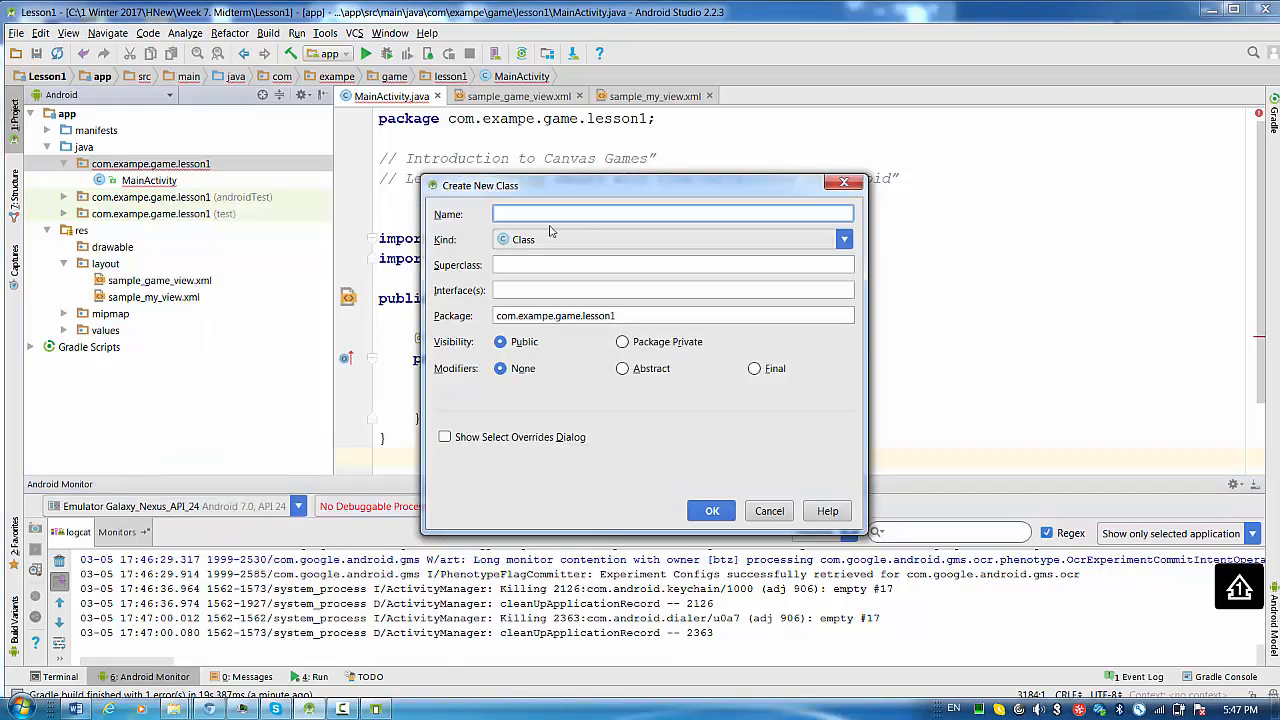
{"action": "type", "text": "Game"}
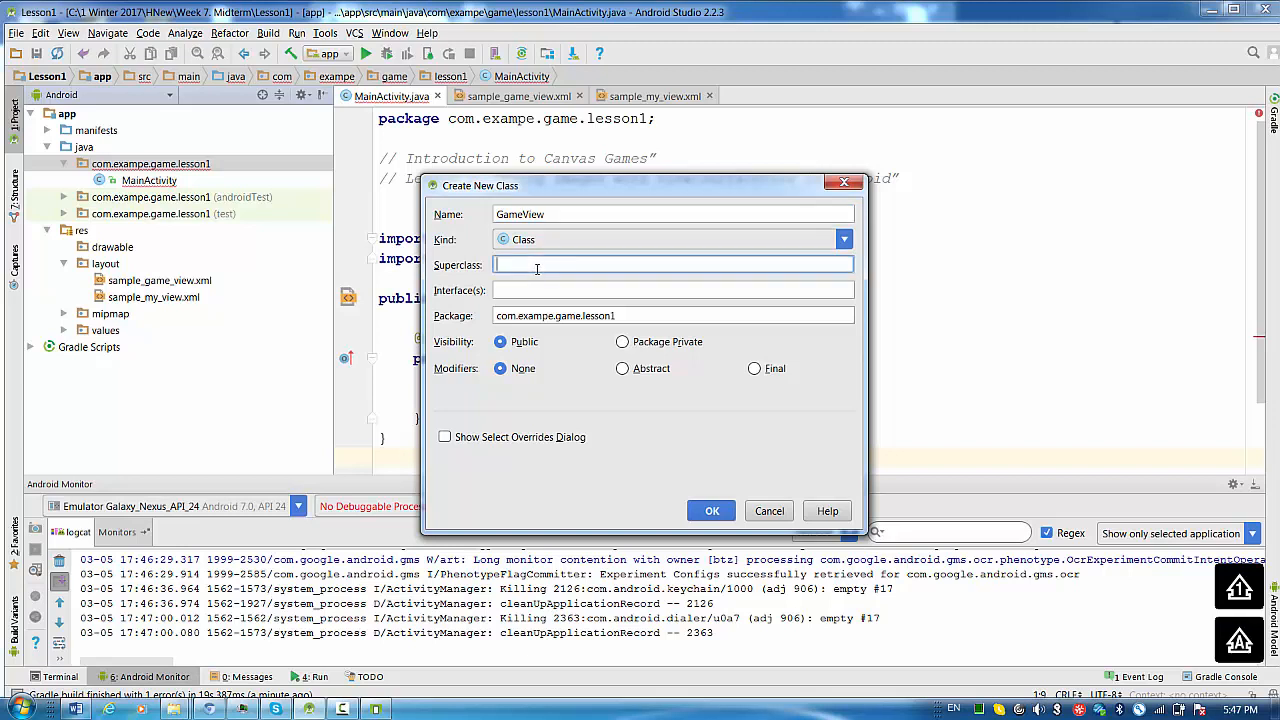
{"action": "type", "text": "View"}
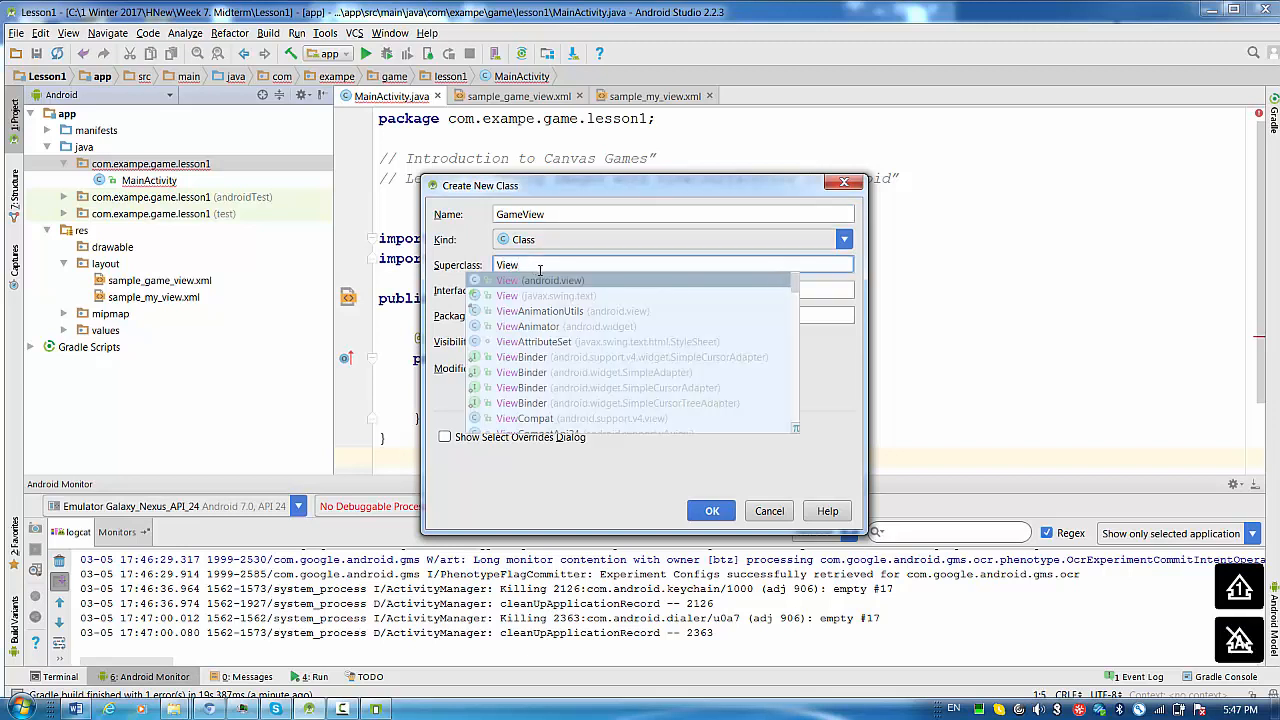
{"action": "left_click", "coordinate": [553, 280]}
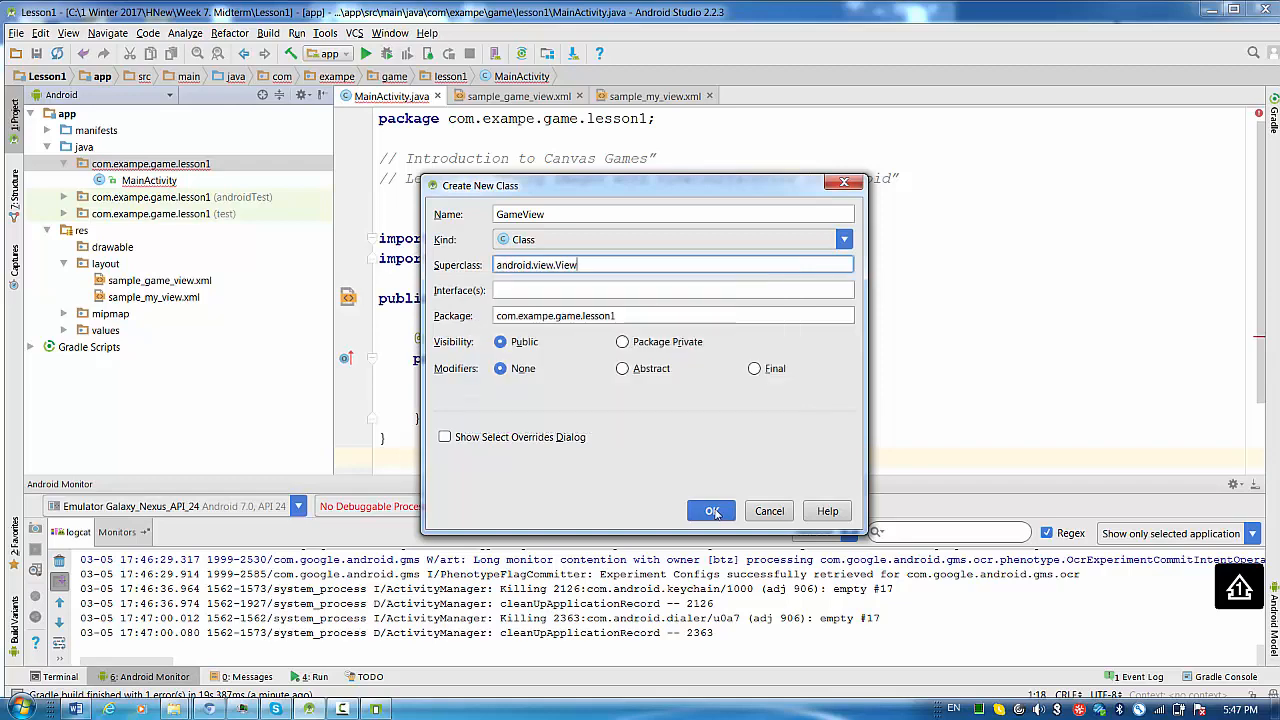
{"action": "left_click", "coordinate": [711, 511]}
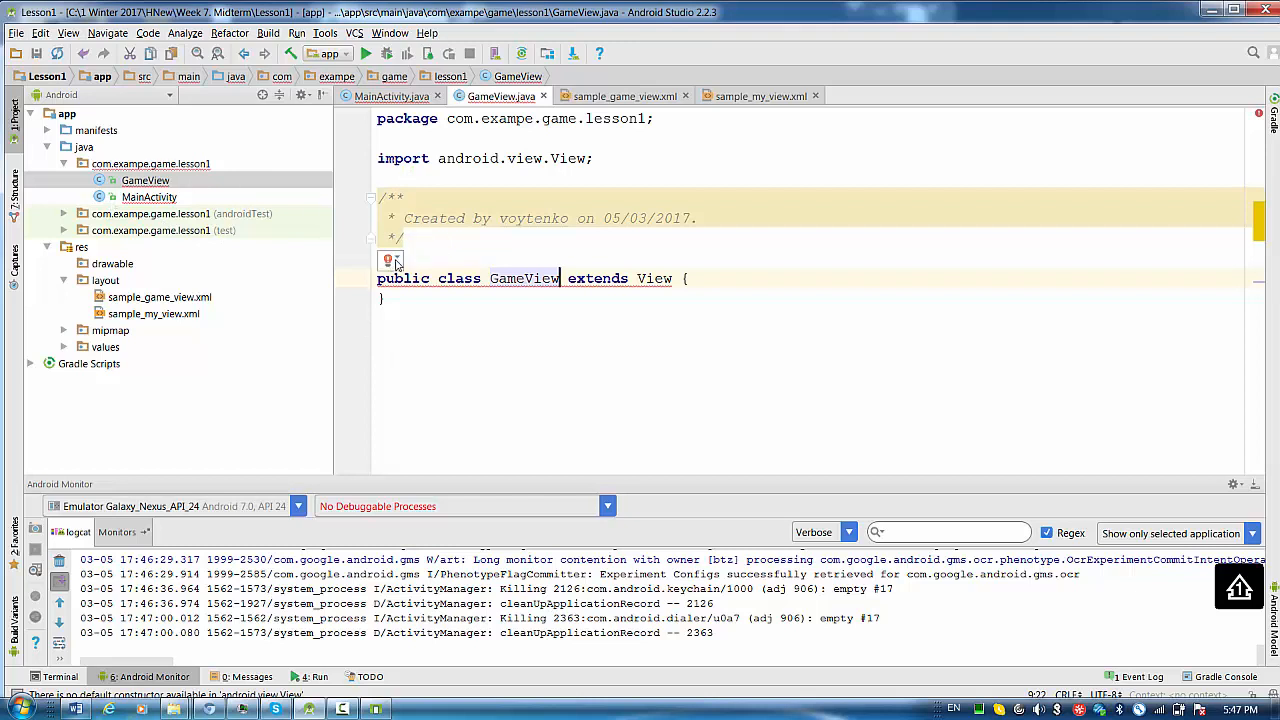
Generate a GameView constructor matching super's View(context:Context) from the red bulb fix.
{"action": "left_click", "coordinate": [390, 261]}
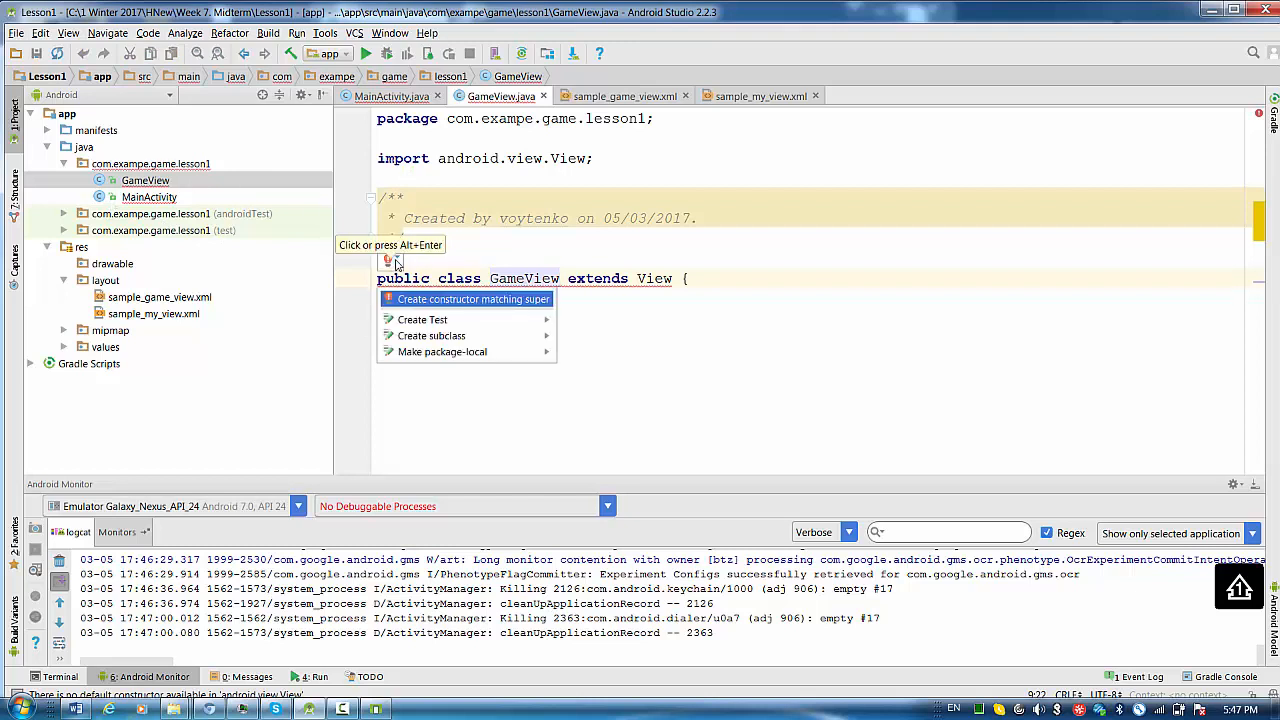
{"action": "left_click", "coordinate": [473, 299]}
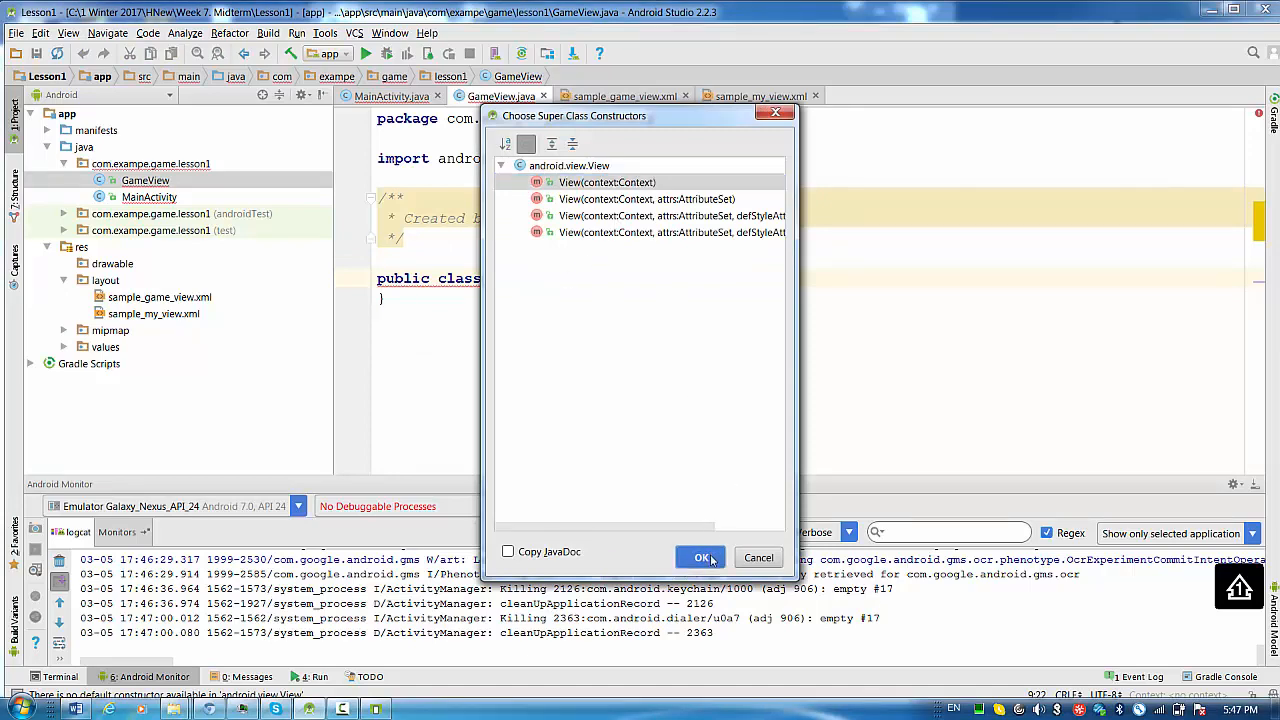
{"action": "left_click", "coordinate": [702, 557]}
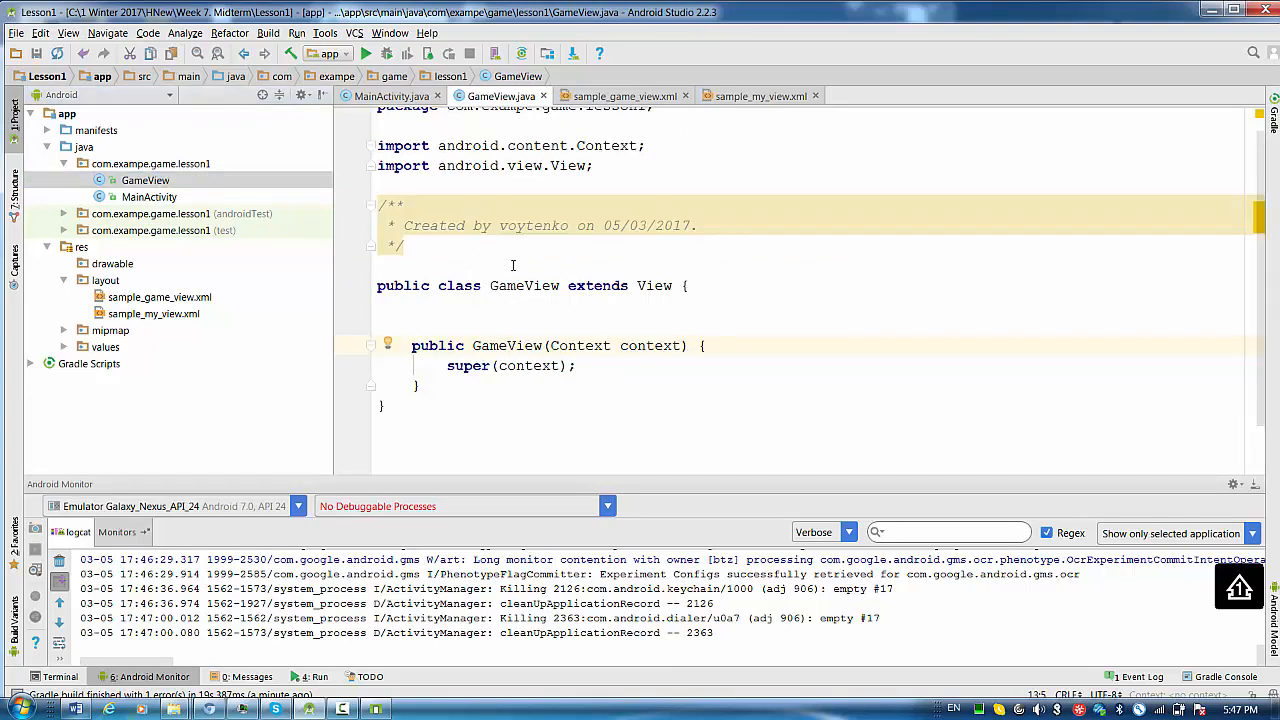
Declare the field 'private Bitmap bmp;' in GameView.
{"action": "left_click", "coordinate": [716, 308]}
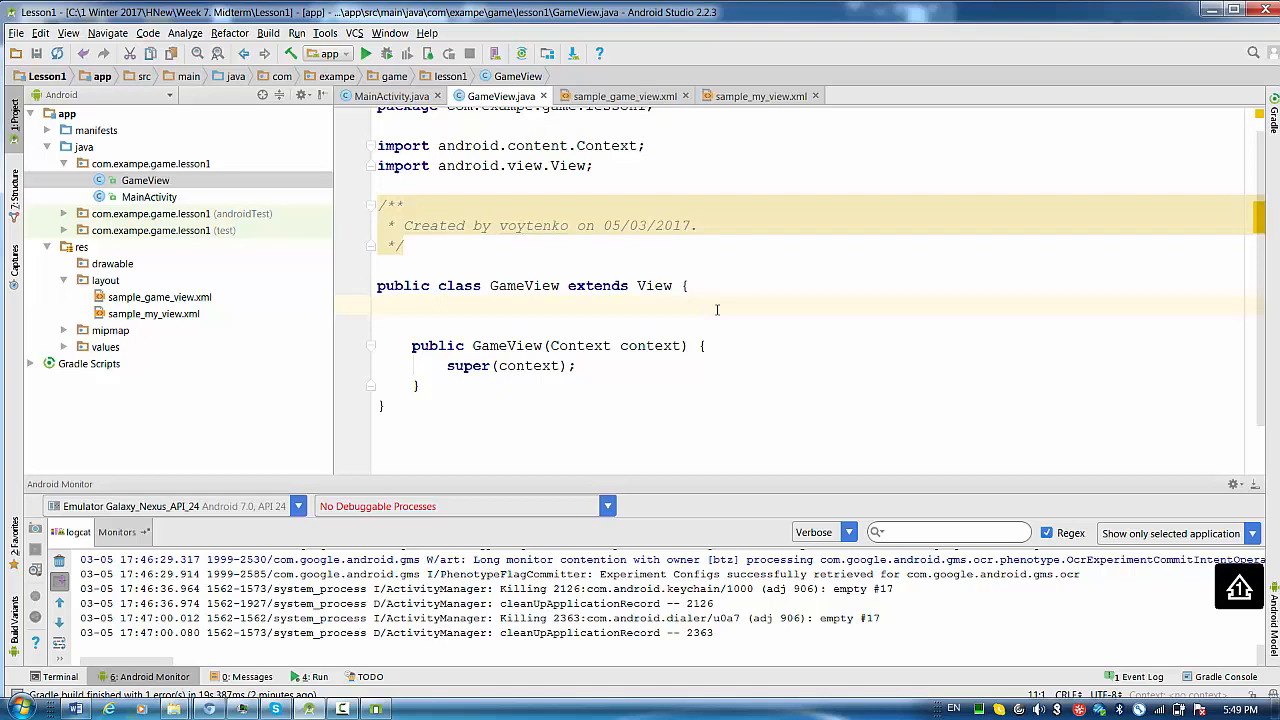
{"action": "type", "text": "private  B"}
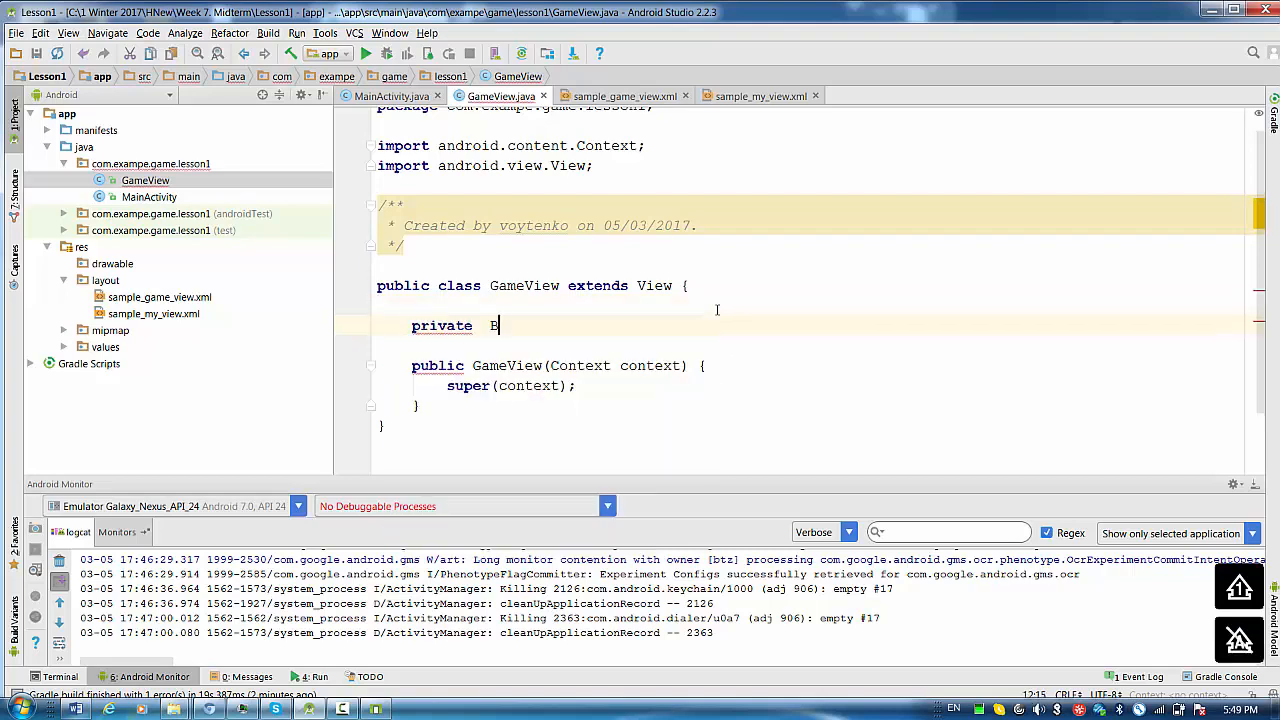
{"action": "type", "text": "itmap"}
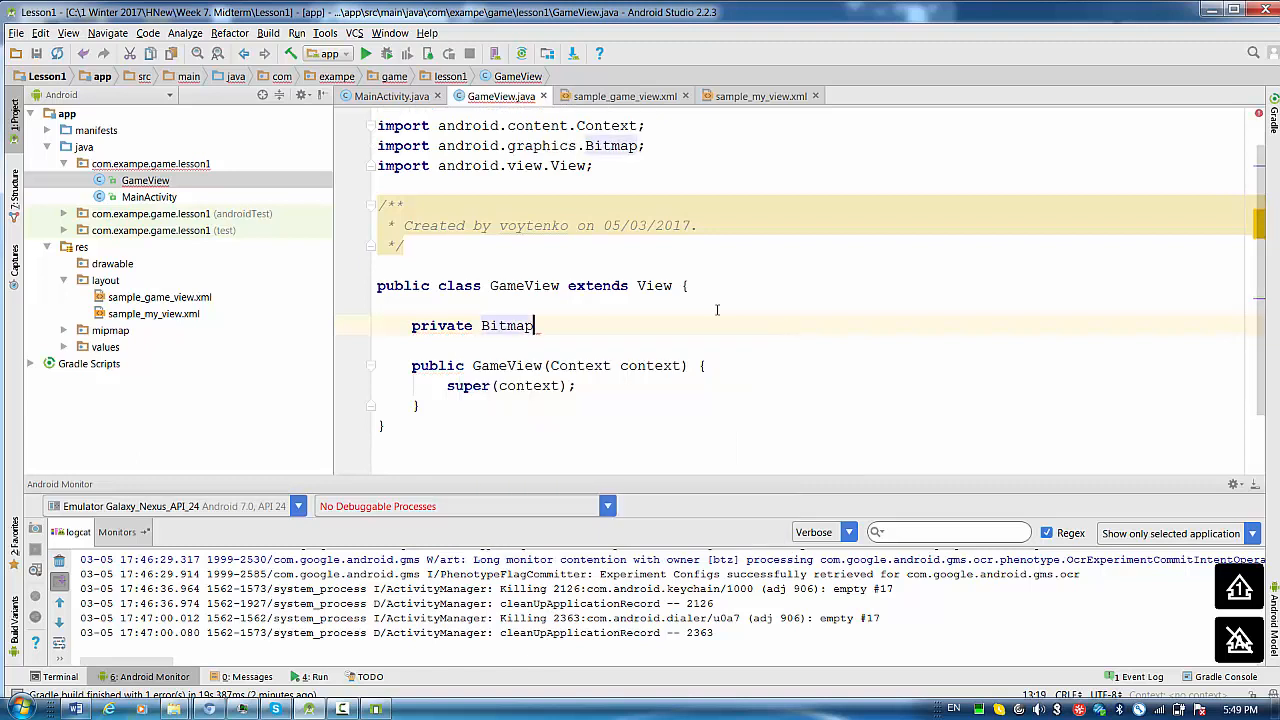
{"action": "type", "text": "bmp;"}
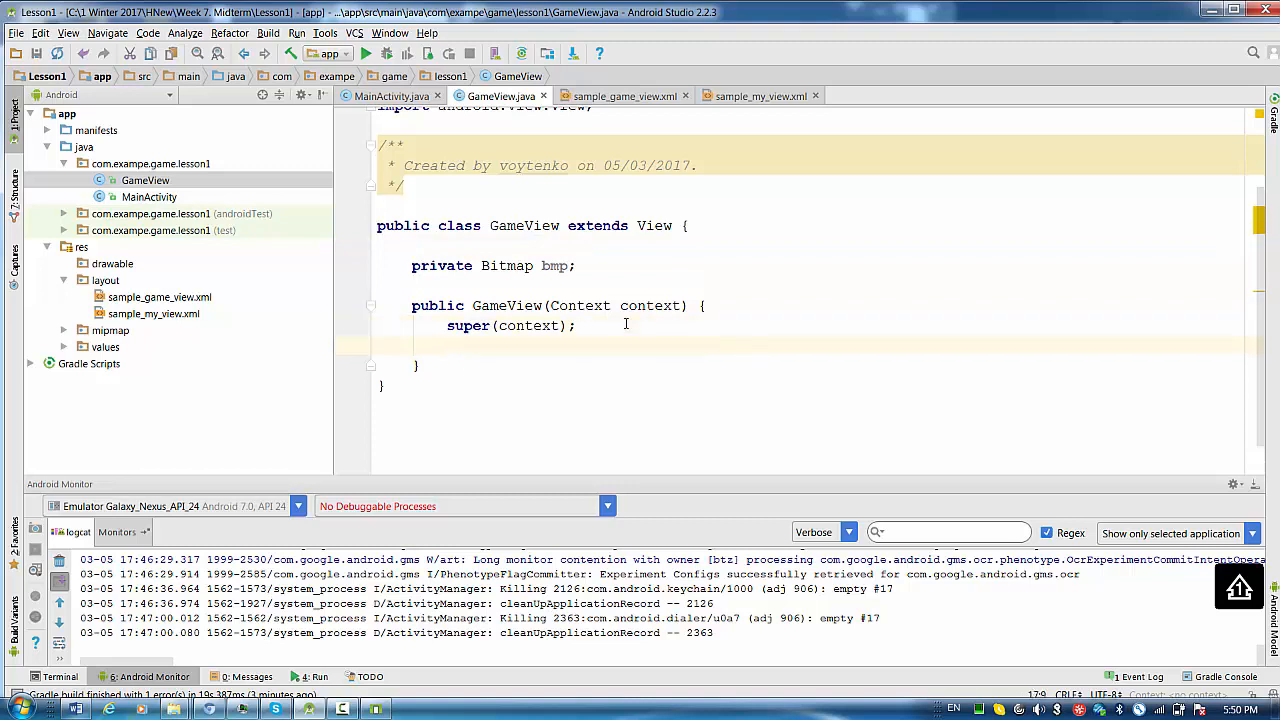
Start the constructor line bmp = BitmapFactory.decodeResource(getResources(), …).
{"action": "type", "text": "bmp_"}
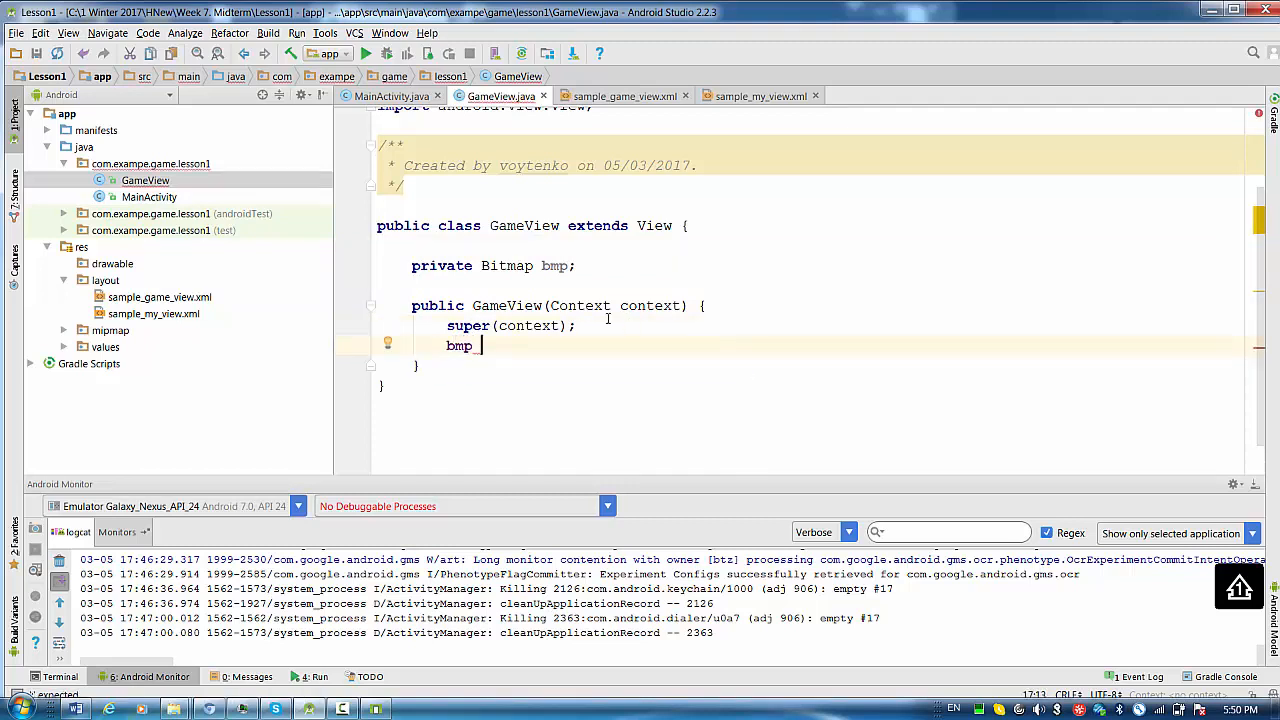
{"action": "type", "text": "= BitmapFactory"}
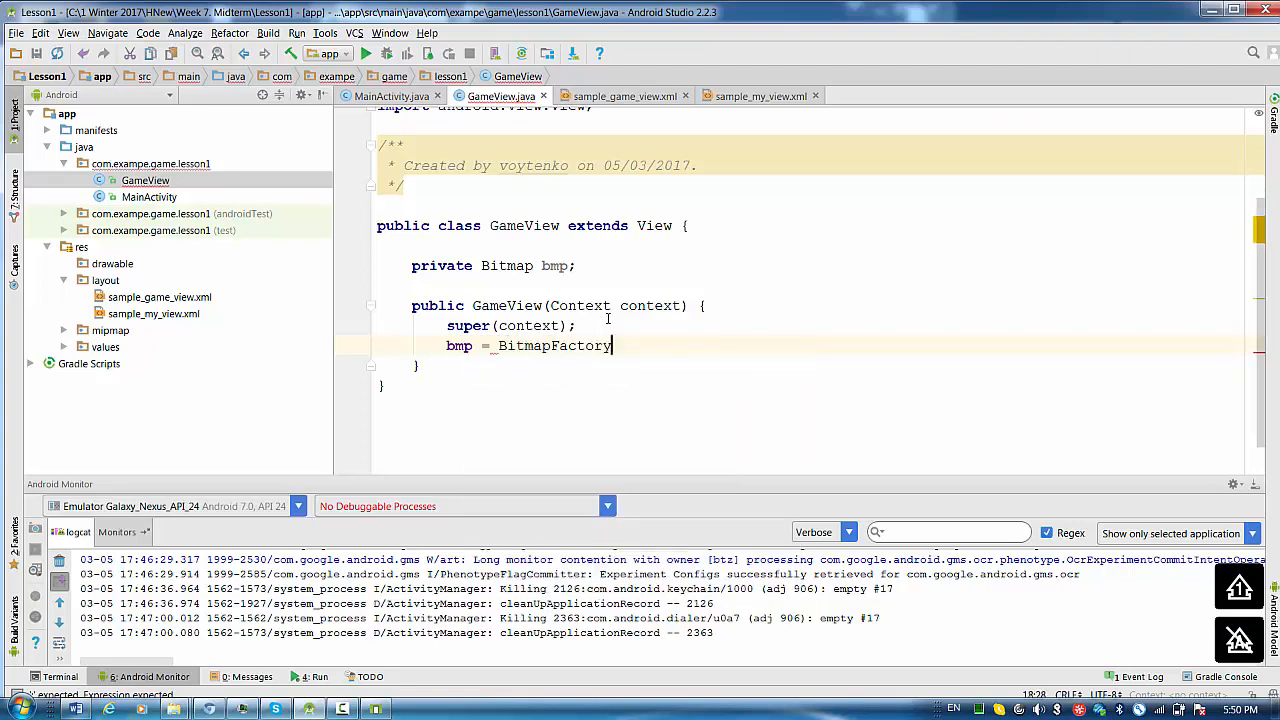
{"action": "type", "text": ".decodeResource(get"}
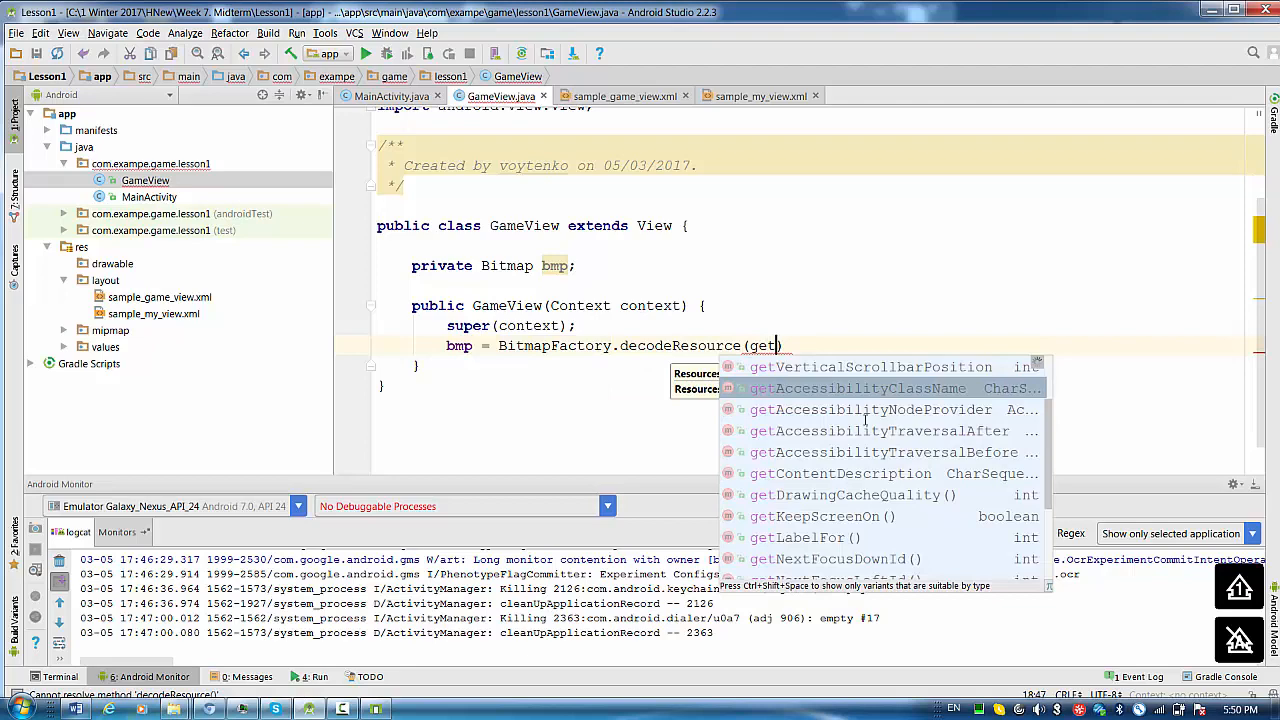
{"action": "type", "text": "R"}
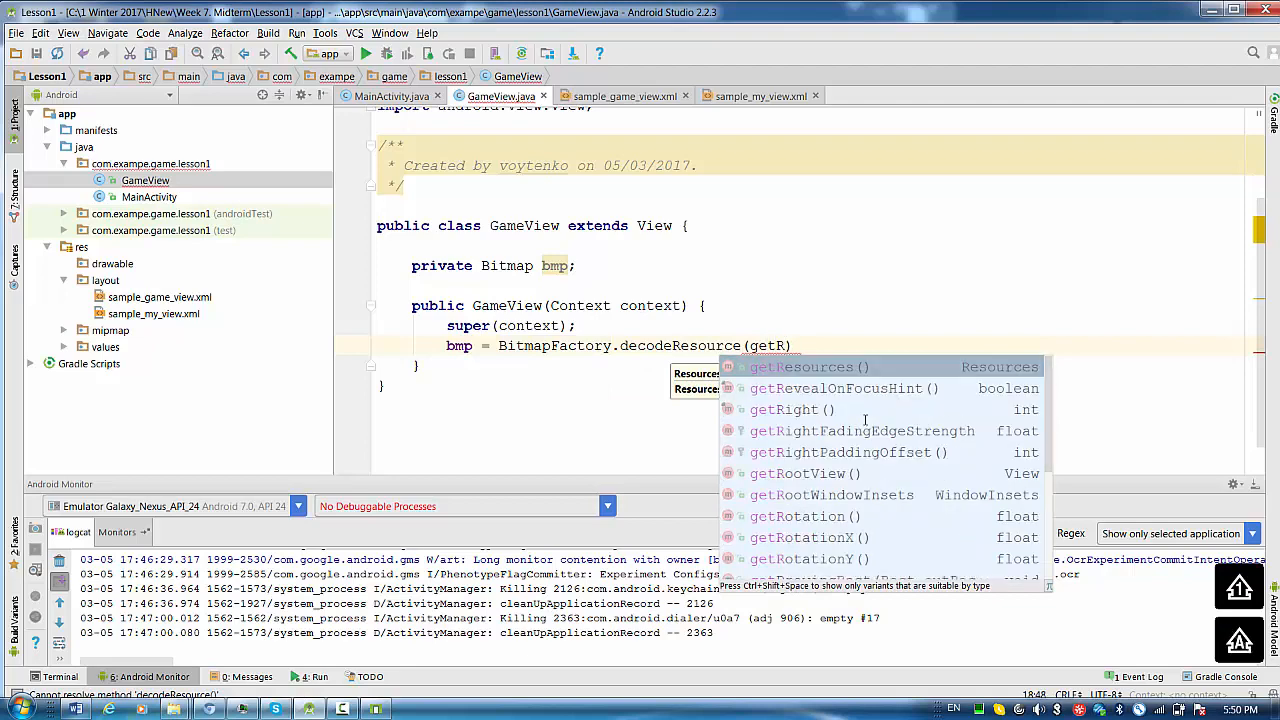
{"action": "left_click", "coordinate": [810, 366]}
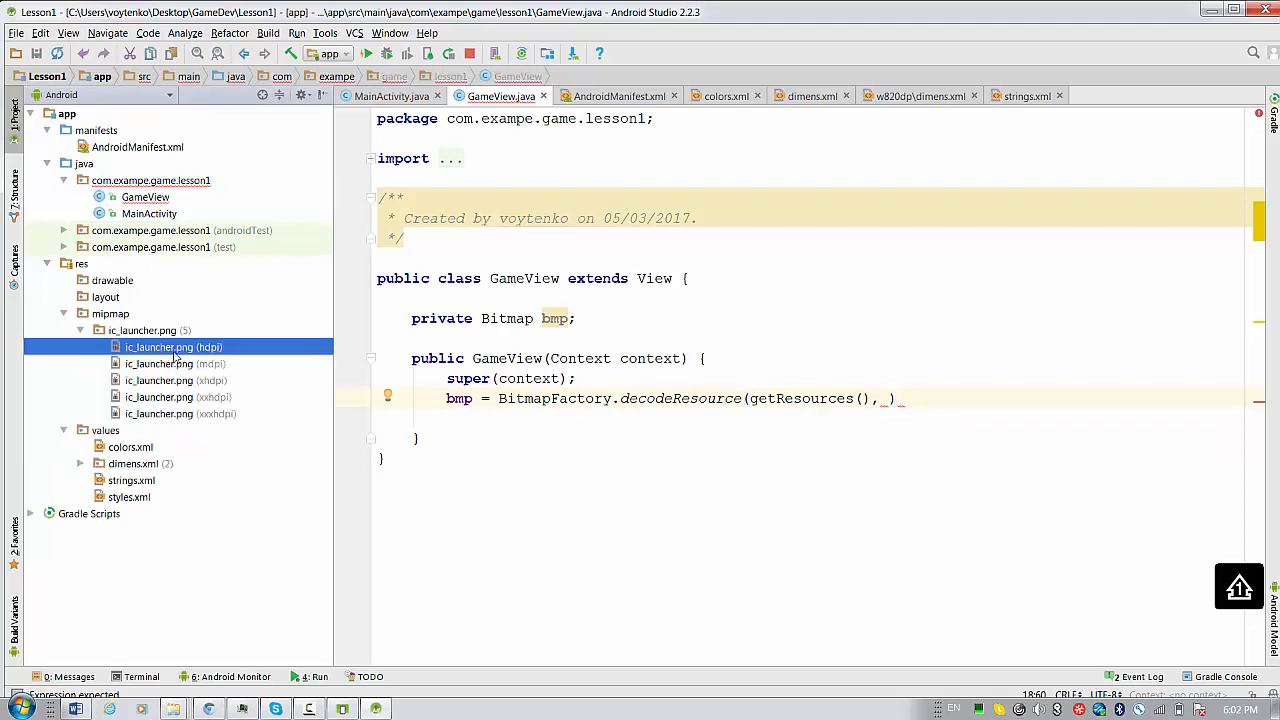
Pass R.mipmap.ic_launcher as decodeResource's second argument and end the statement.
{"action": "left_click", "coordinate": [173, 347]}
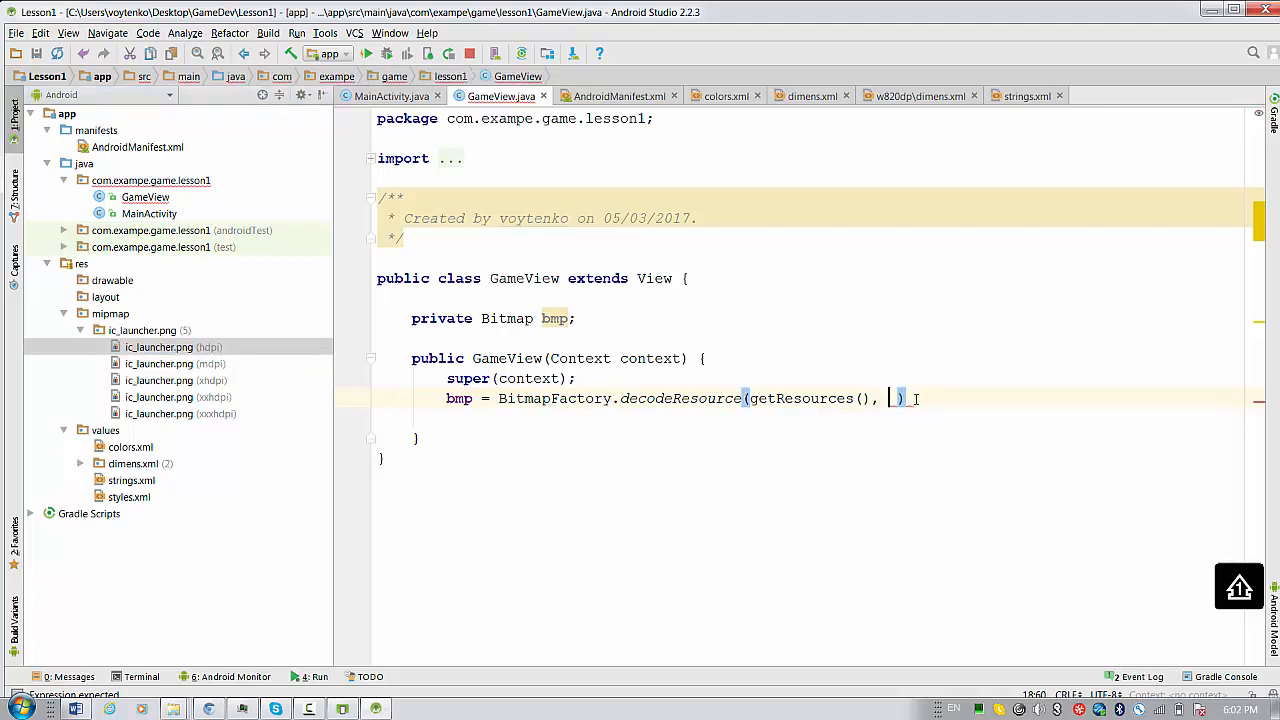
{"action": "type", "text": "R"}
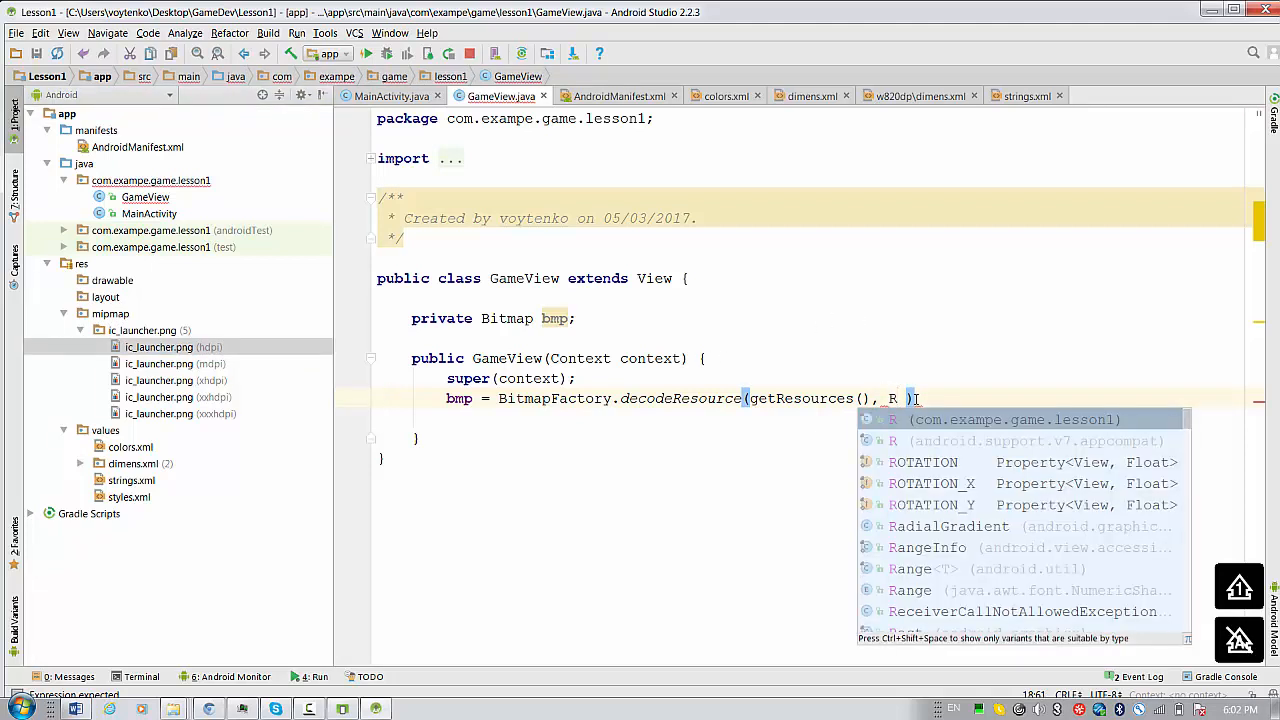
{"action": "type", "text": ".mipmap"}
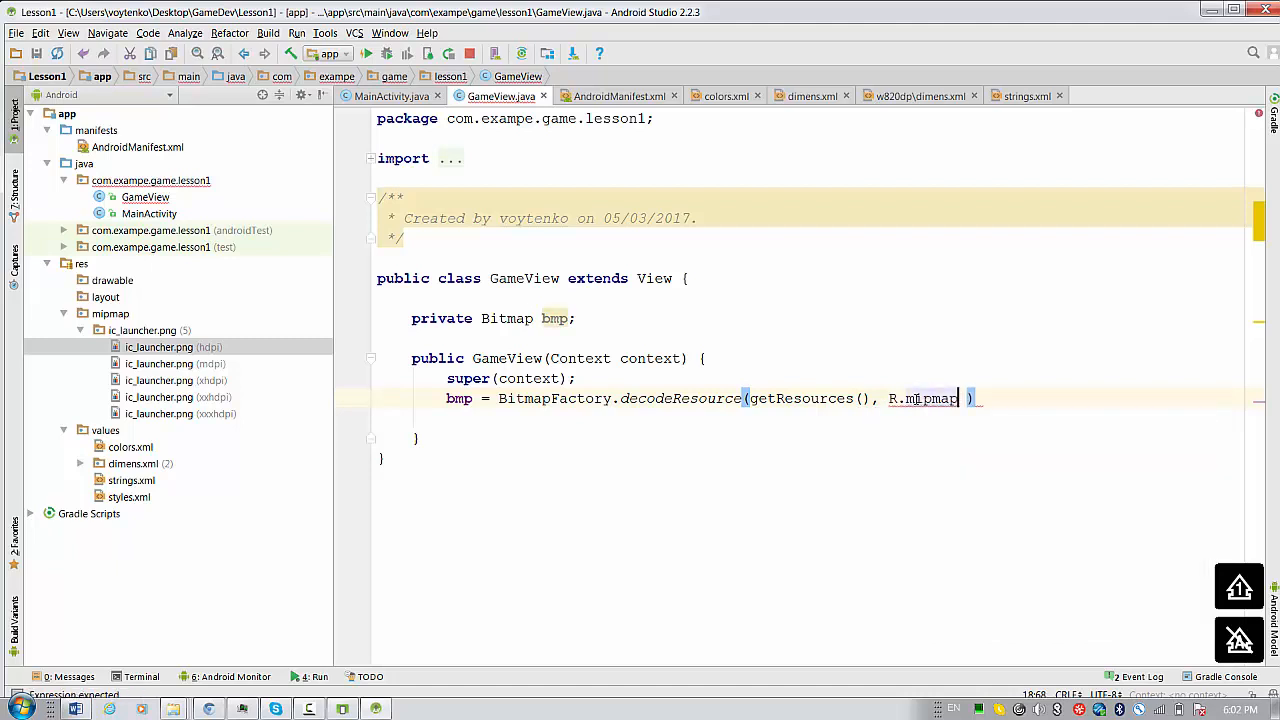
{"action": "type", "text": ".ic_launcher"}
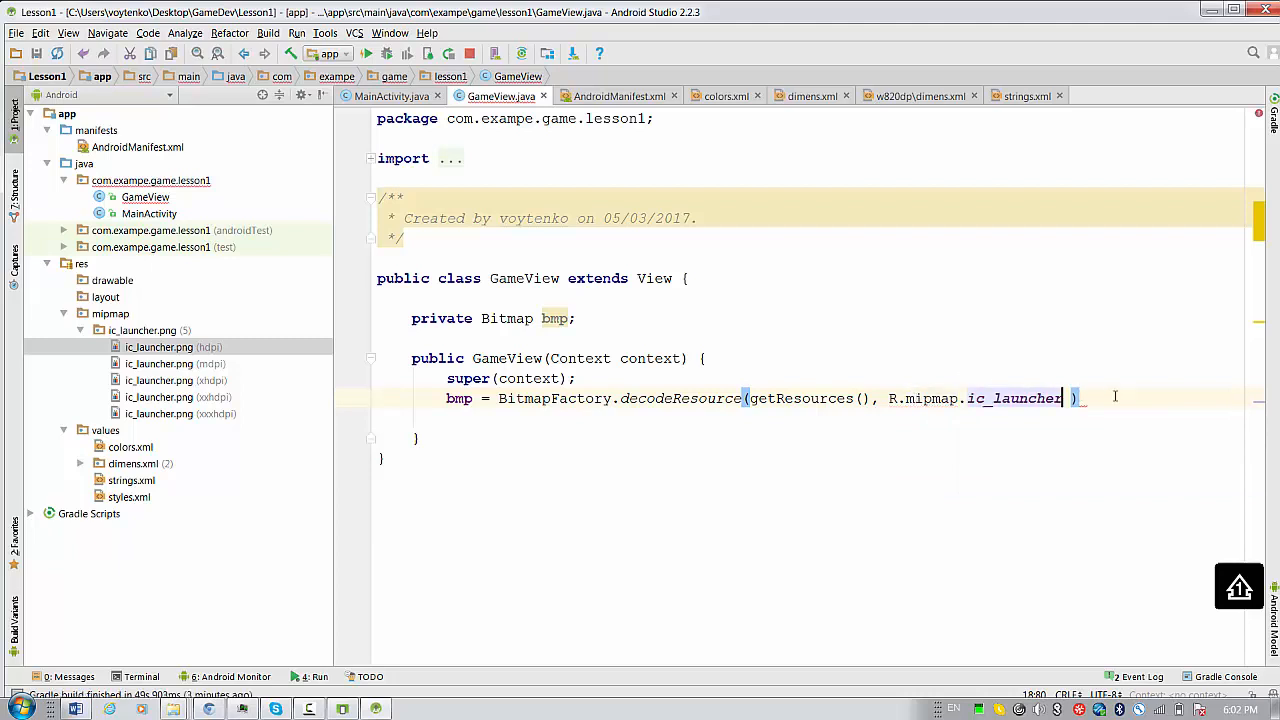
{"action": "type", "text": ";"}
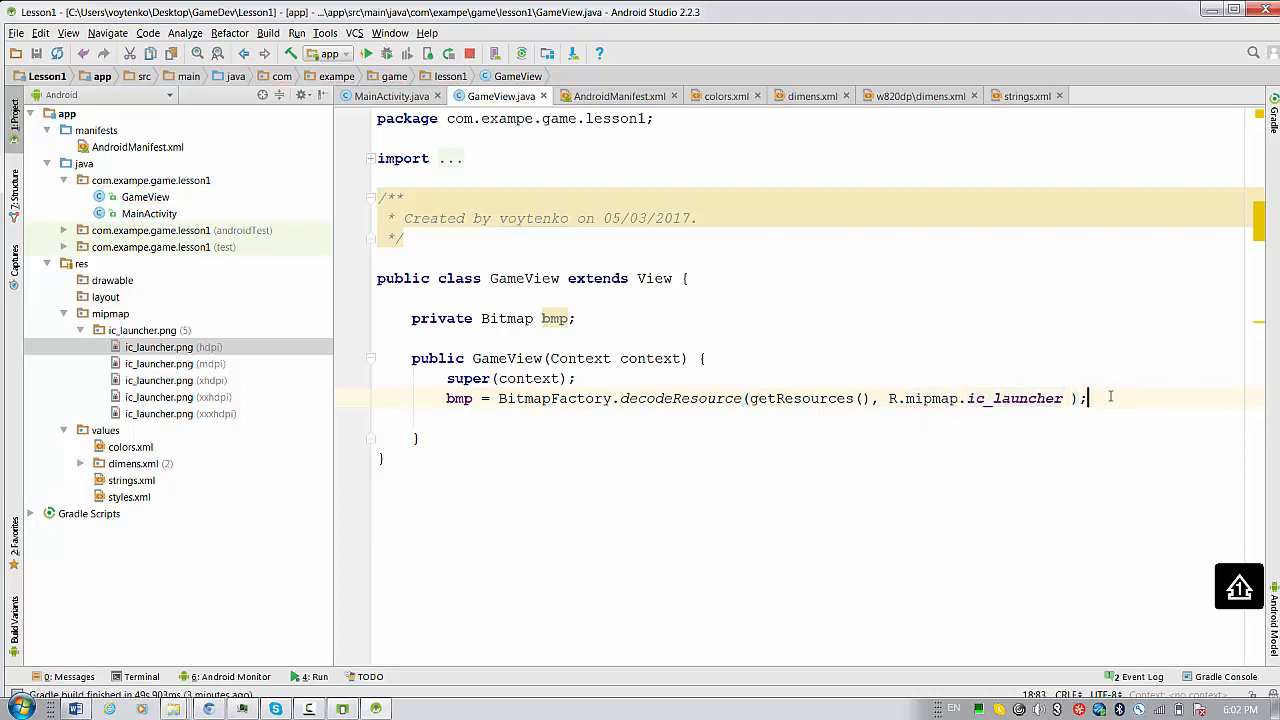
{"action": "left_click", "coordinate": [1072, 398]}
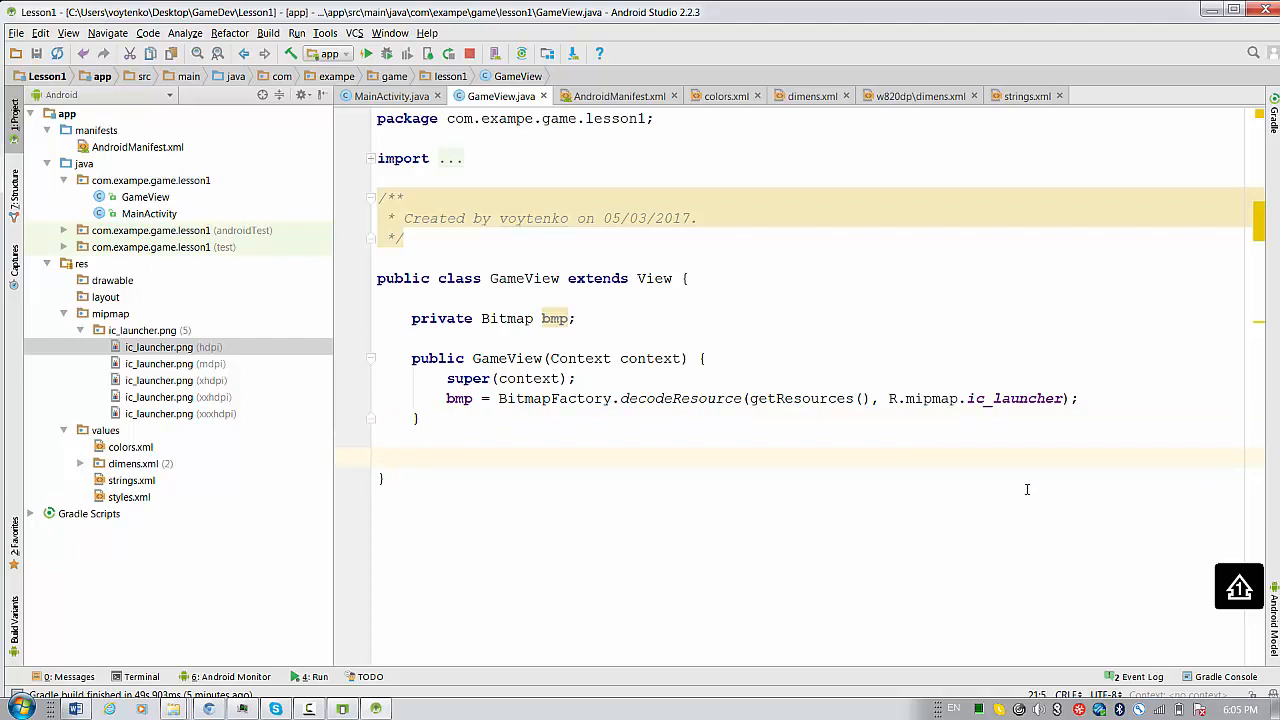
{"action": "mouse_move", "coordinate": [1018, 482]}
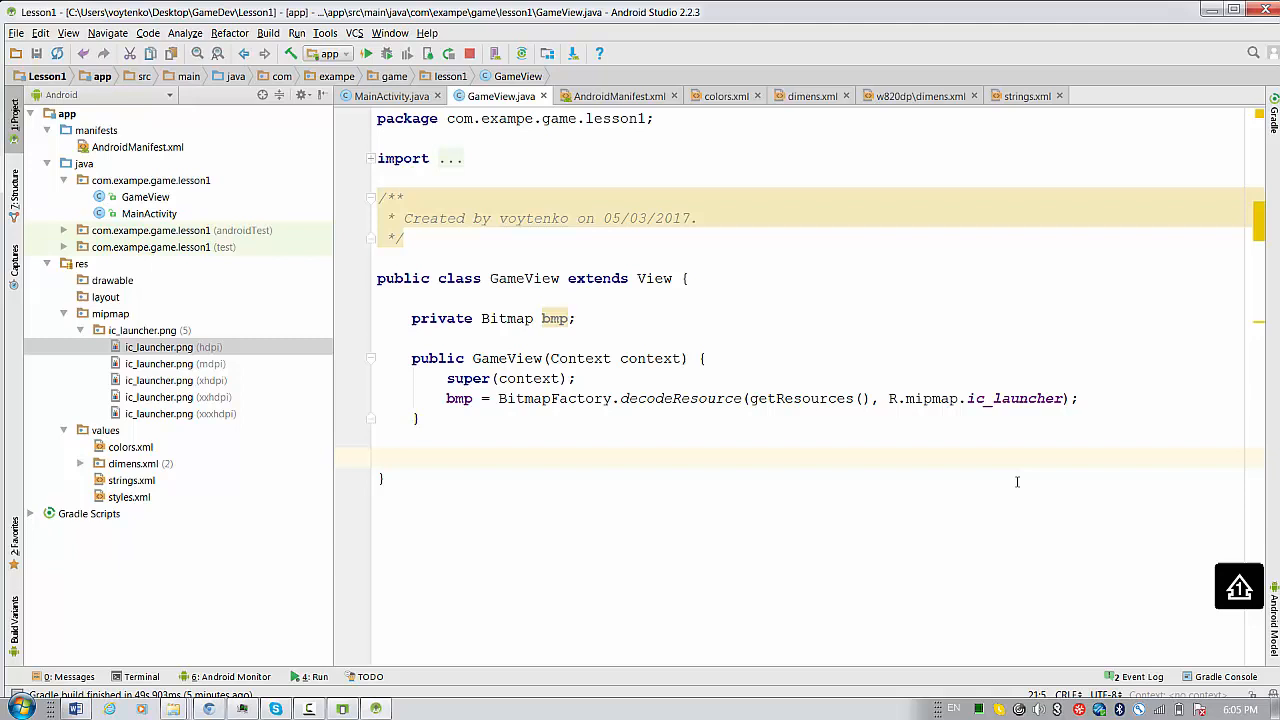
Override onDraw(Canvas canvas) below the GameView constructor via Code > Override Methods.
{"action": "left_click", "coordinate": [411, 458]}
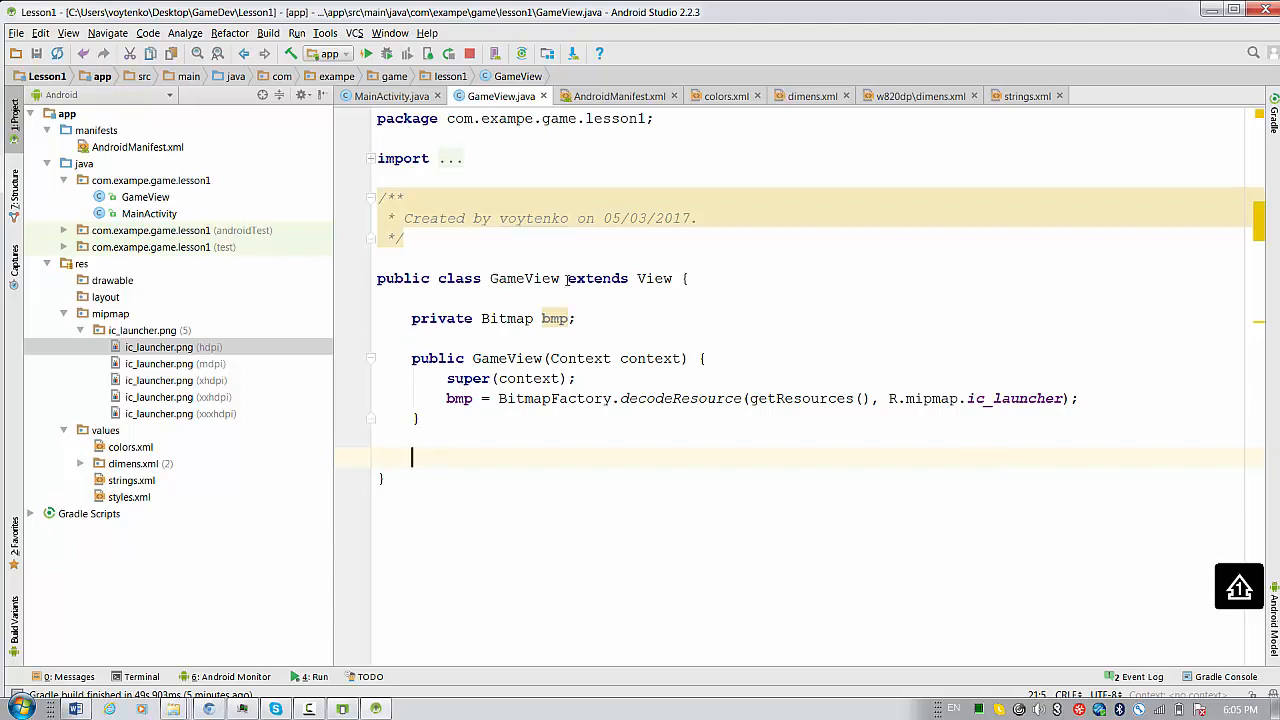
{"action": "mouse_move", "coordinate": [148, 33]}
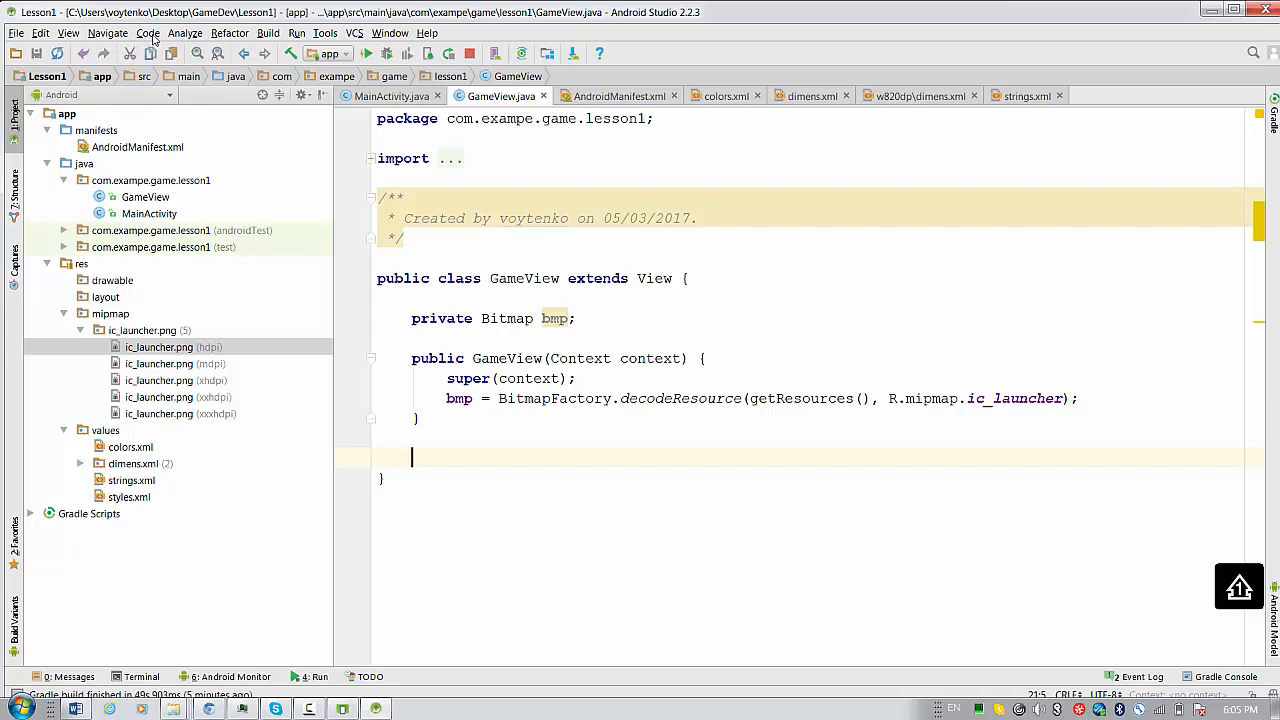
{"action": "left_click", "coordinate": [147, 33]}
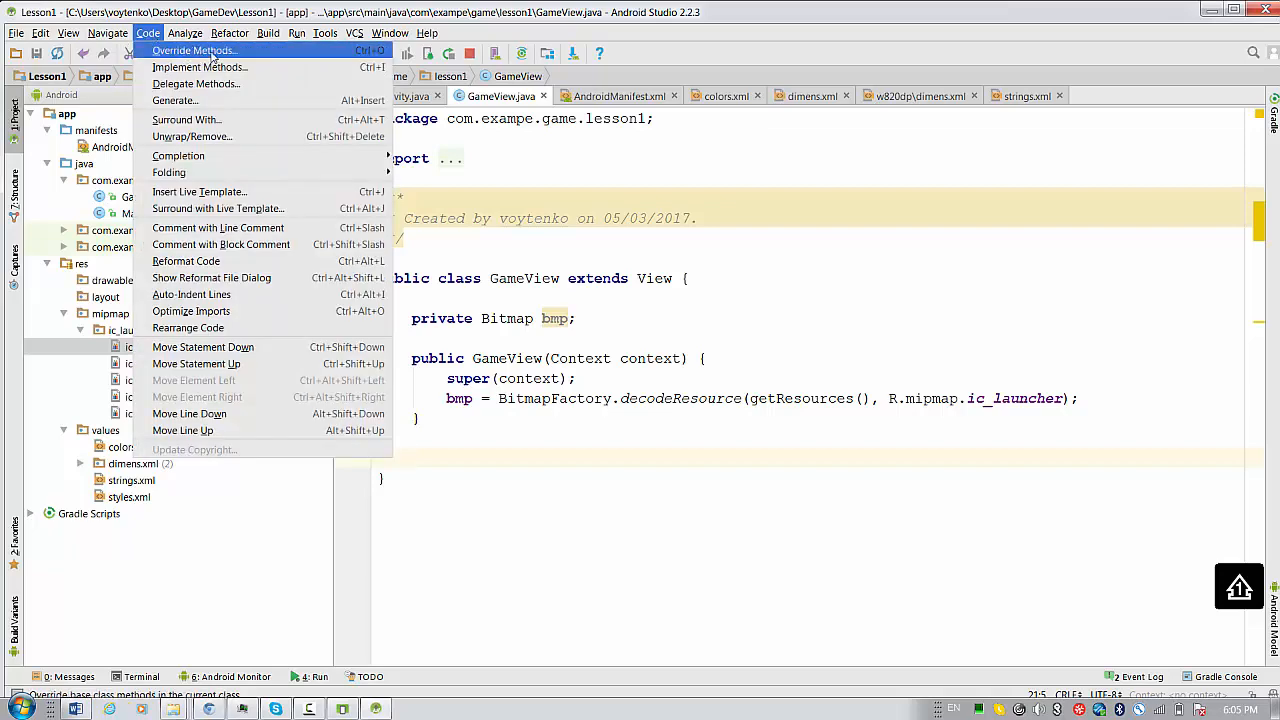
{"action": "left_click", "coordinate": [192, 51]}
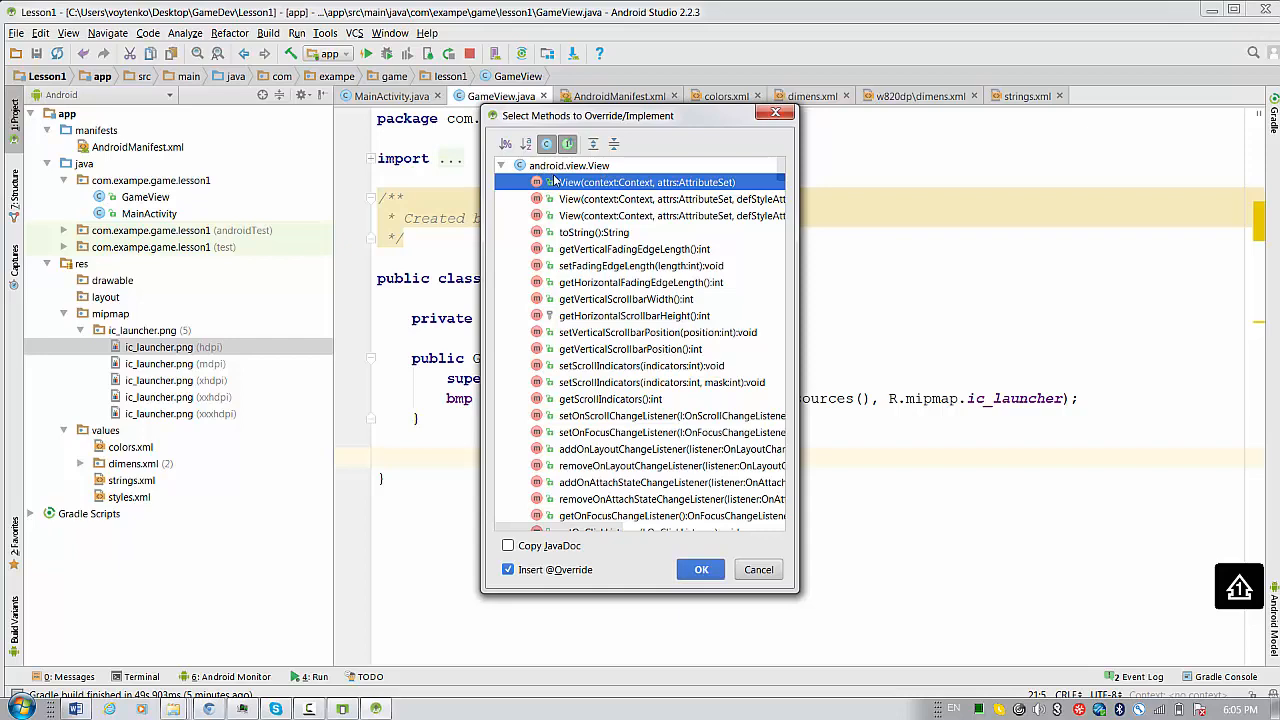
{"action": "type", "text": "onD"}
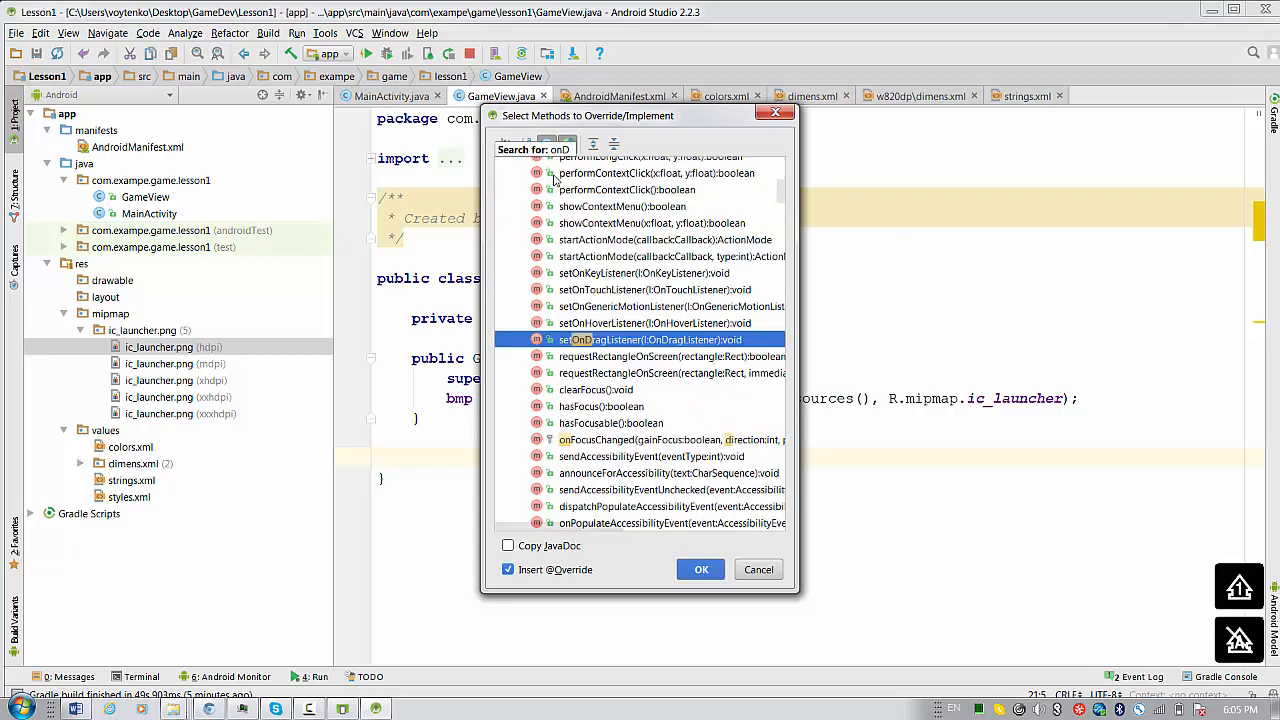
{"action": "type", "text": "raw"}
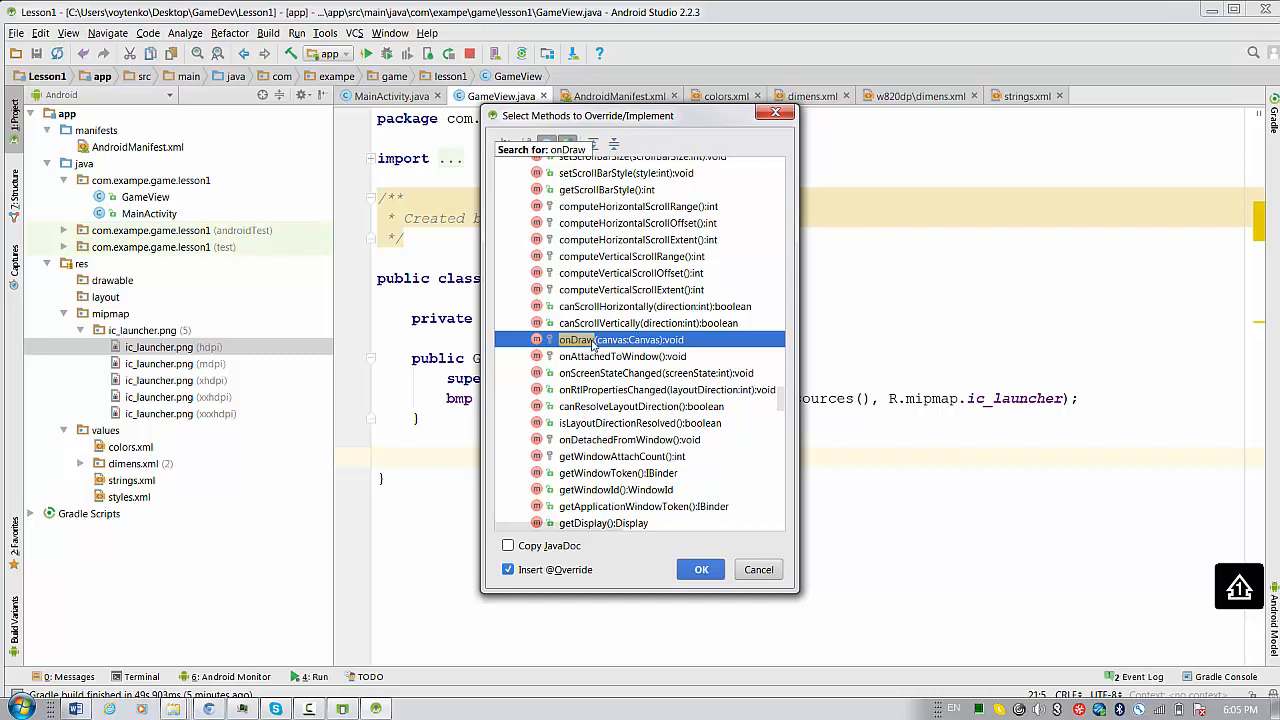
{"action": "mouse_move", "coordinate": [546, 581]}
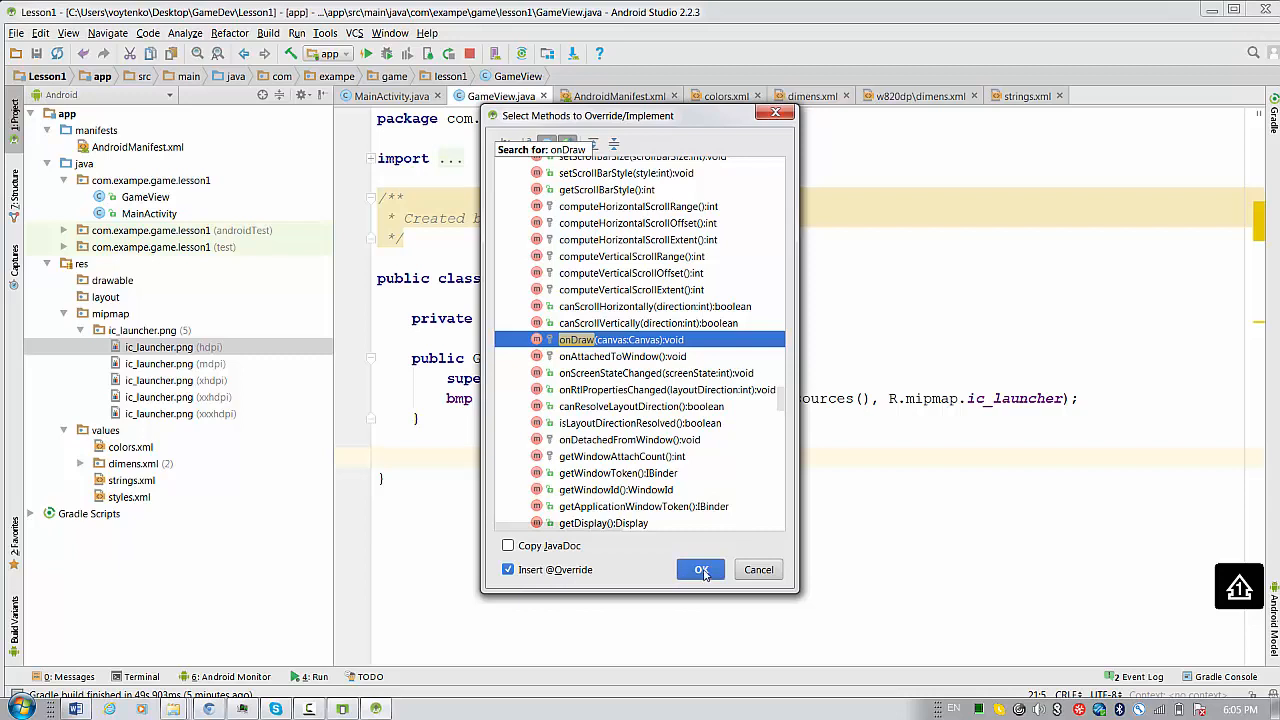
{"action": "left_click", "coordinate": [701, 569]}
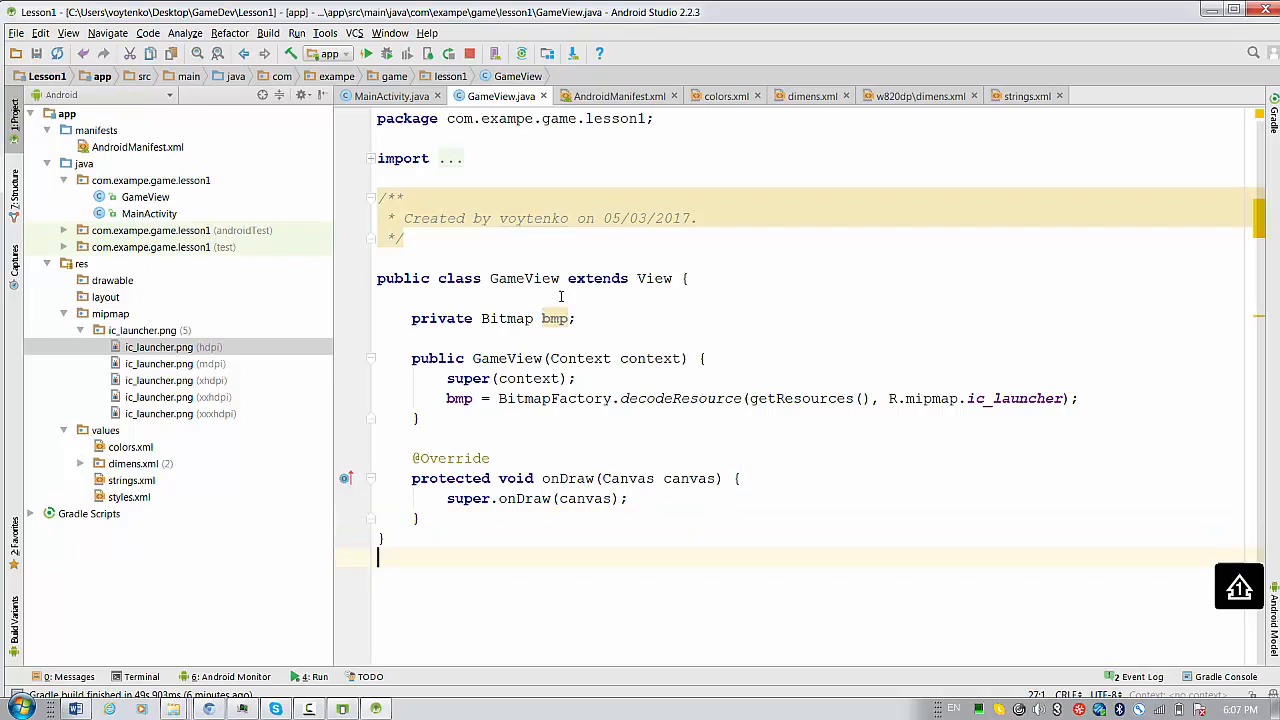
{"action": "mouse_move", "coordinate": [535, 477]}
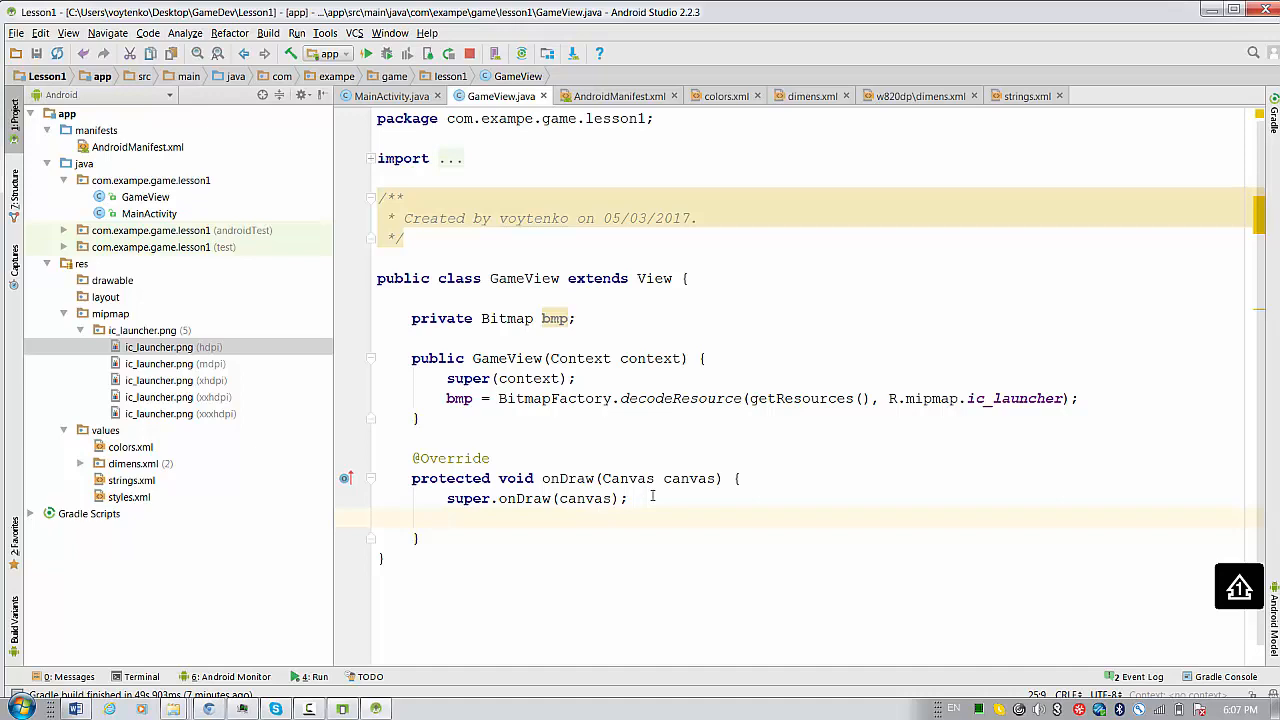
Add canvas.drawColor(Color.BLUE); inside onDraw.
{"action": "type", "text": "c"}
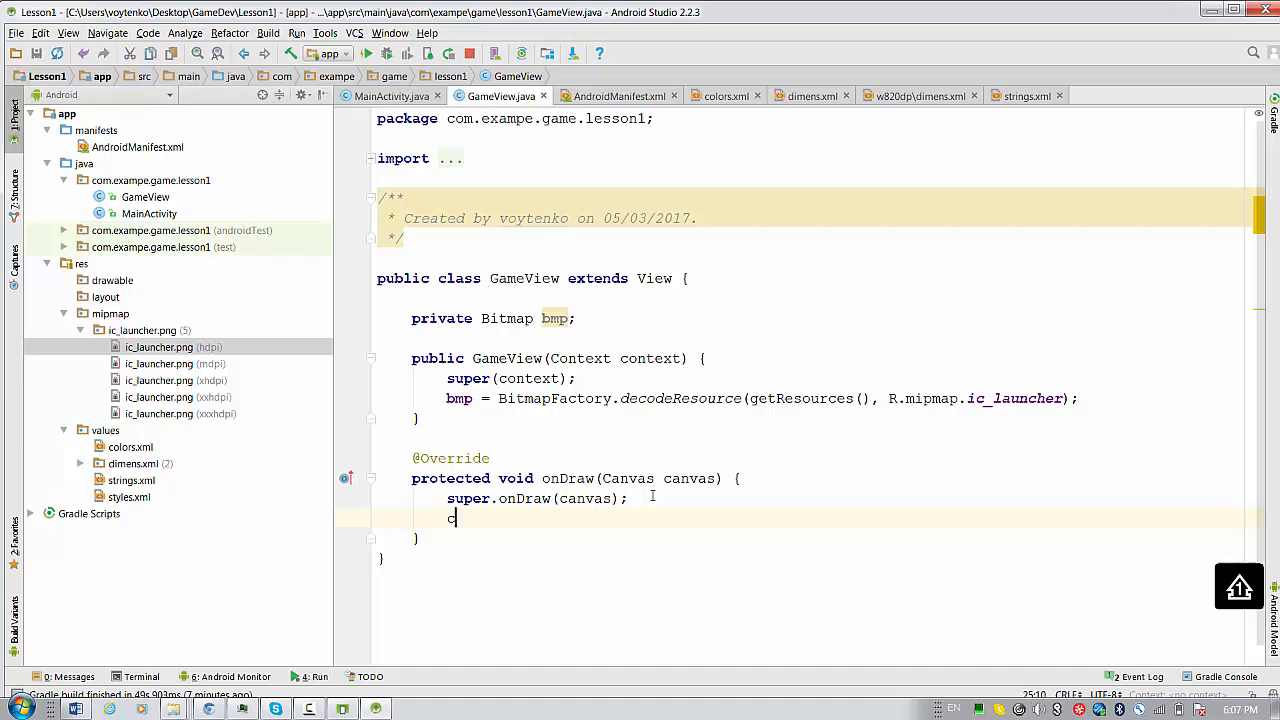
{"action": "type", "text": "anvas"}
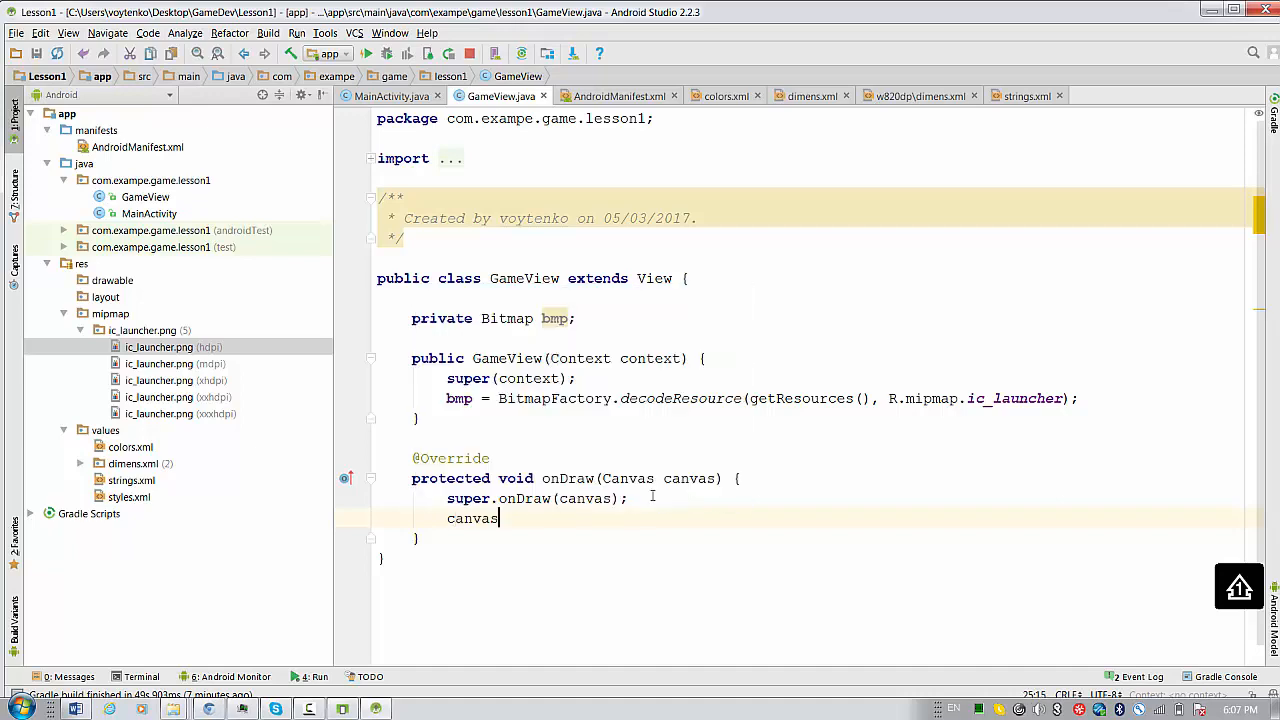
{"action": "type", "text": "."}
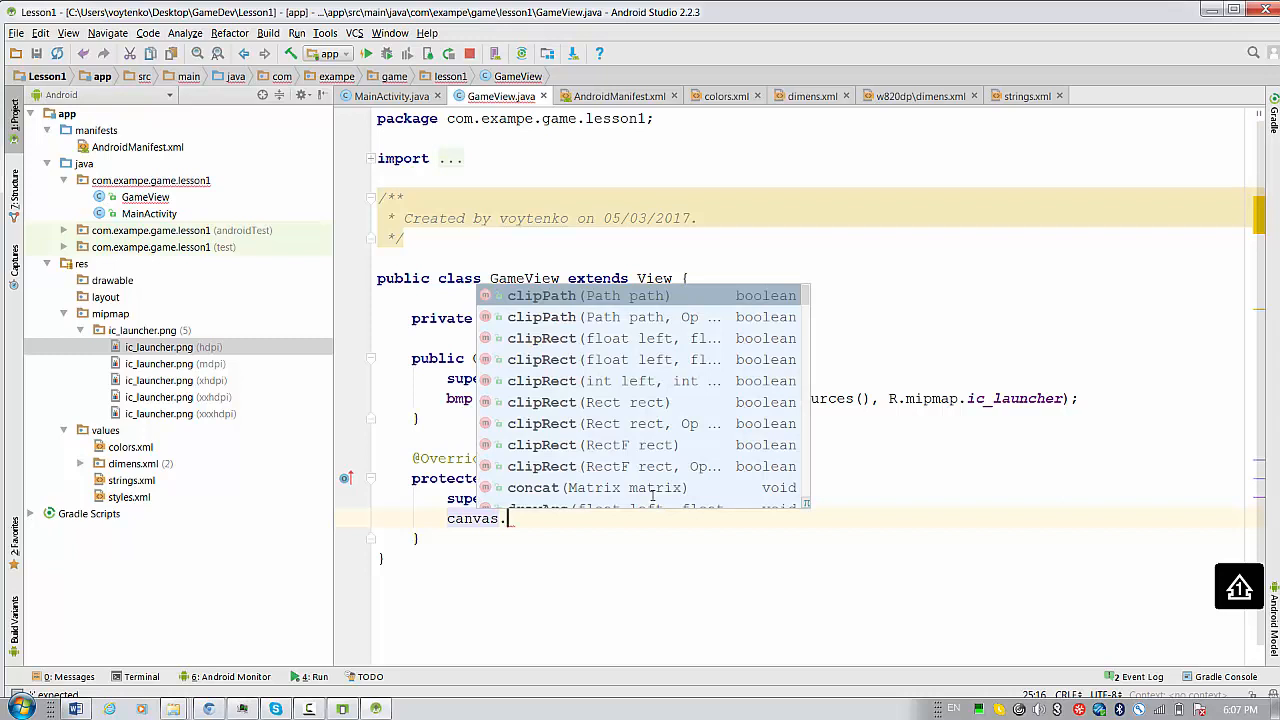
{"action": "type", "text": "dr"}
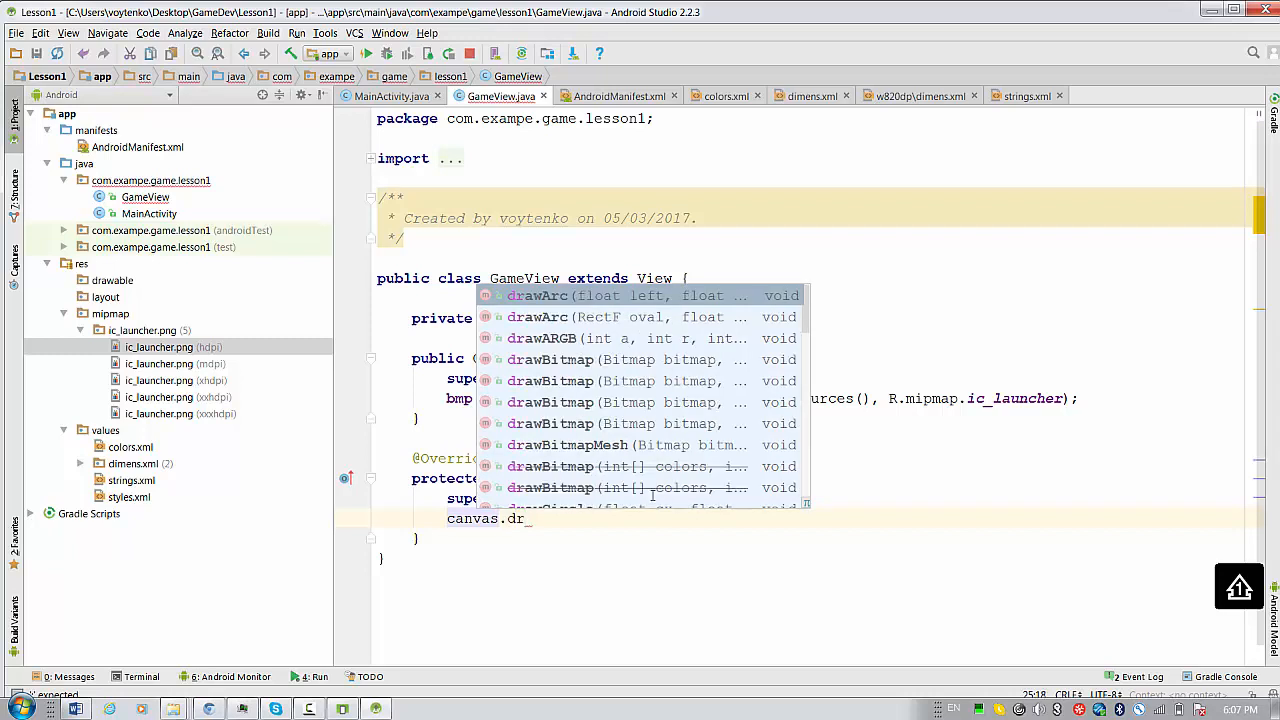
{"action": "type", "text": "aw"}
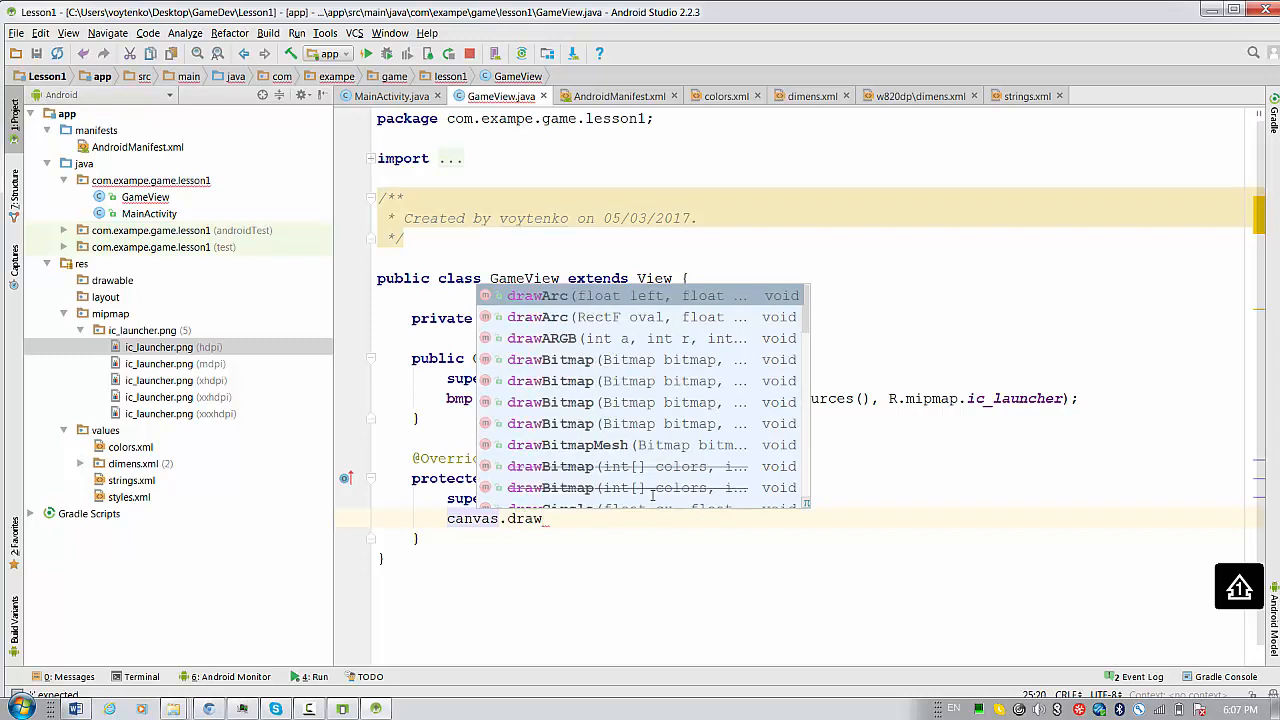
{"action": "type", "text": "Color();"}
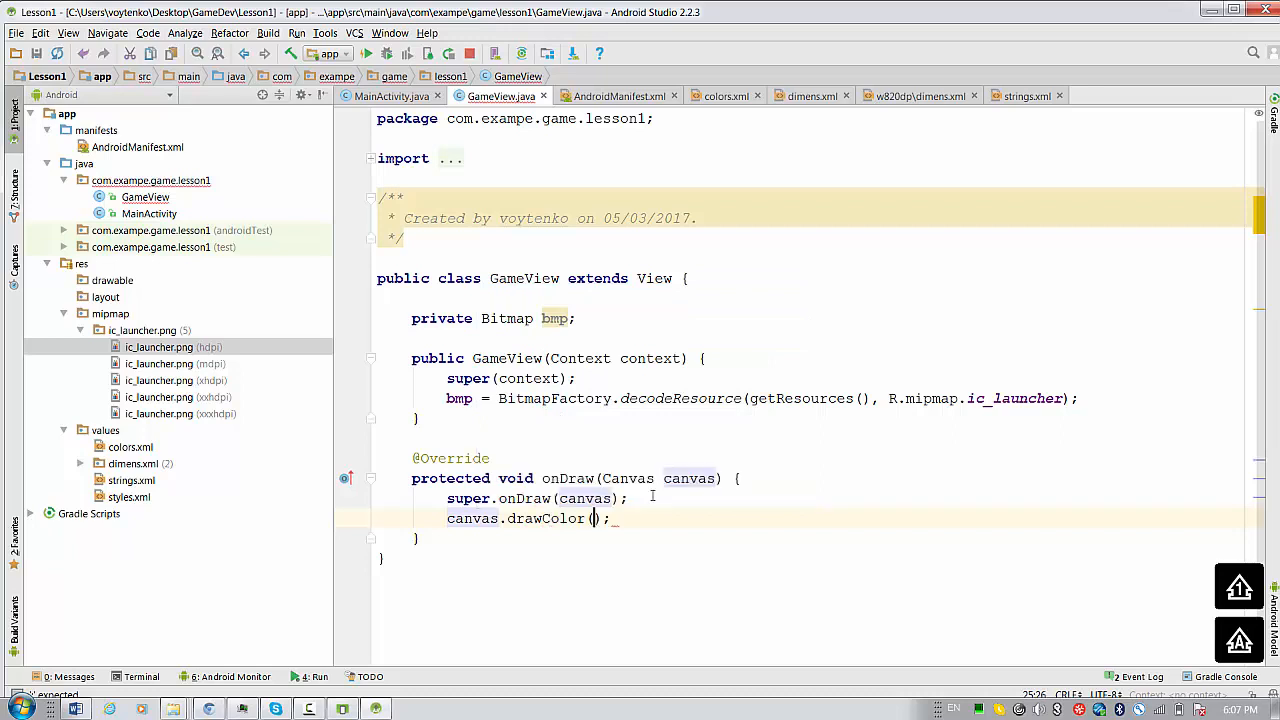
{"action": "type", "text": "c"}
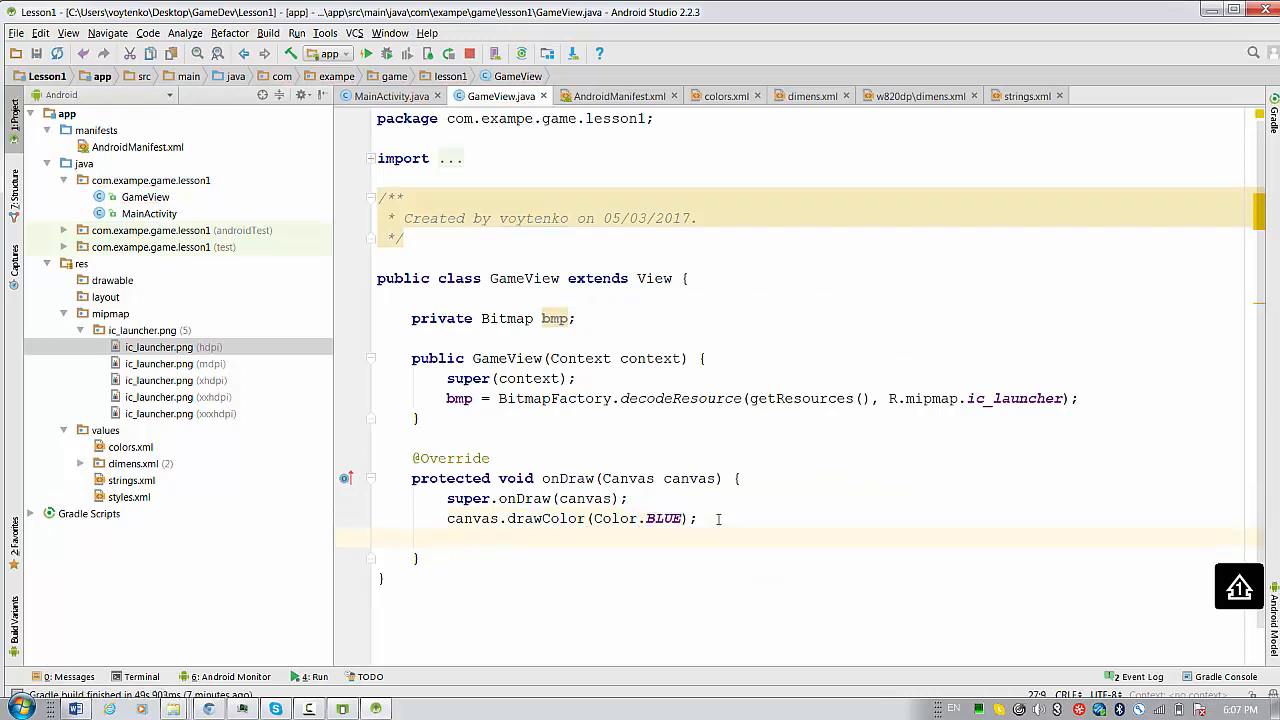
{"action": "type", "text": "canvas."}
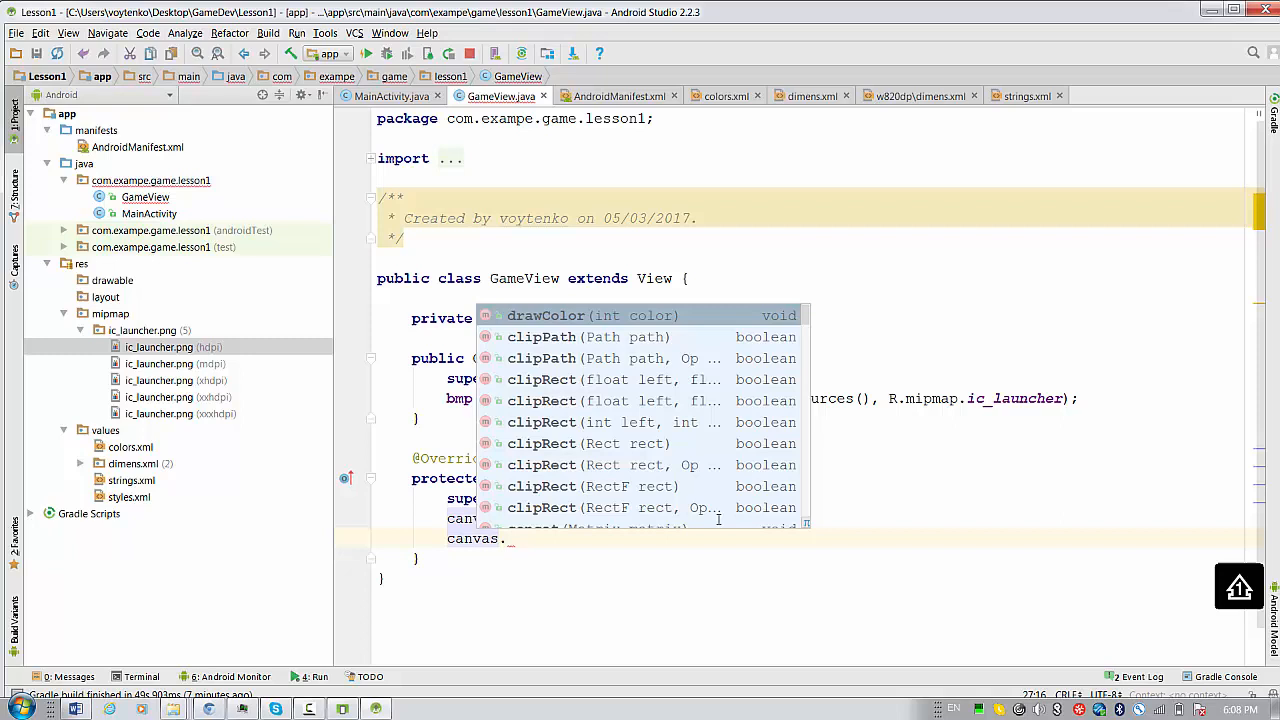
Add canvas.drawBitmap(bmp, 10, 10, null); after the drawColor call.
{"action": "type", "text": "drawBitmap();"}
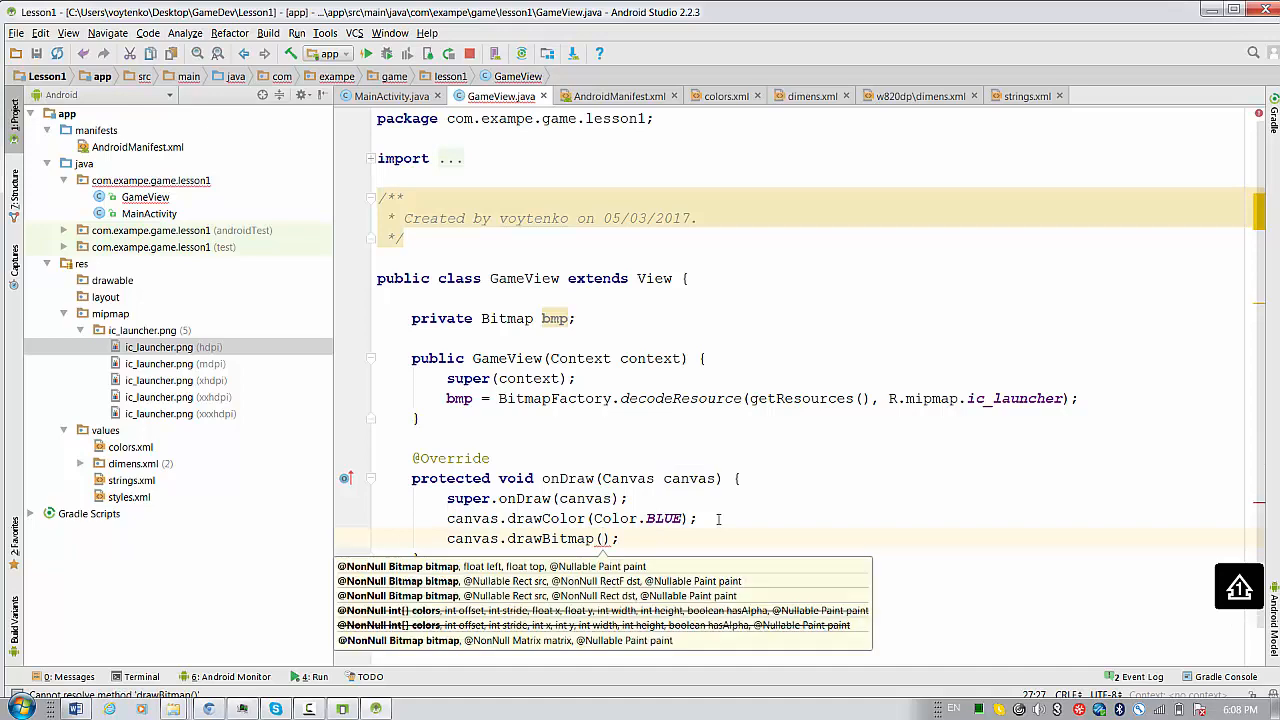
{"action": "type", "text": "bmp"}
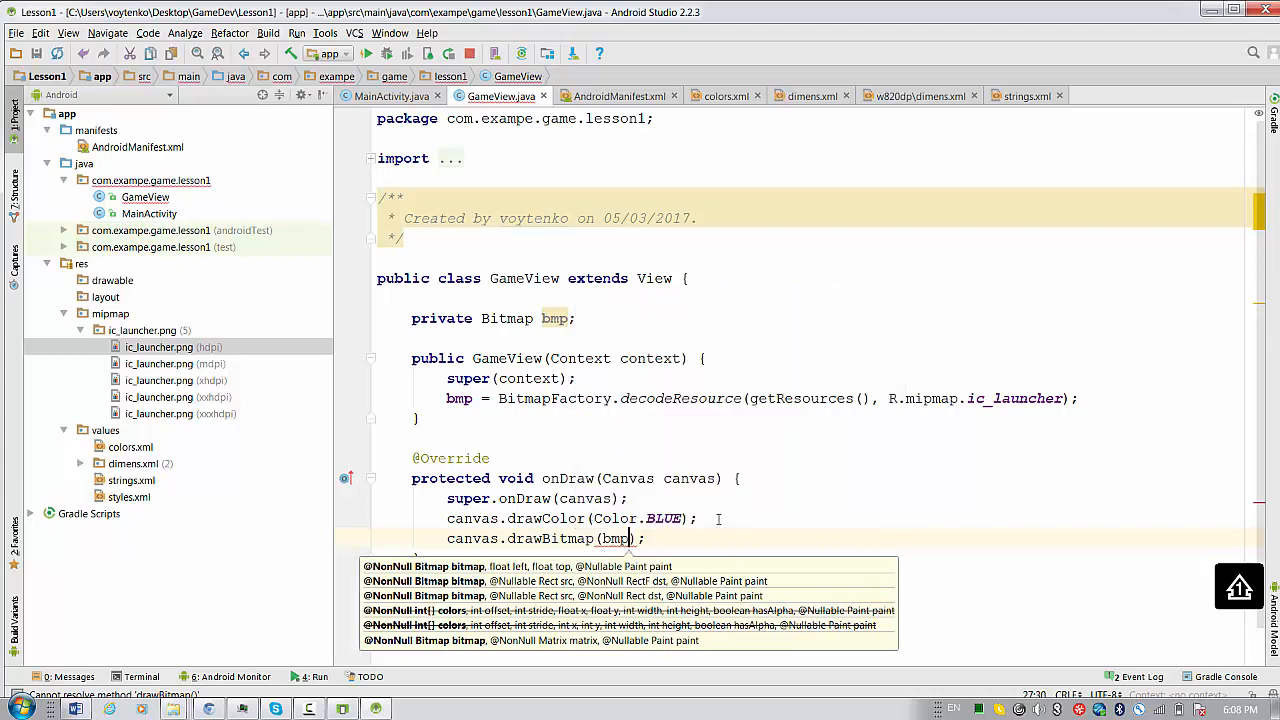
{"action": "type", "text": ","}
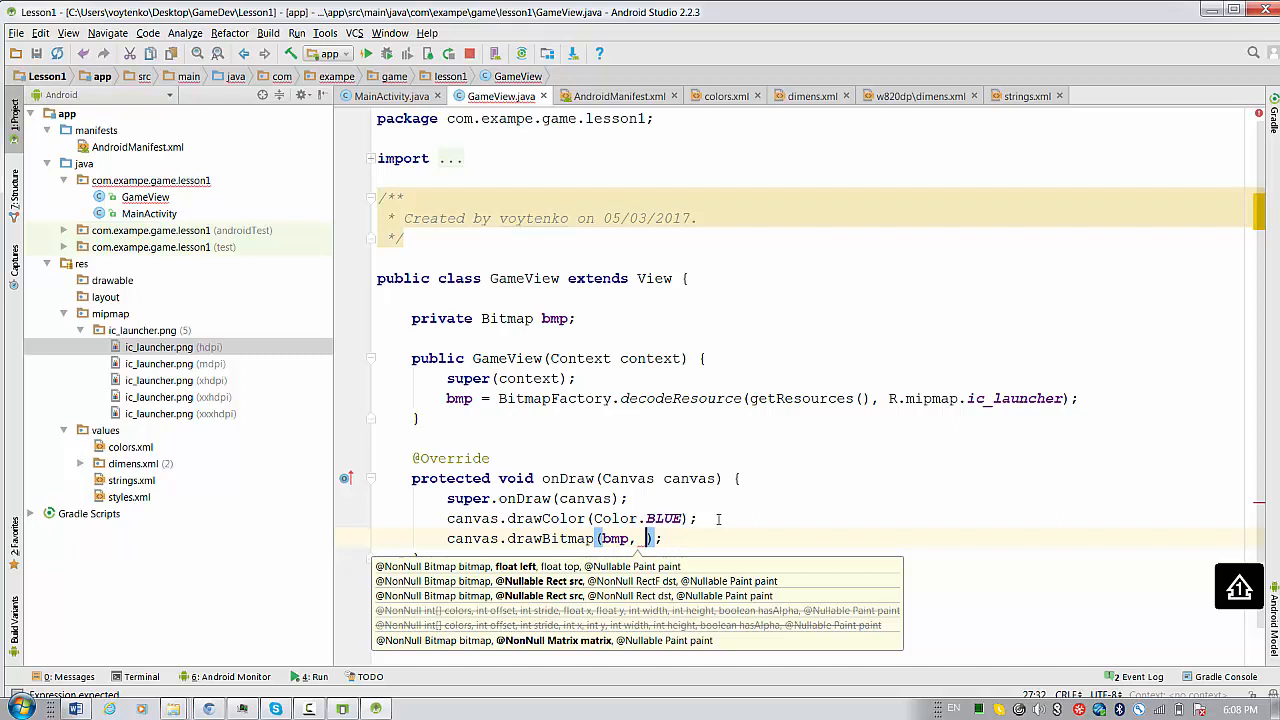
{"action": "type", "text": "10,"}
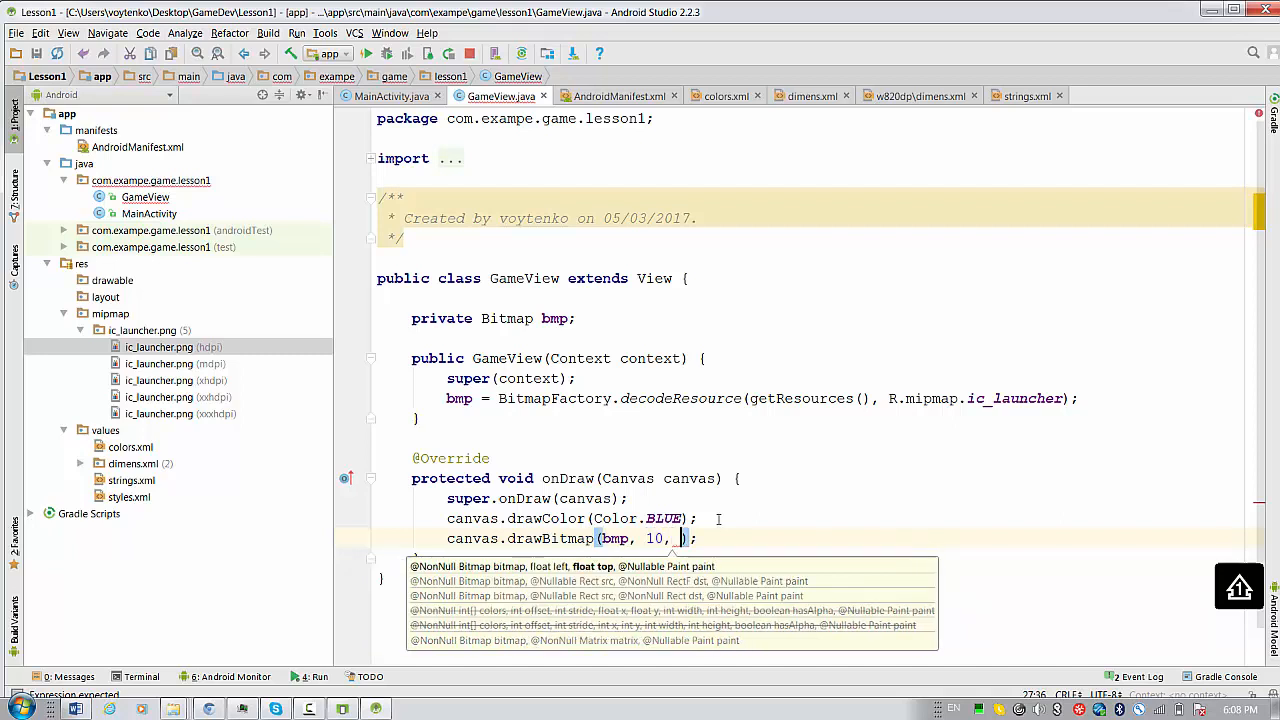
{"action": "type", "text": "10,"}
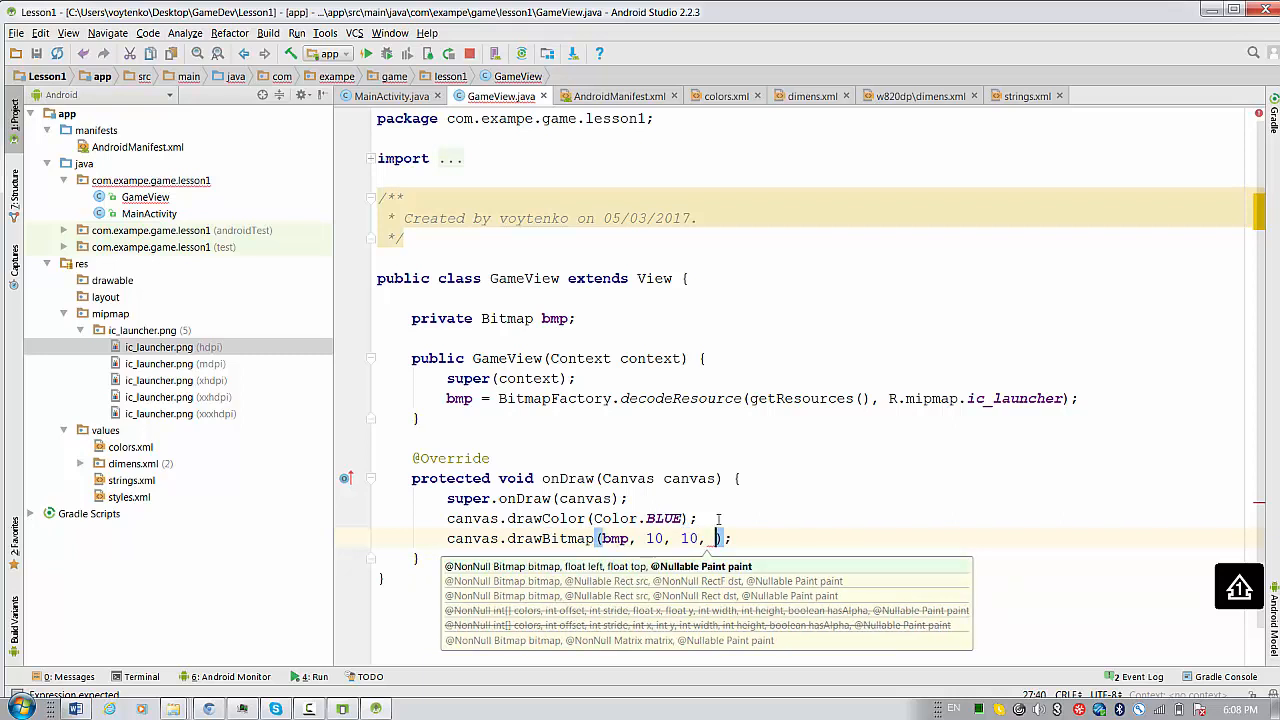
{"action": "type", "text": "null"}
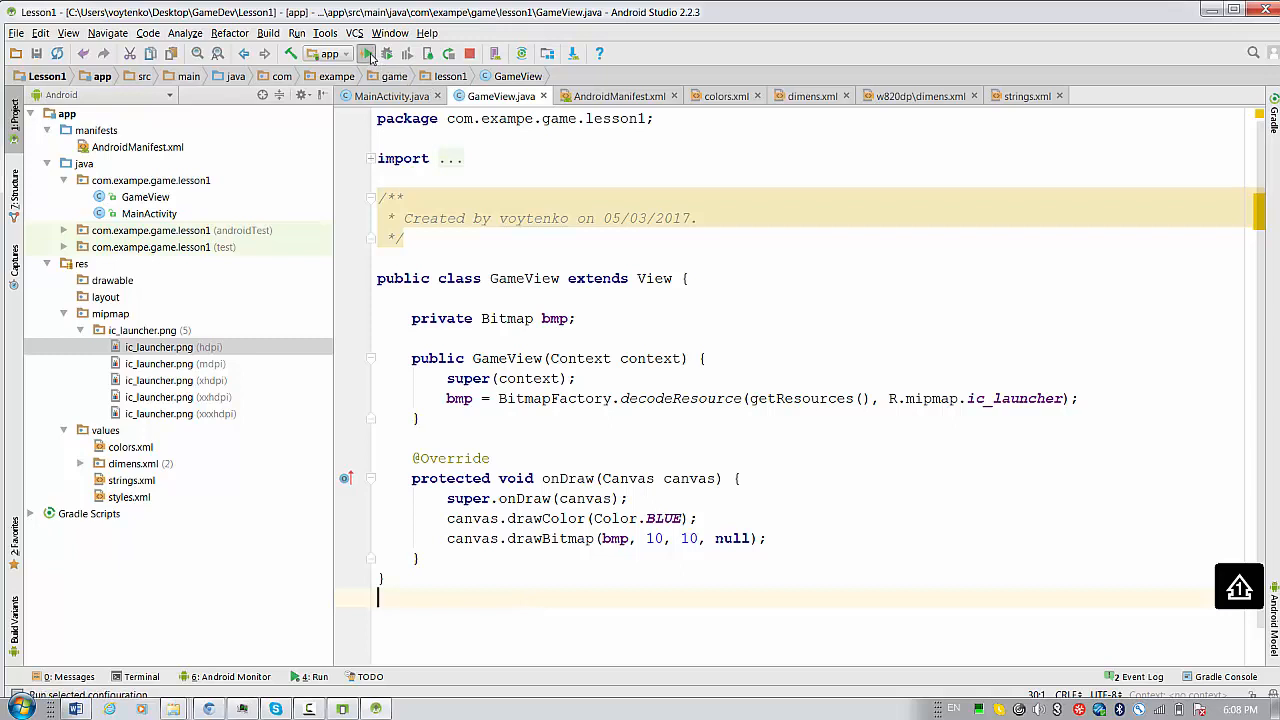
Run the app in the emulator to see the launcher icon on blue.
{"action": "left_click", "coordinate": [366, 53]}
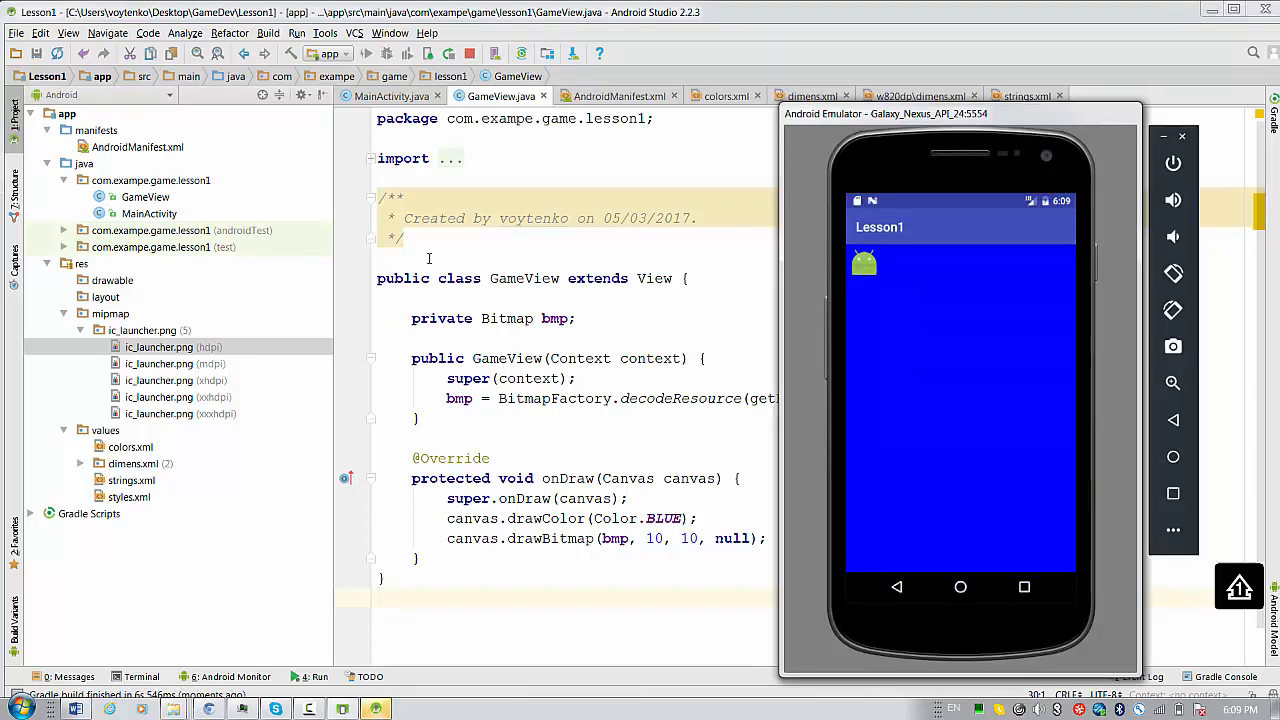
{"action": "mouse_move", "coordinate": [1037, 487]}
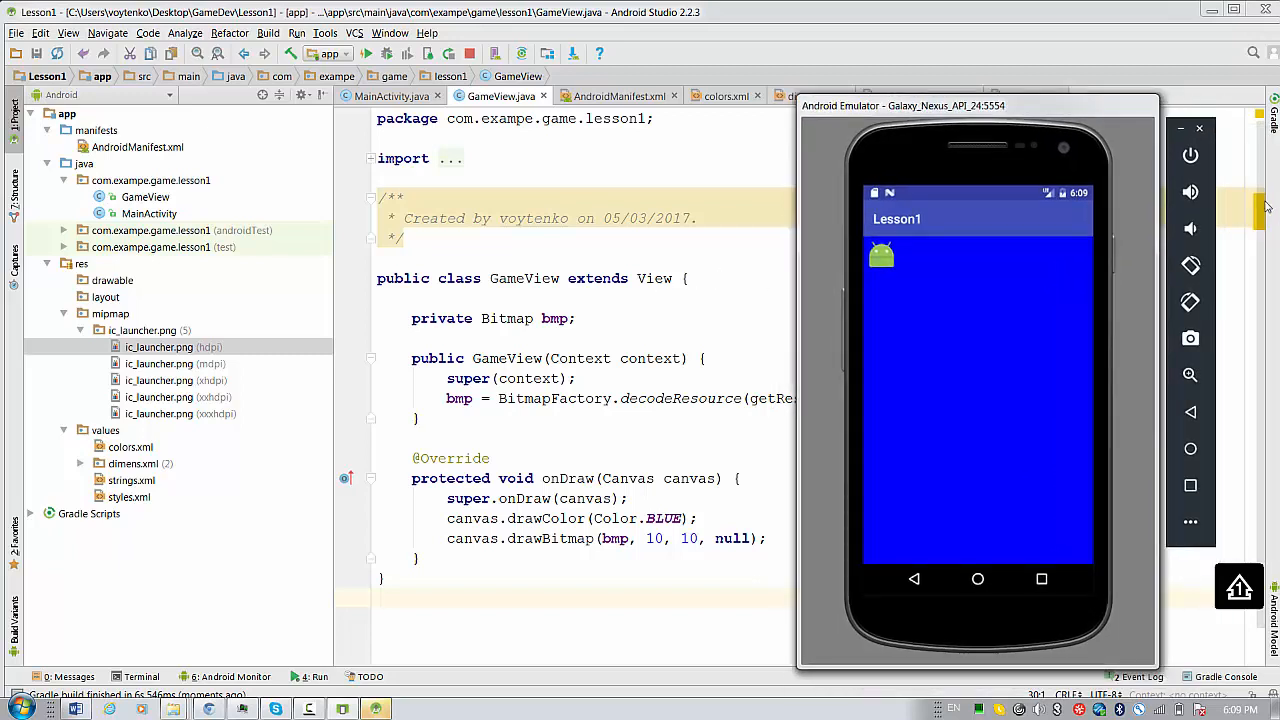
{"action": "mouse_move", "coordinate": [919, 300]}
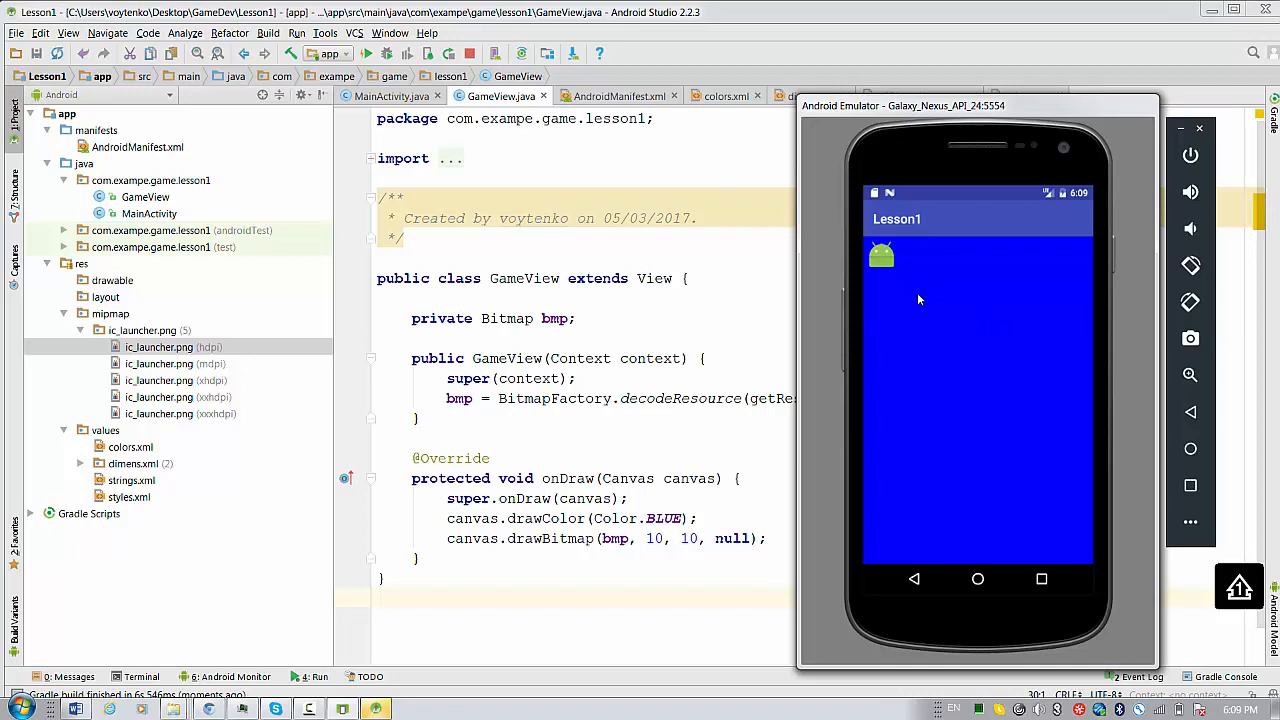
{"action": "mouse_move", "coordinate": [920, 360]}
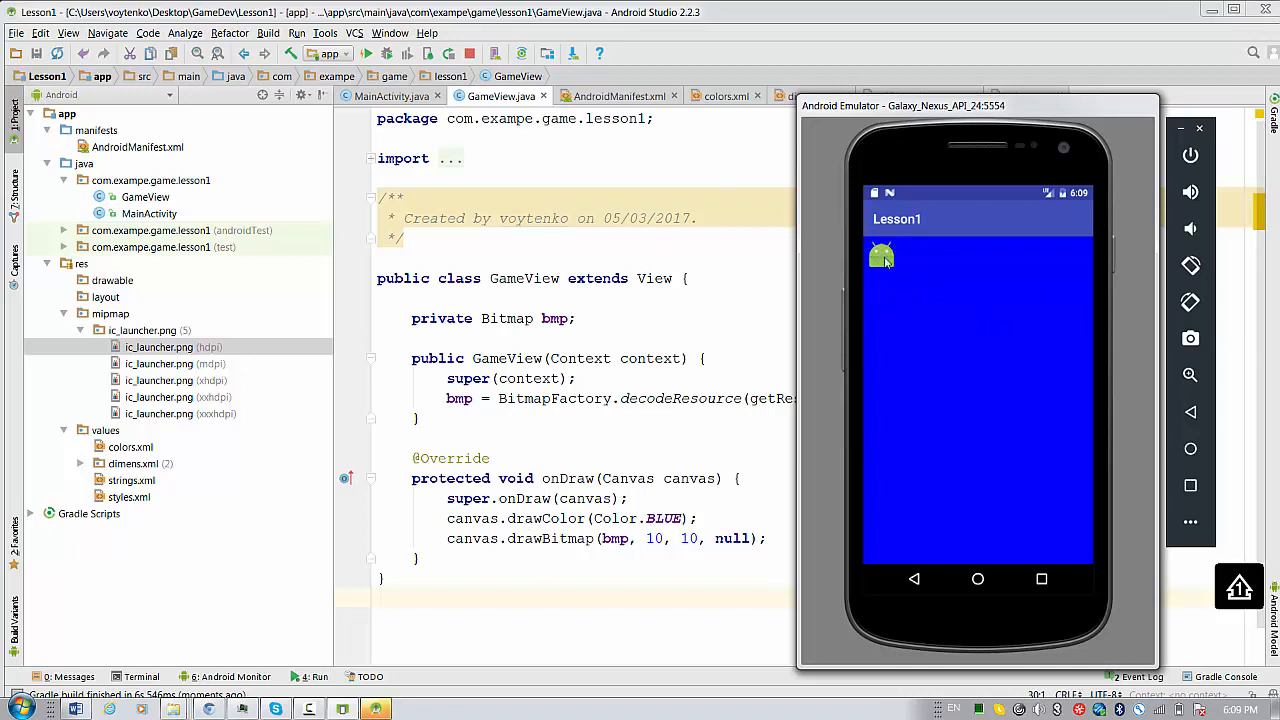
{"action": "mouse_move", "coordinate": [698, 539]}
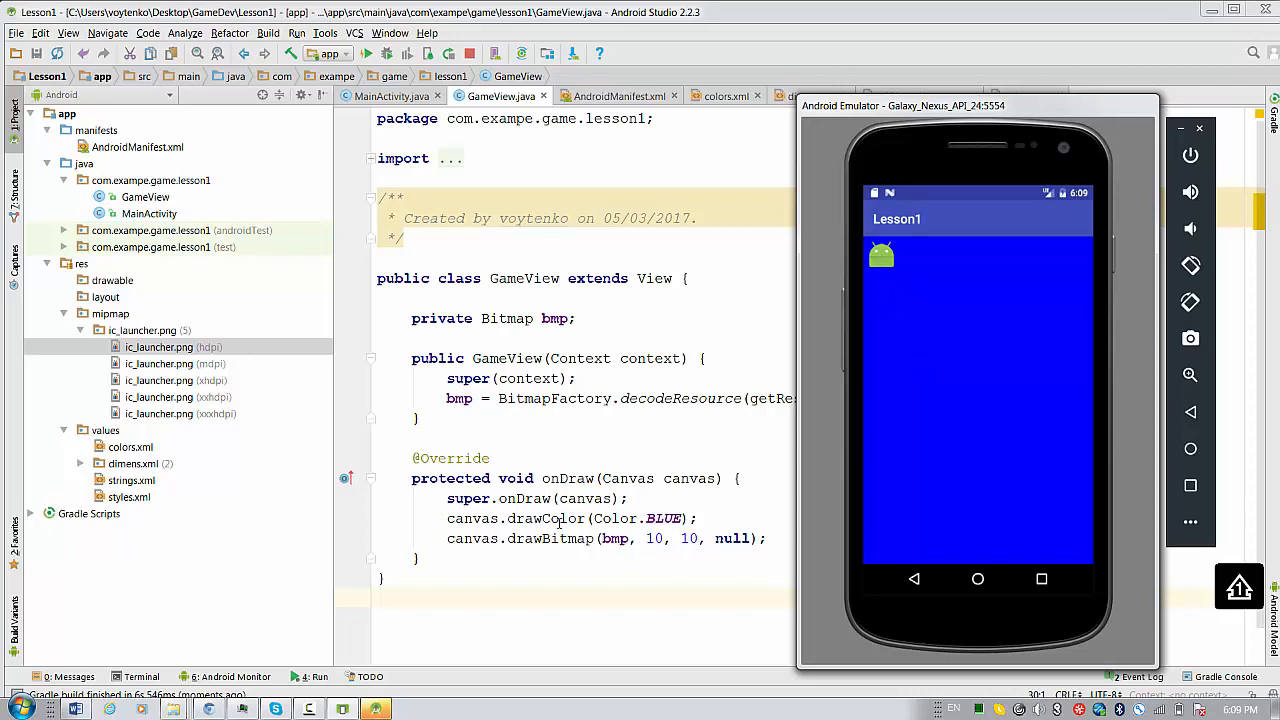
{"action": "mouse_move", "coordinate": [816, 450]}
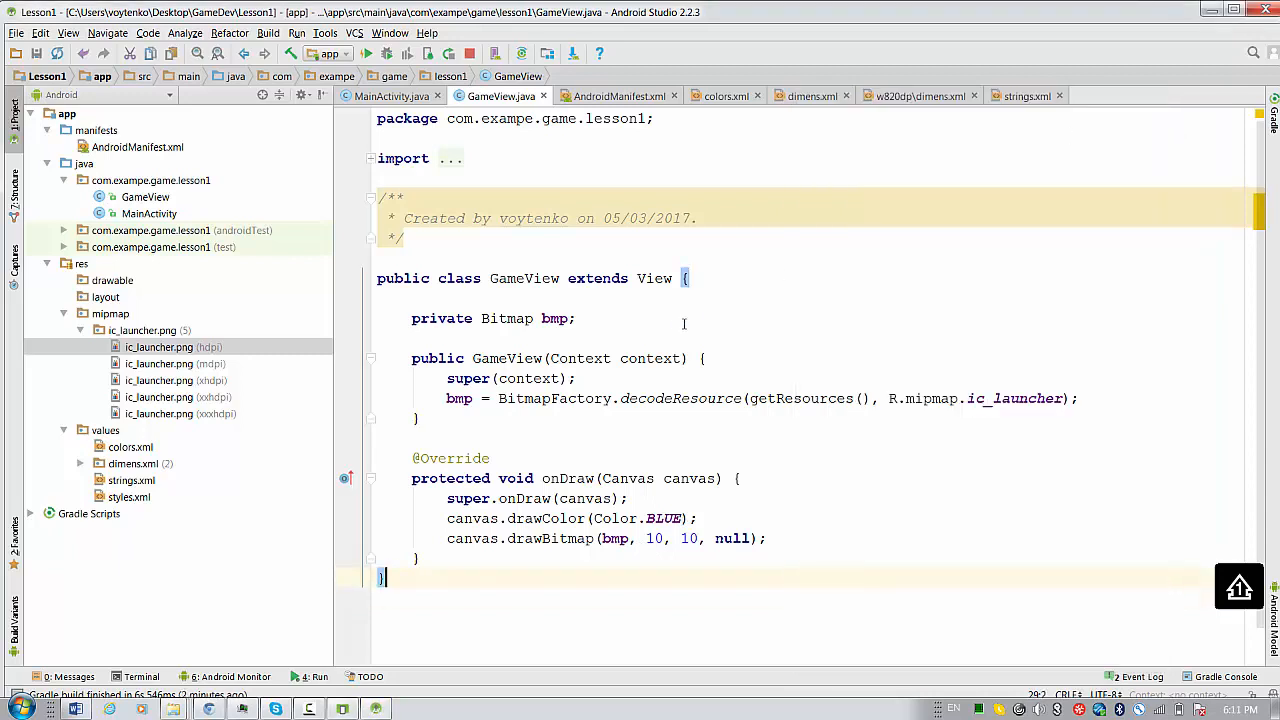
Change GameView's superclass from View to SurfaceView and add a blank line below bmp.
{"action": "left_click", "coordinate": [390, 337]}
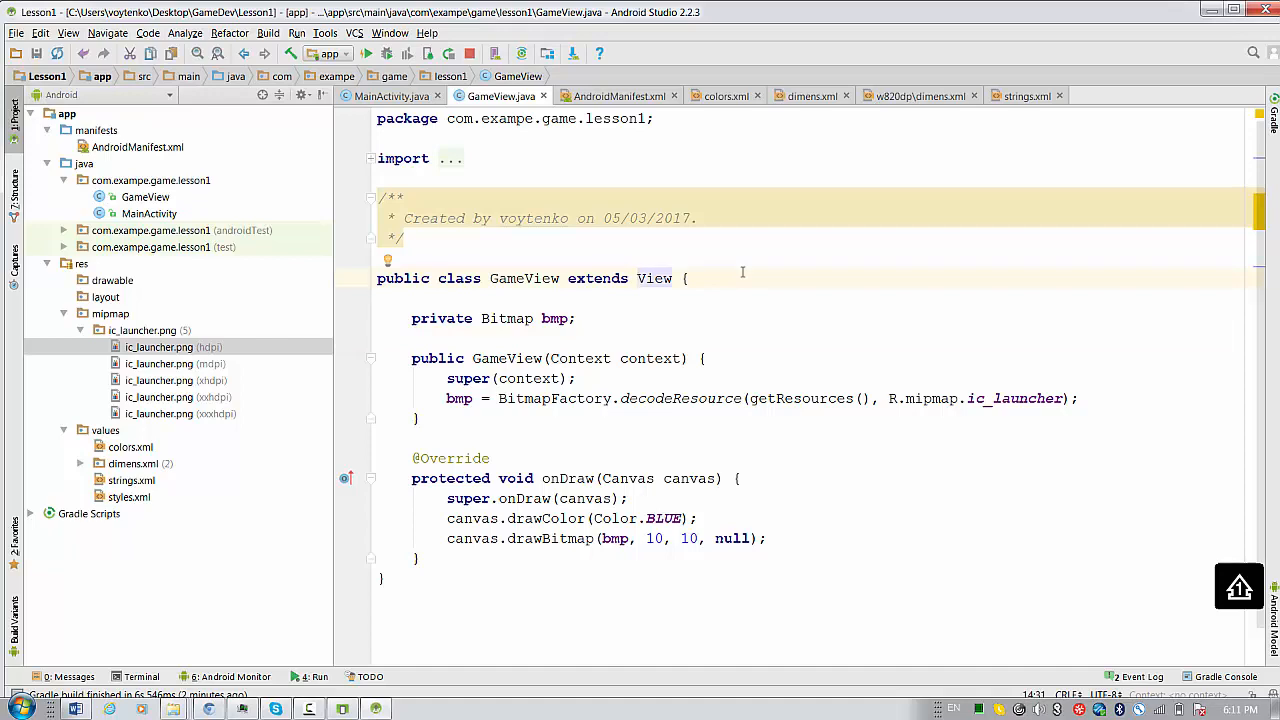
{"action": "left_click", "coordinate": [660, 278]}
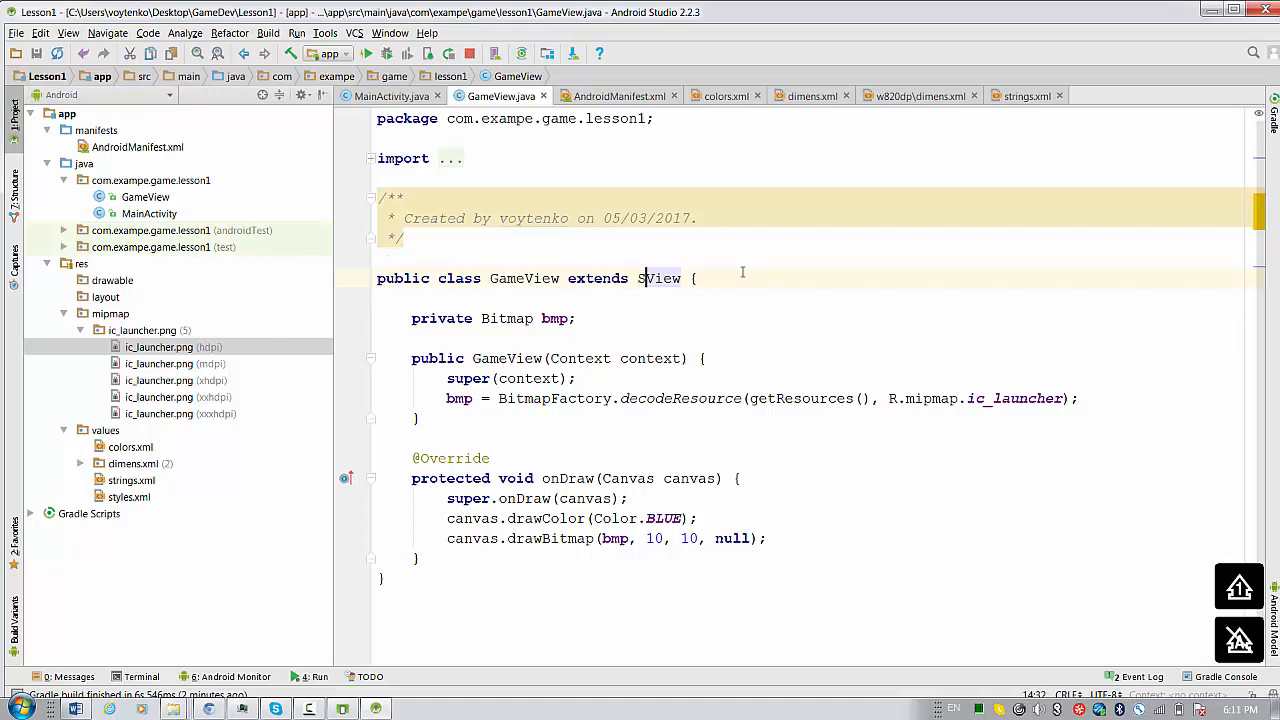
{"action": "type", "text": "S"}
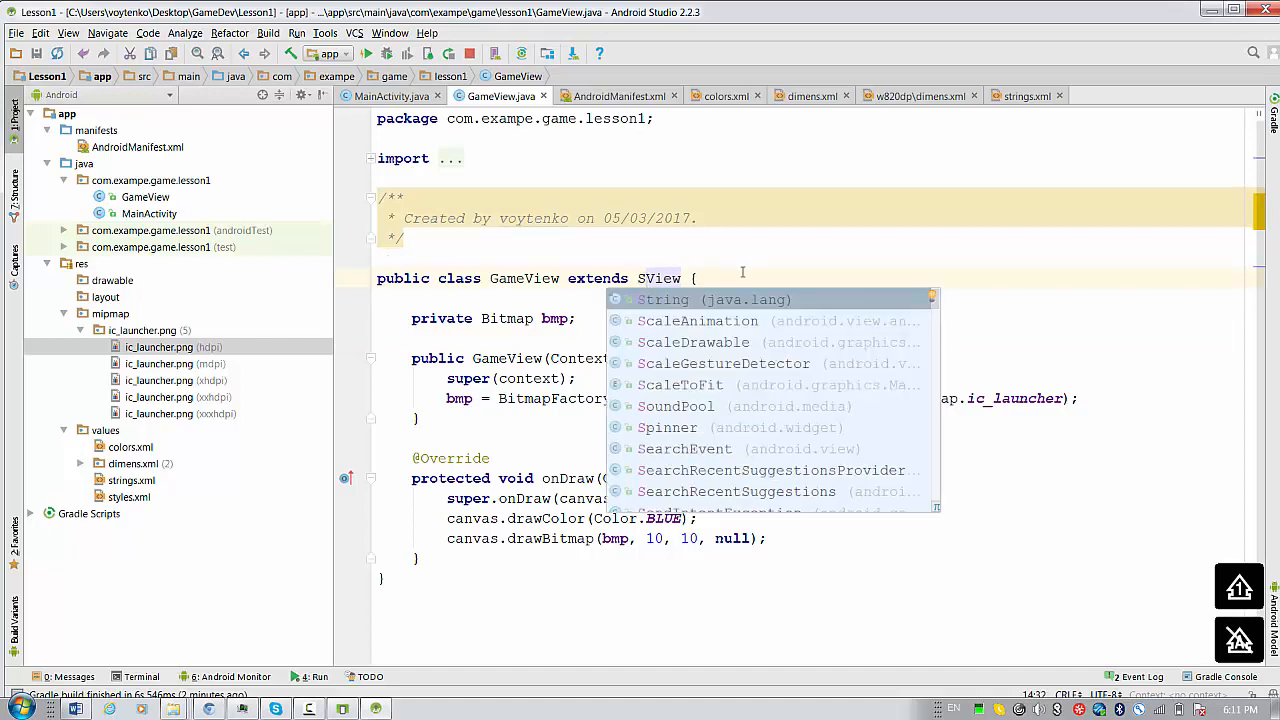
{"action": "type", "text": "ur"}
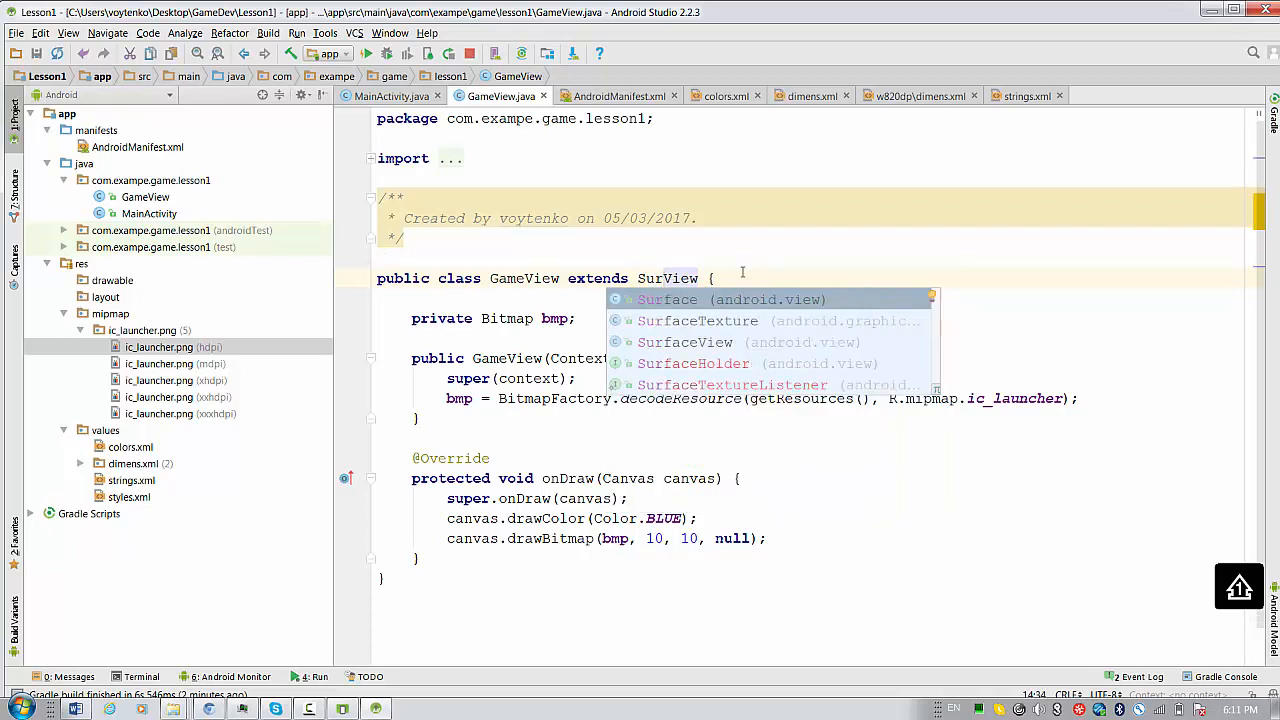
{"action": "mouse_move", "coordinate": [717, 258]}
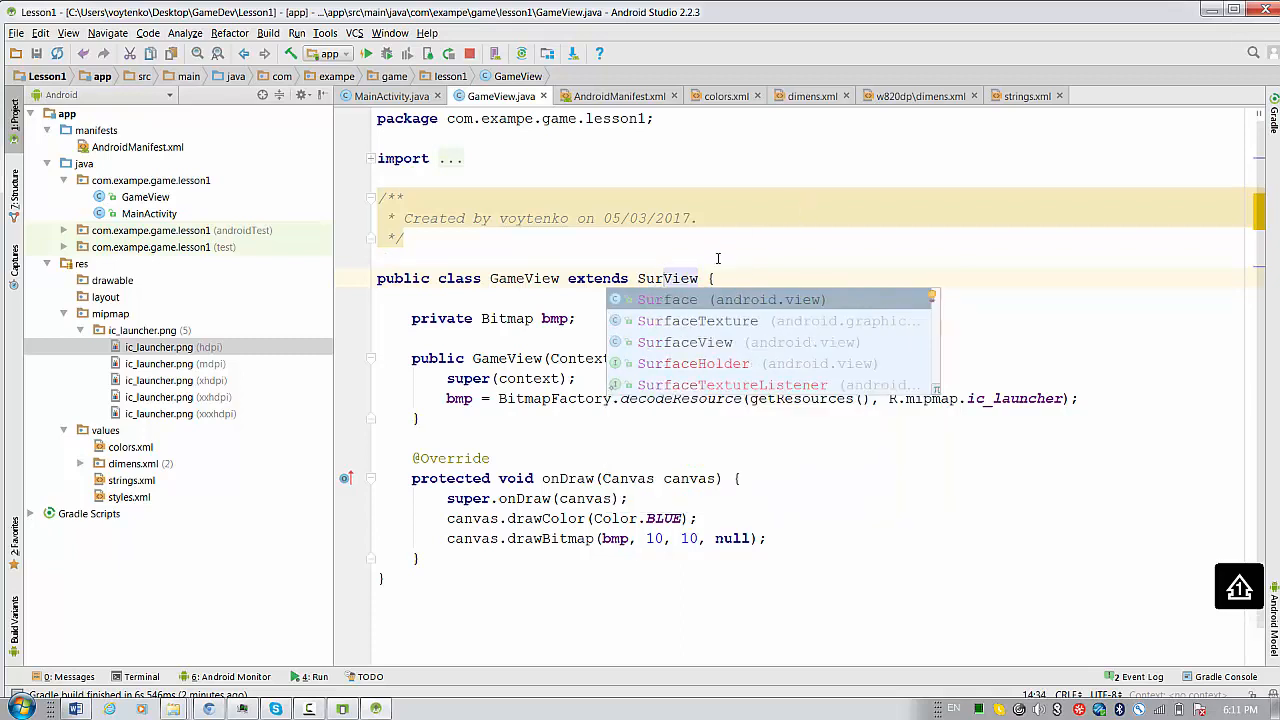
{"action": "left_click", "coordinate": [685, 342]}
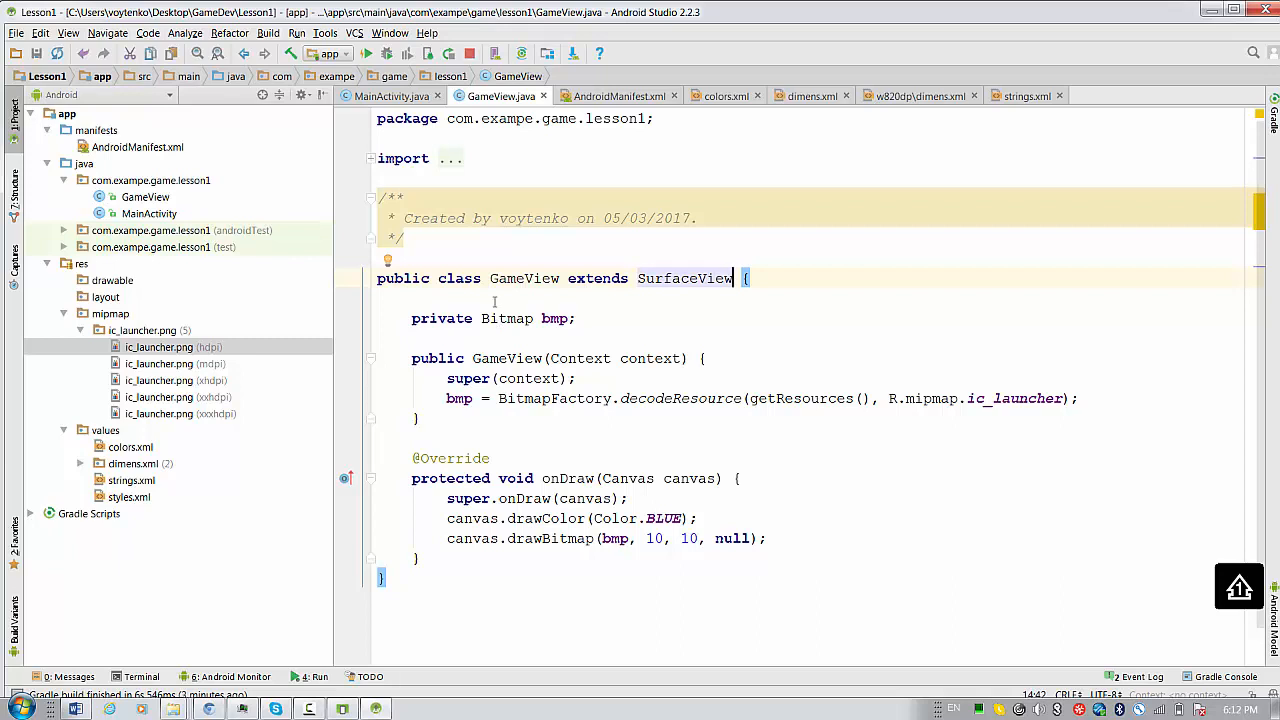
{"action": "key", "text": "enter"}
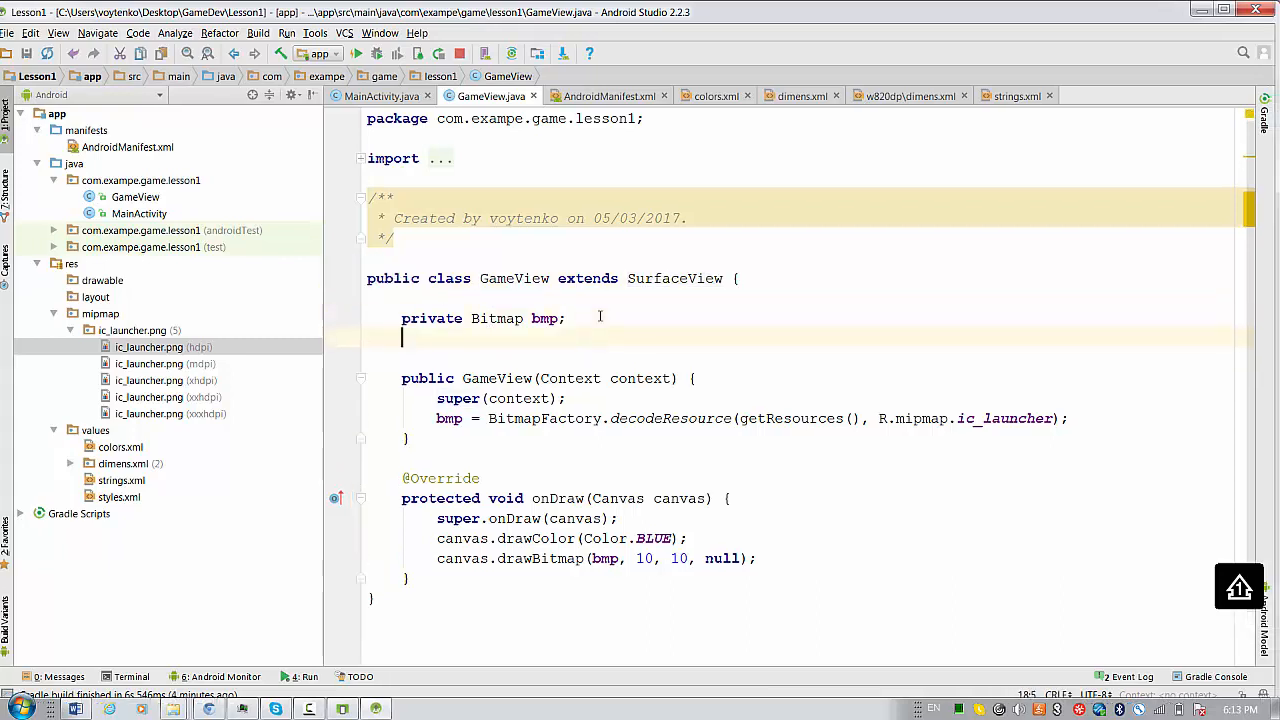
Declare a private SurfaceHolder field named holder below the Bitmap field.
{"action": "type", "text": "private"}
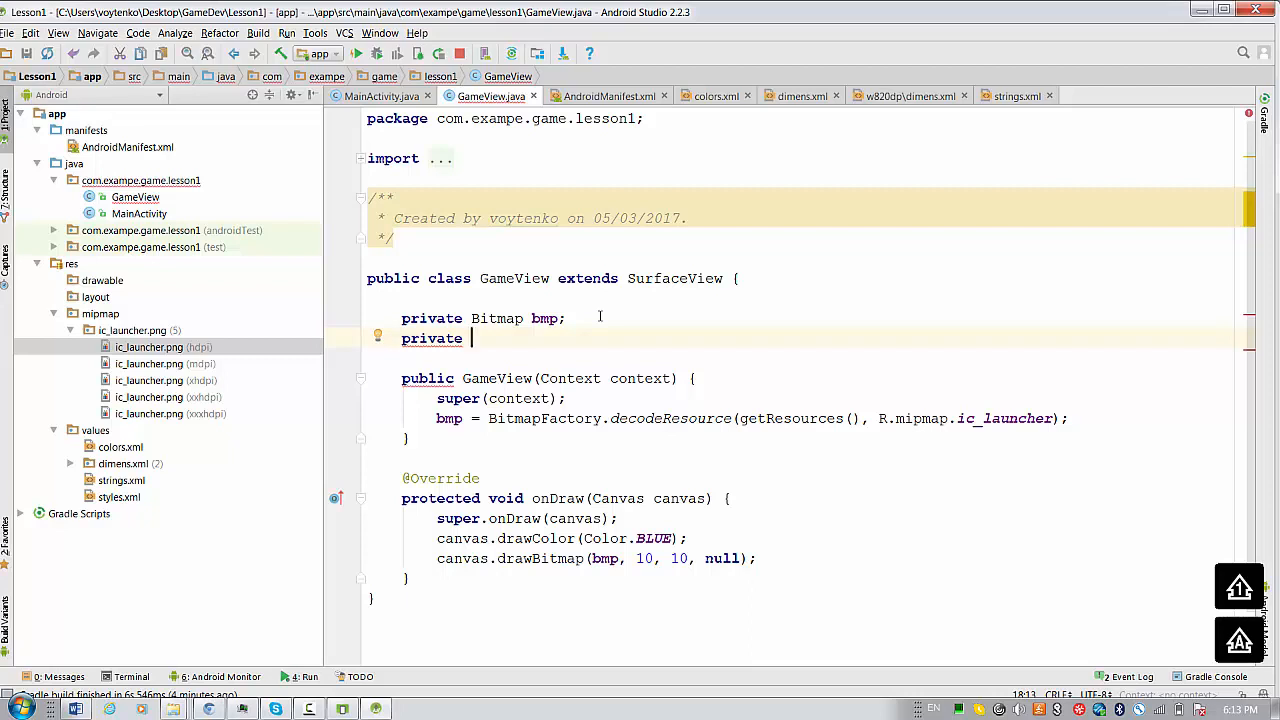
{"action": "type", "text": "Su"}
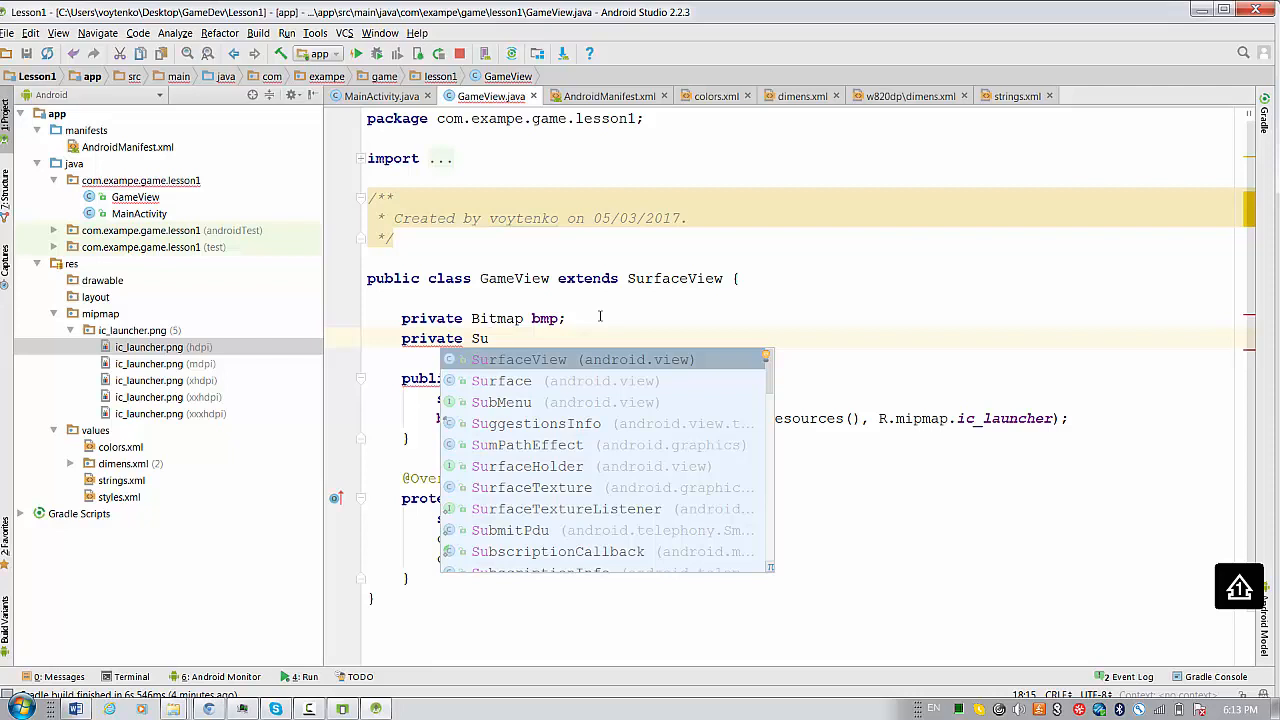
{"action": "type", "text": "r"}
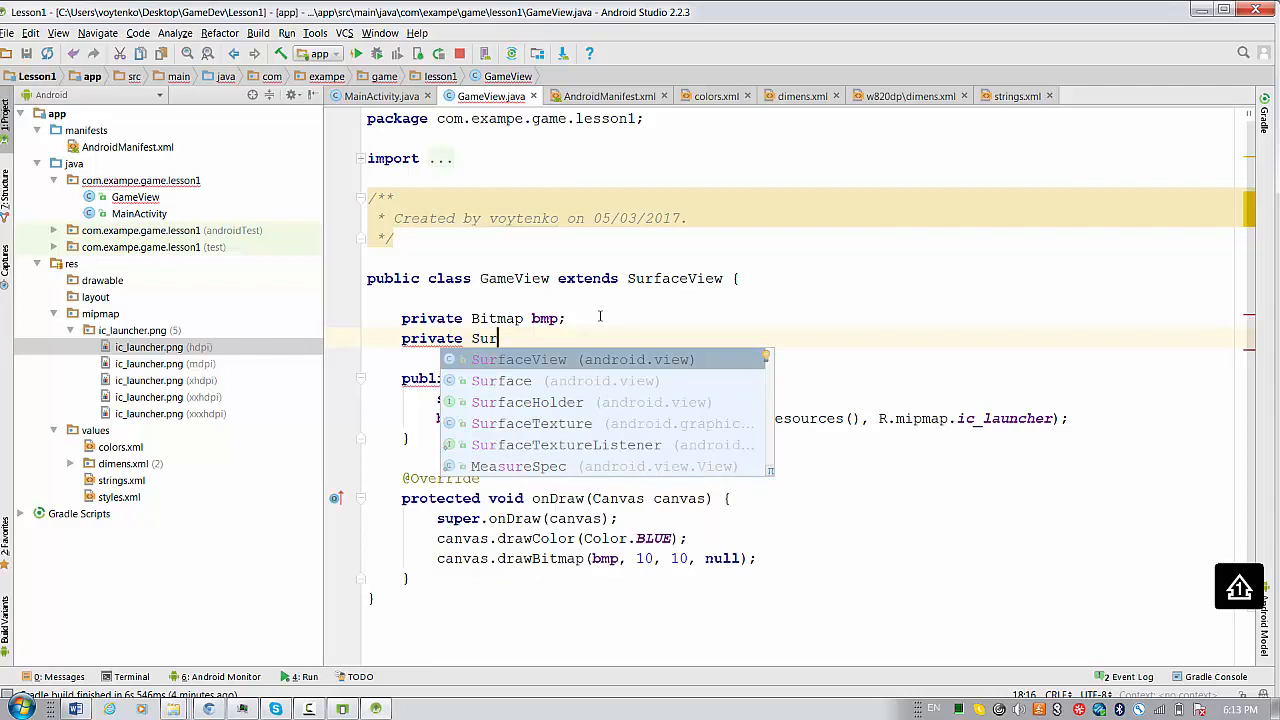
{"action": "left_click", "coordinate": [527, 402]}
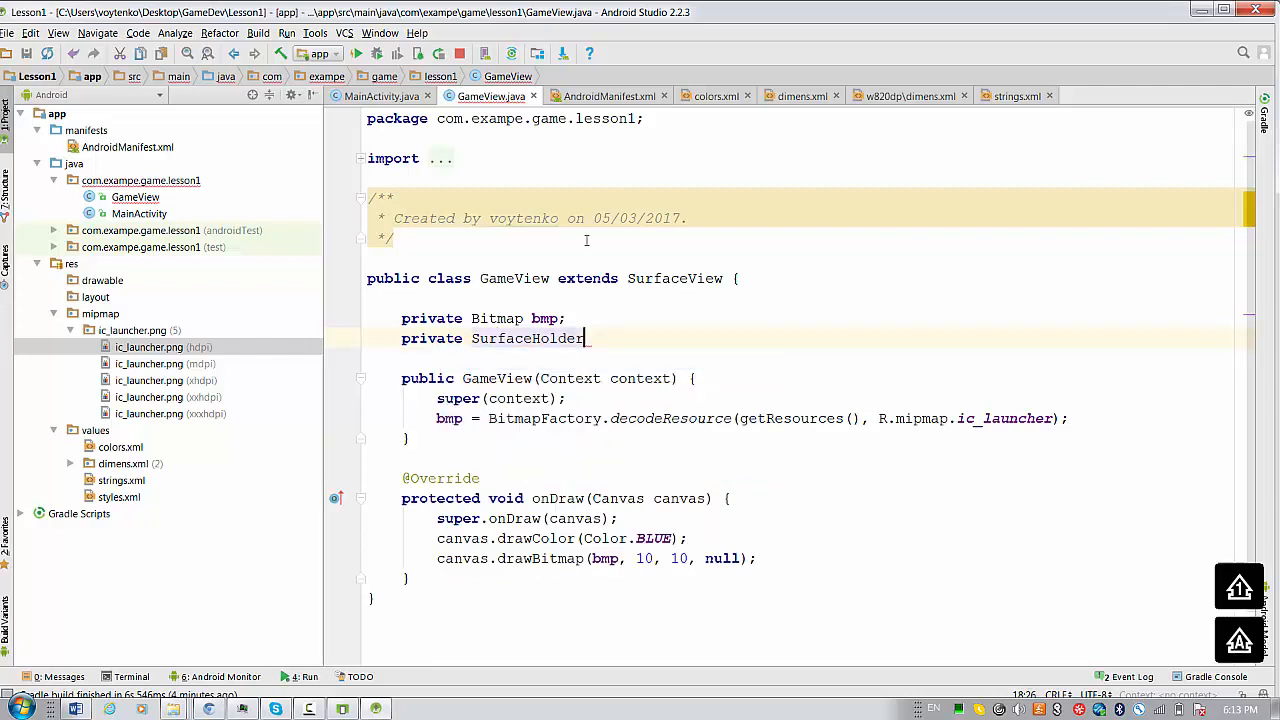
{"action": "type", "text": "_ho"}
{"action": "type", "text": "holder = getHolder();"}
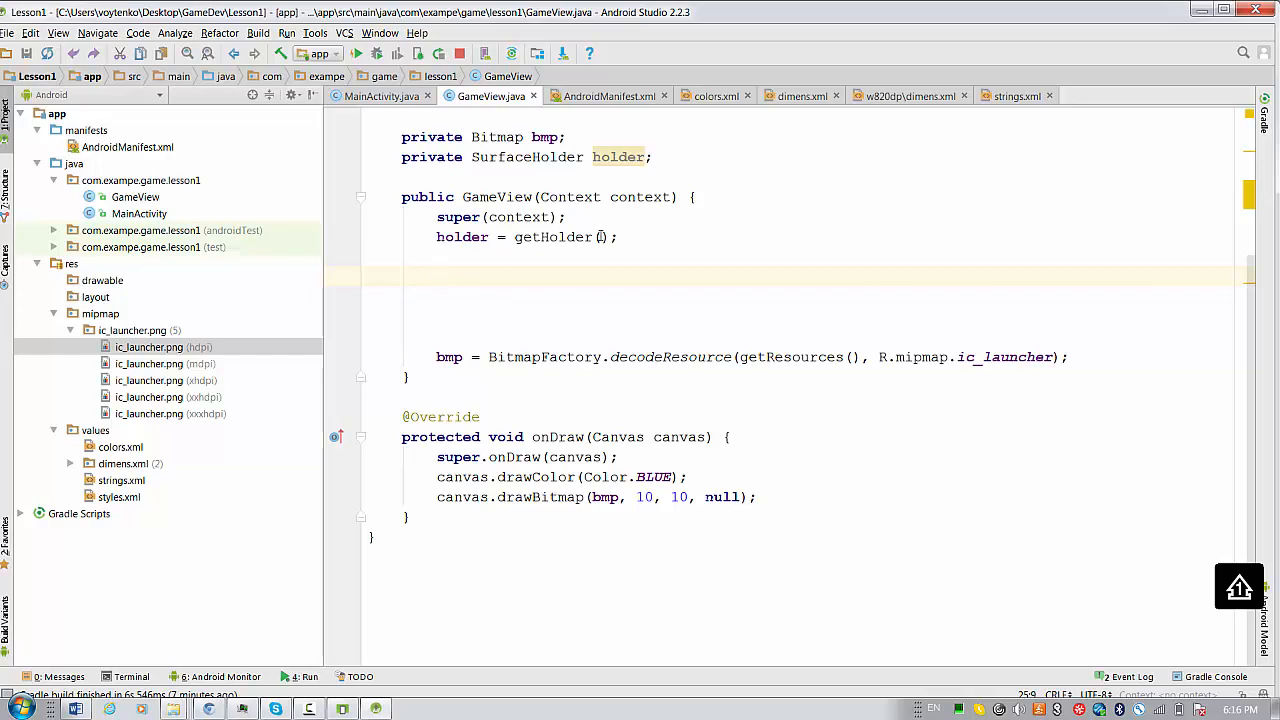
In the constructor, assign holder = getHolder() and call holder.addCallback(new SurfaceHolder.Callback()).
{"action": "type", "text": "h"}
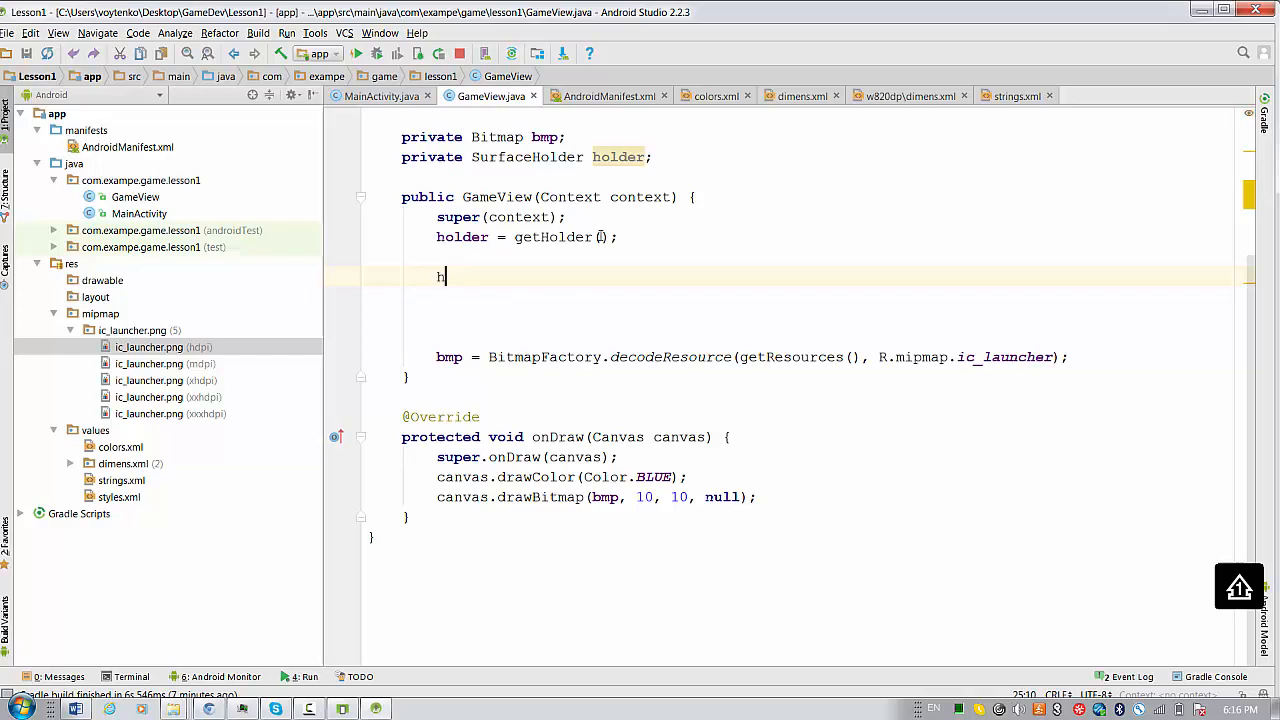
{"action": "type", "text": "older.addCallback();"}
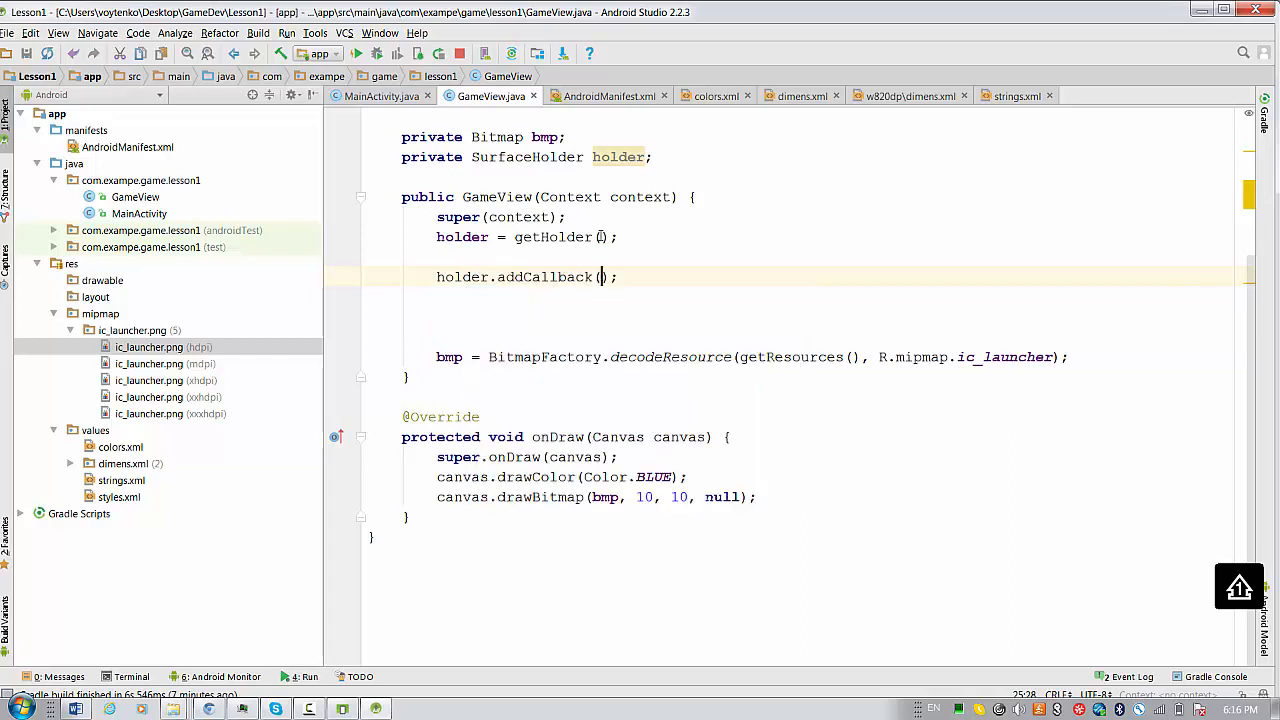
{"action": "type", "text": "Th"}
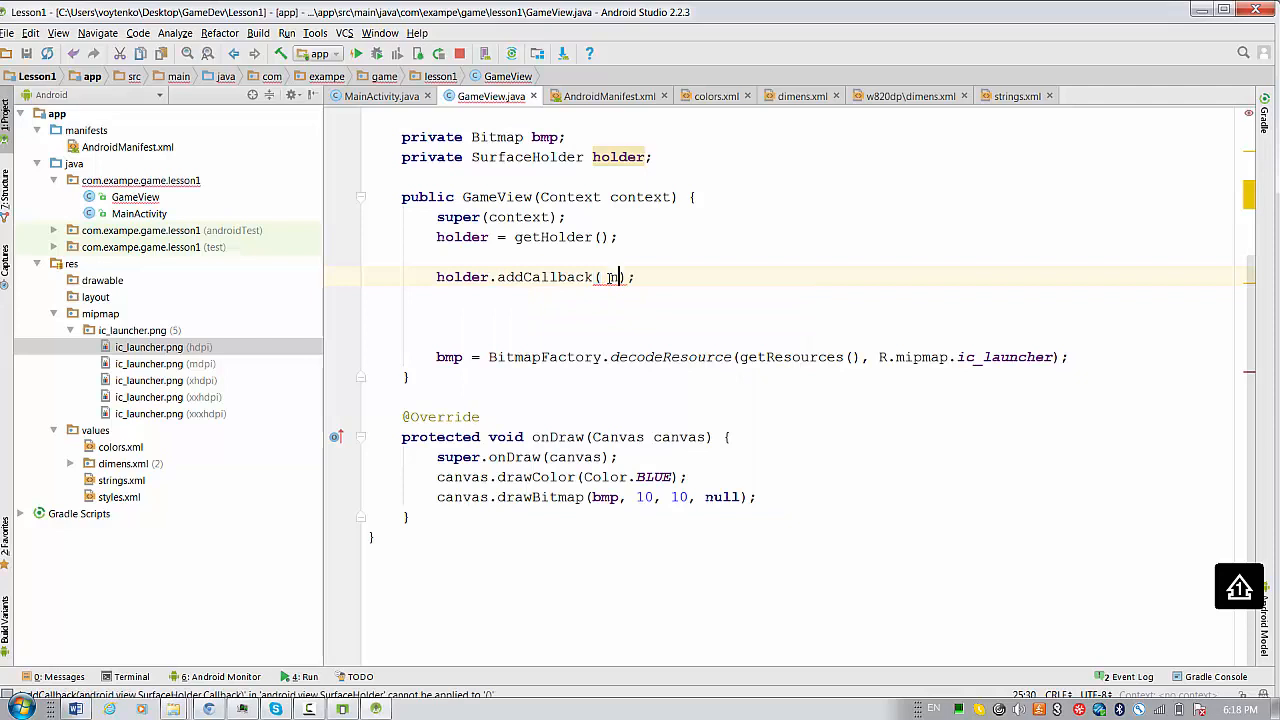
{"action": "type", "text": "new S"}
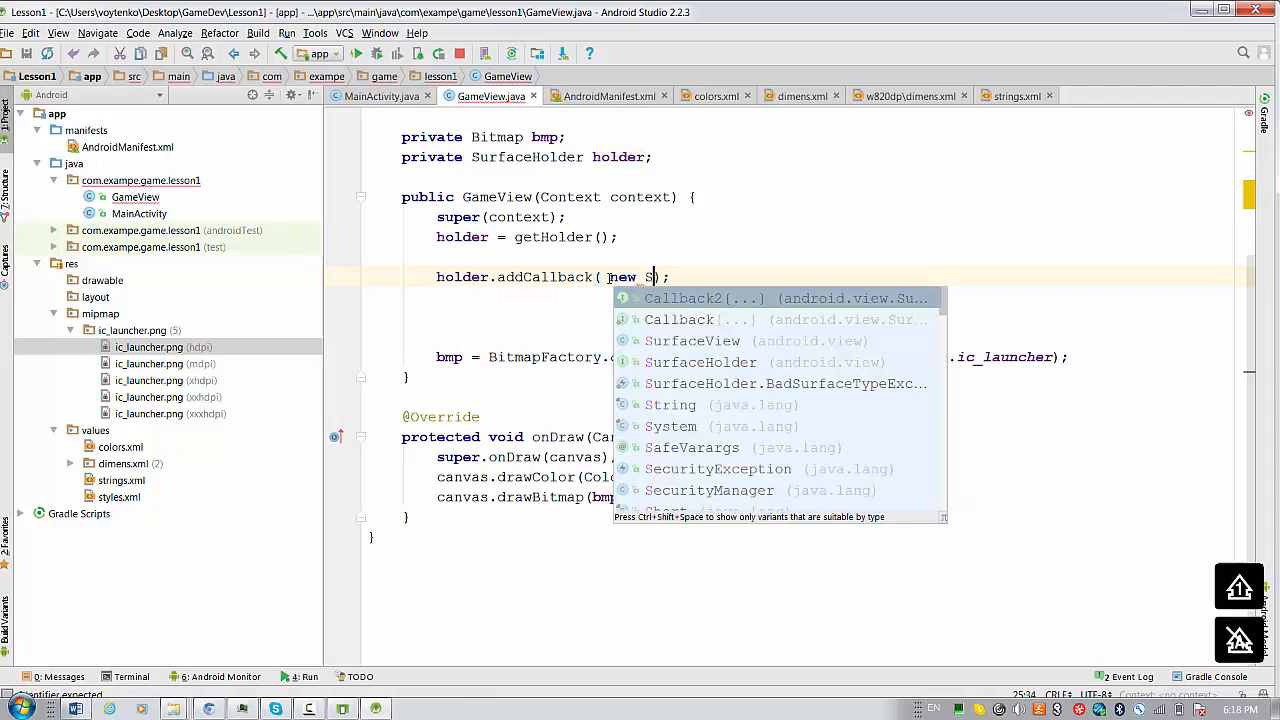
{"action": "type", "text": "urfaceHolder.Callback("}
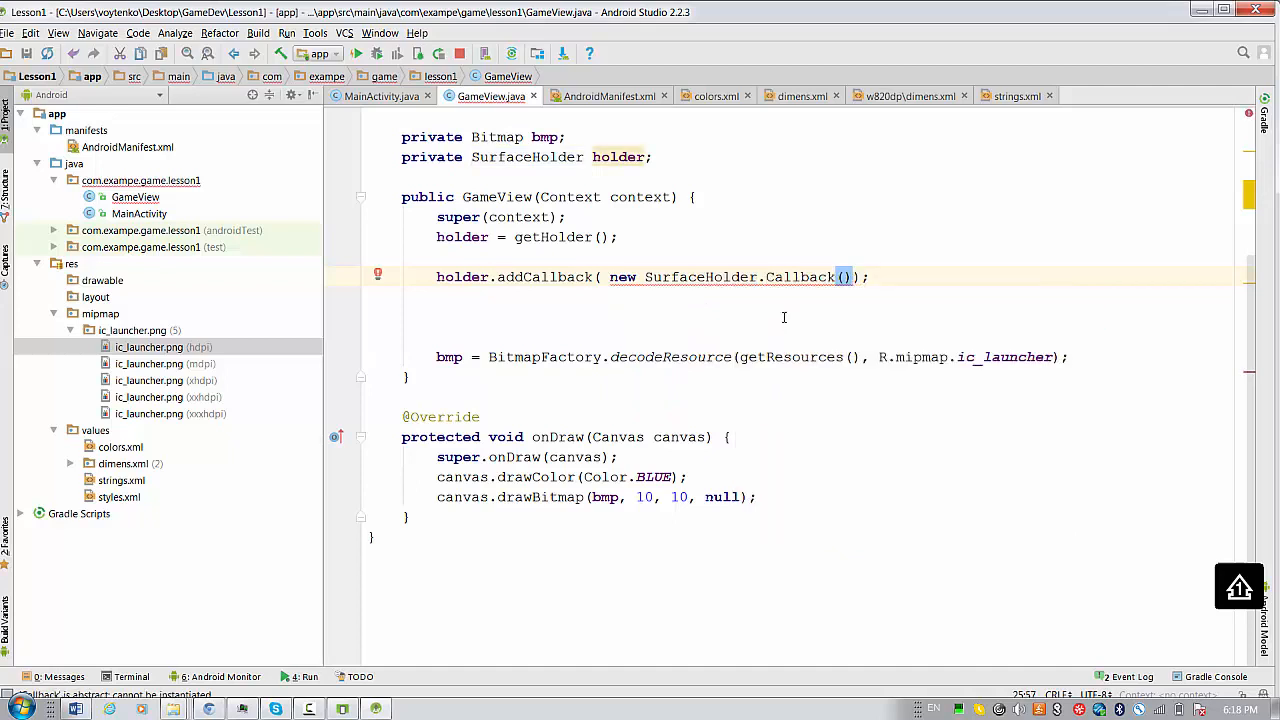
{"action": "mouse_move", "coordinate": [800, 285]}
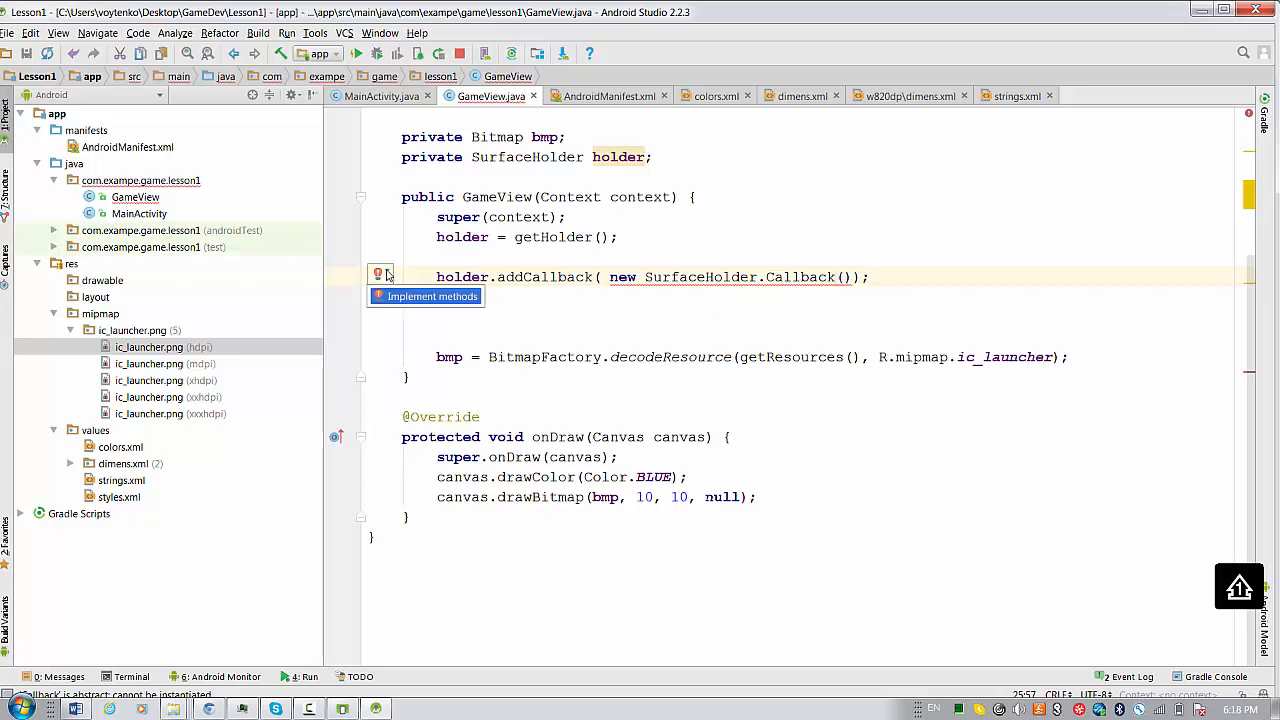
{"action": "mouse_move", "coordinate": [432, 305]}
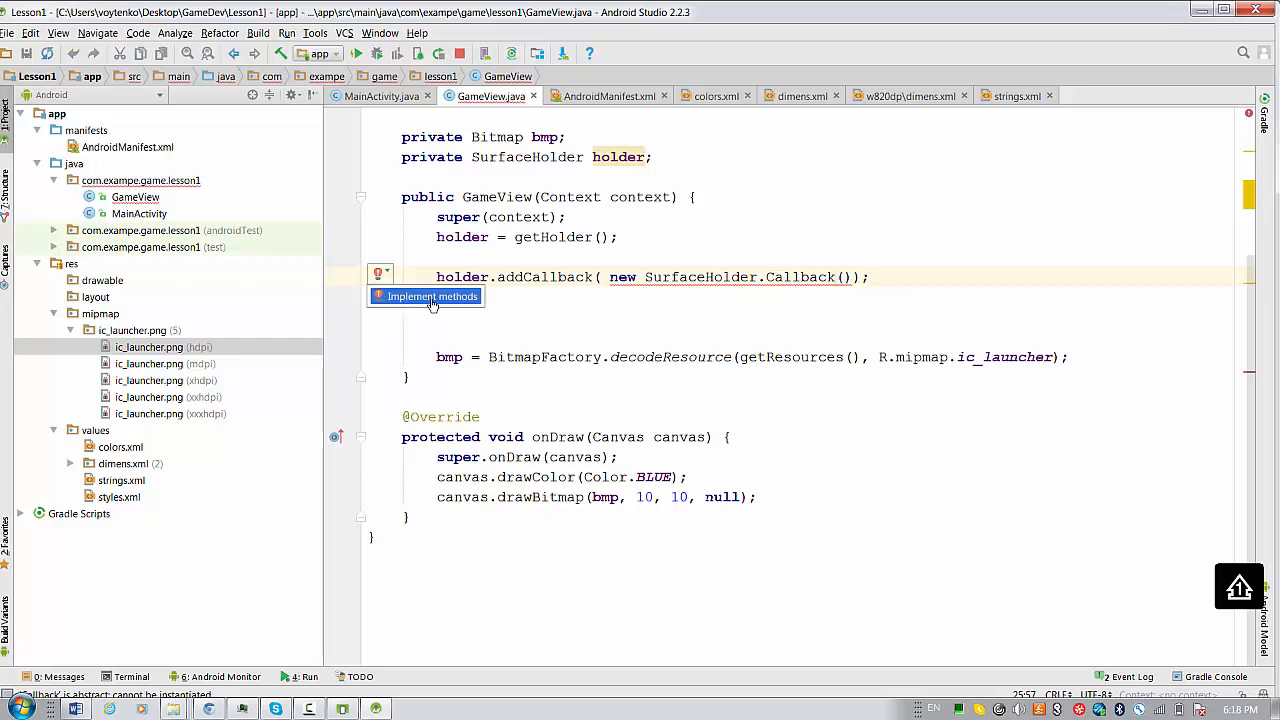
Implement the Callback's surfaceCreated, surfaceChanged and surfaceDestroyed methods, keeping all three selected.
{"action": "left_click", "coordinate": [430, 296]}
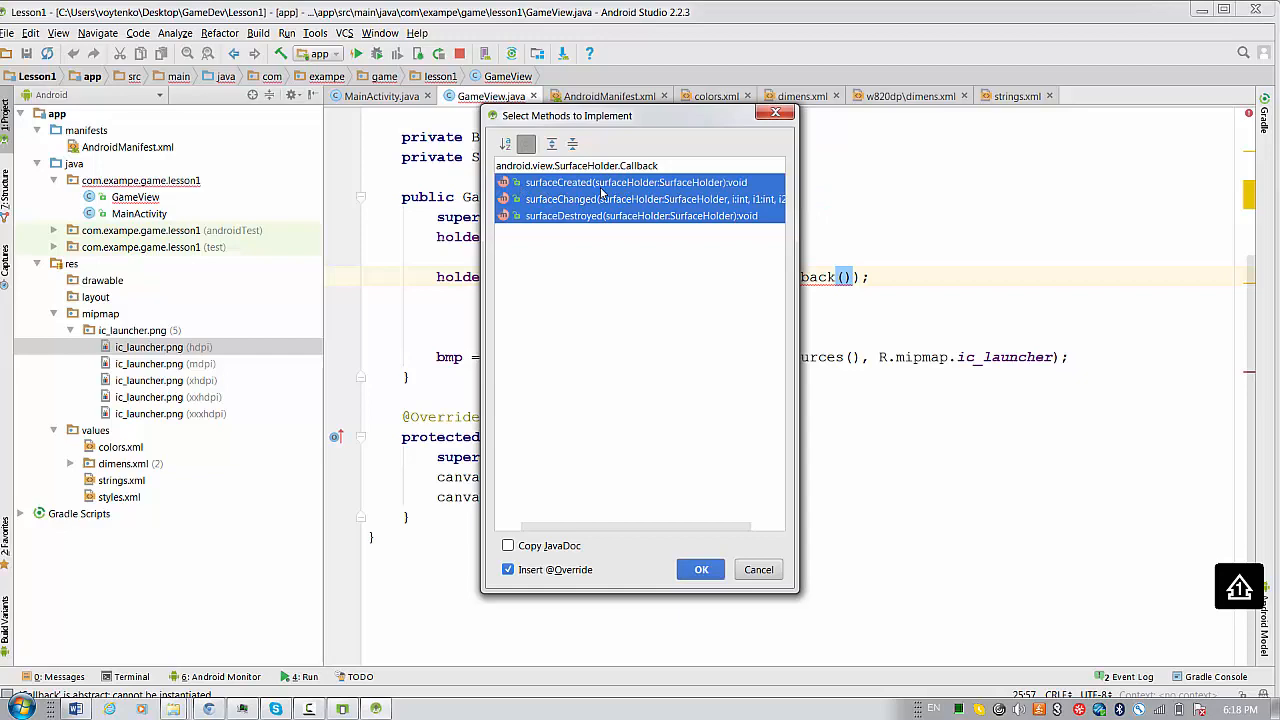
{"action": "mouse_move", "coordinate": [611, 243]}
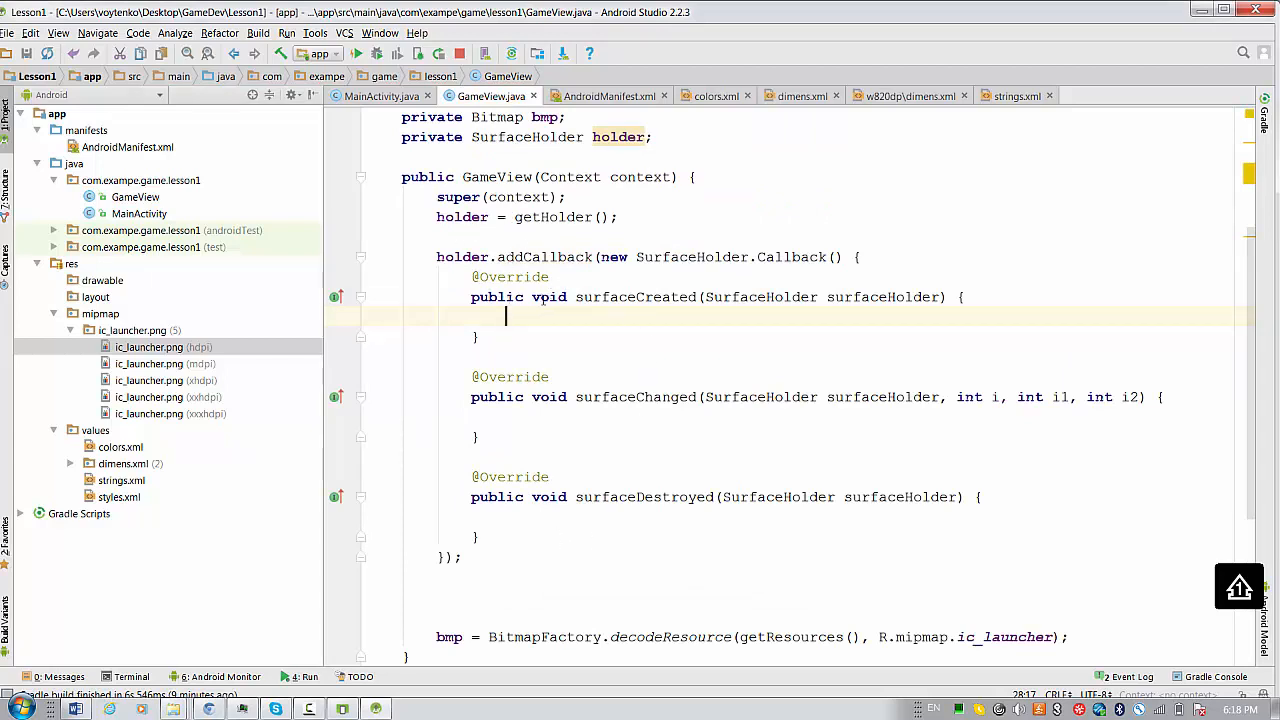
Correct 'vpid' to 'void' and open blank lines inside the surfaceCreated body.
{"action": "type", "text": "void"}
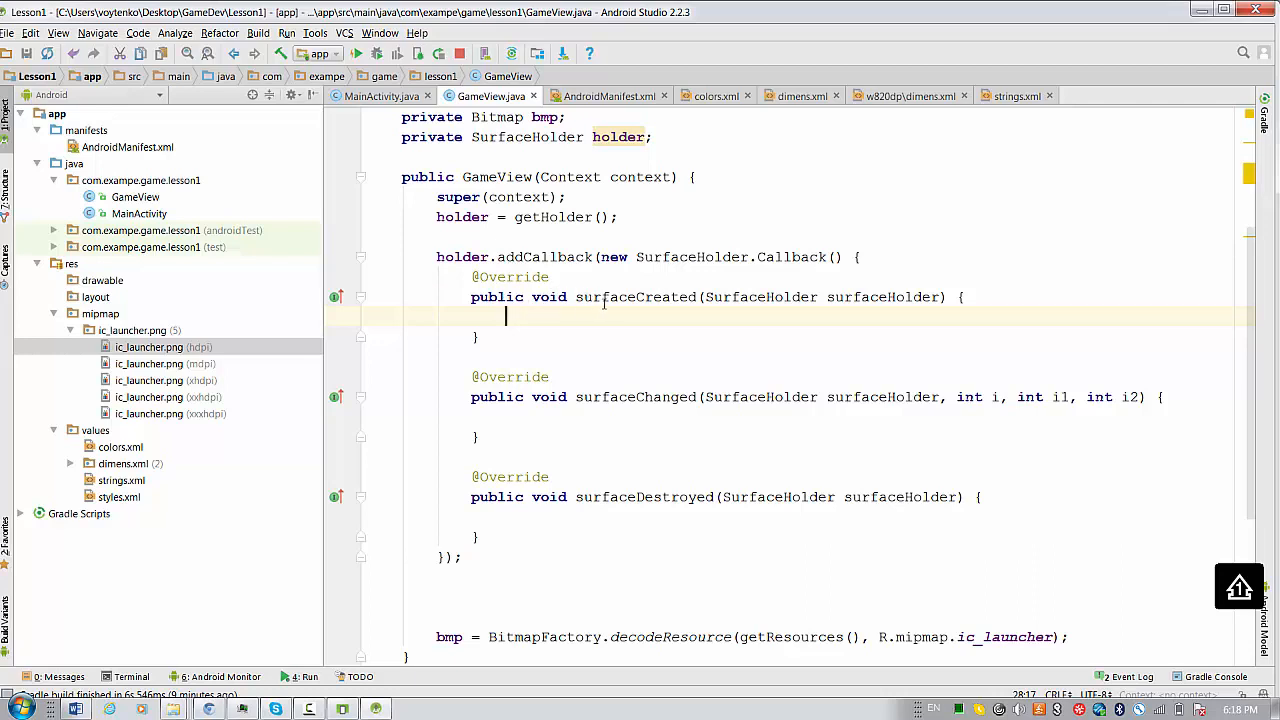
{"action": "mouse_move", "coordinate": [545, 429]}
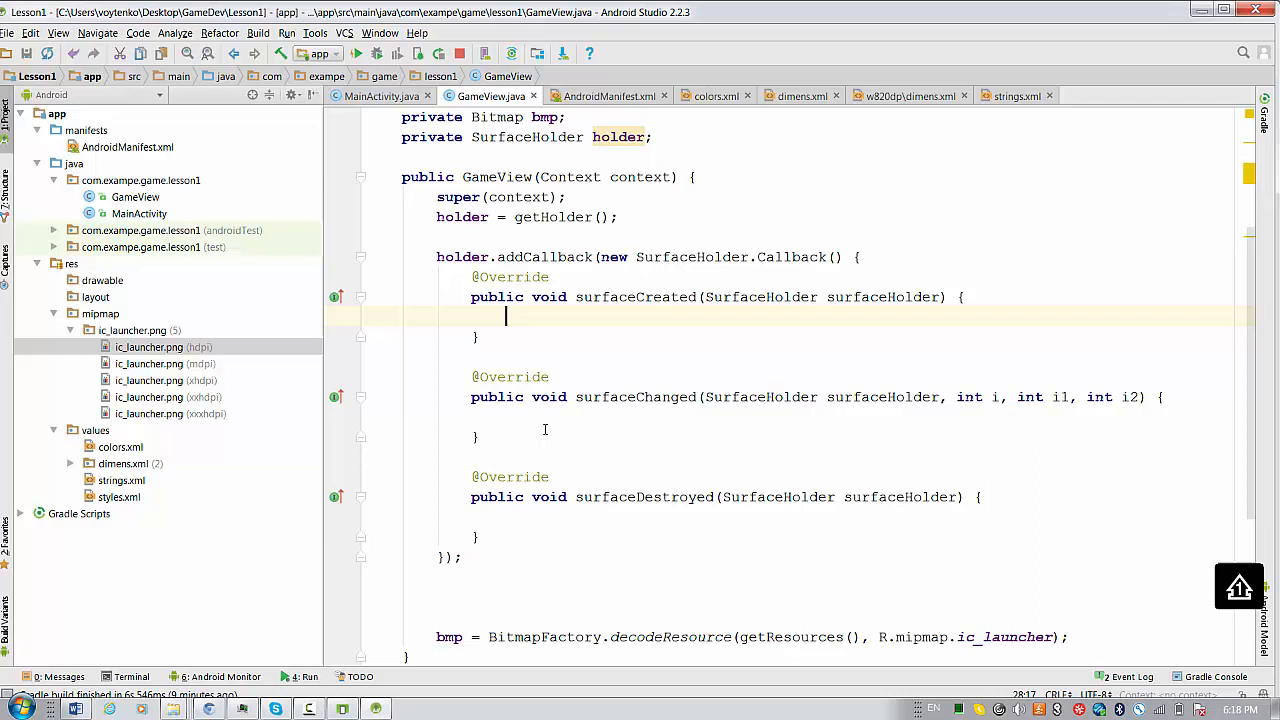
{"action": "mouse_move", "coordinate": [546, 510]}
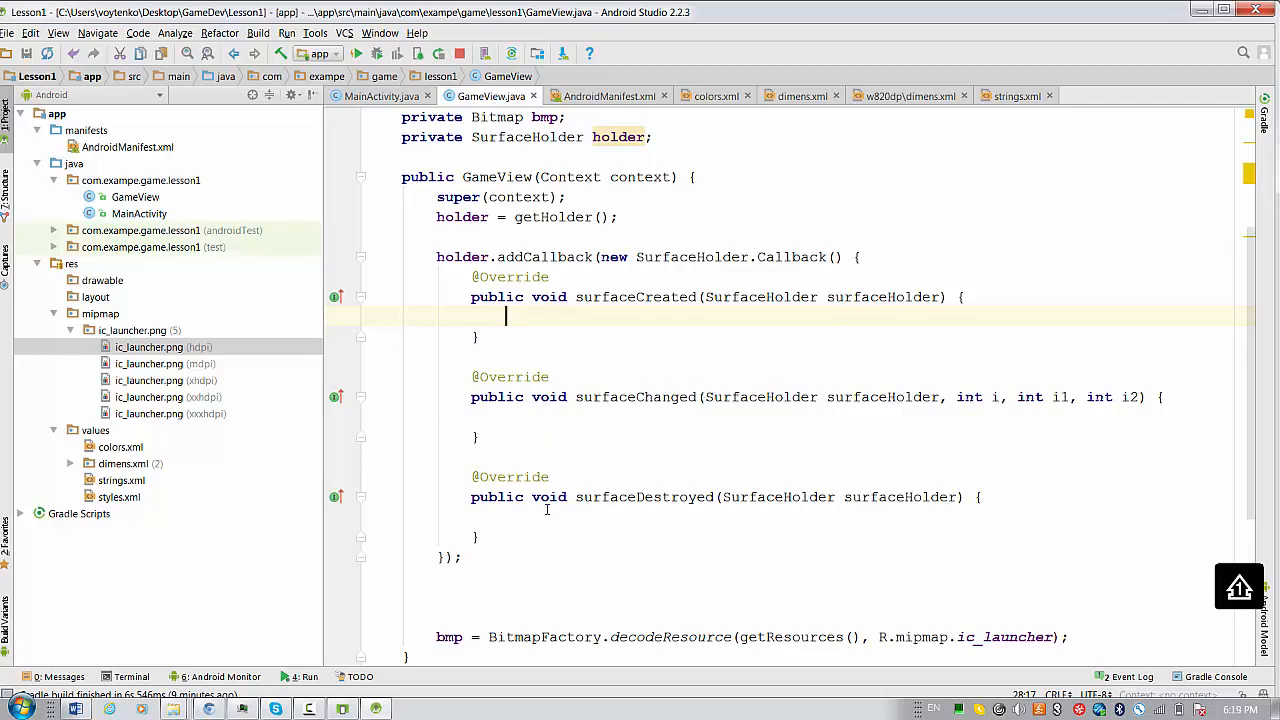
{"action": "mouse_move", "coordinate": [708, 500]}
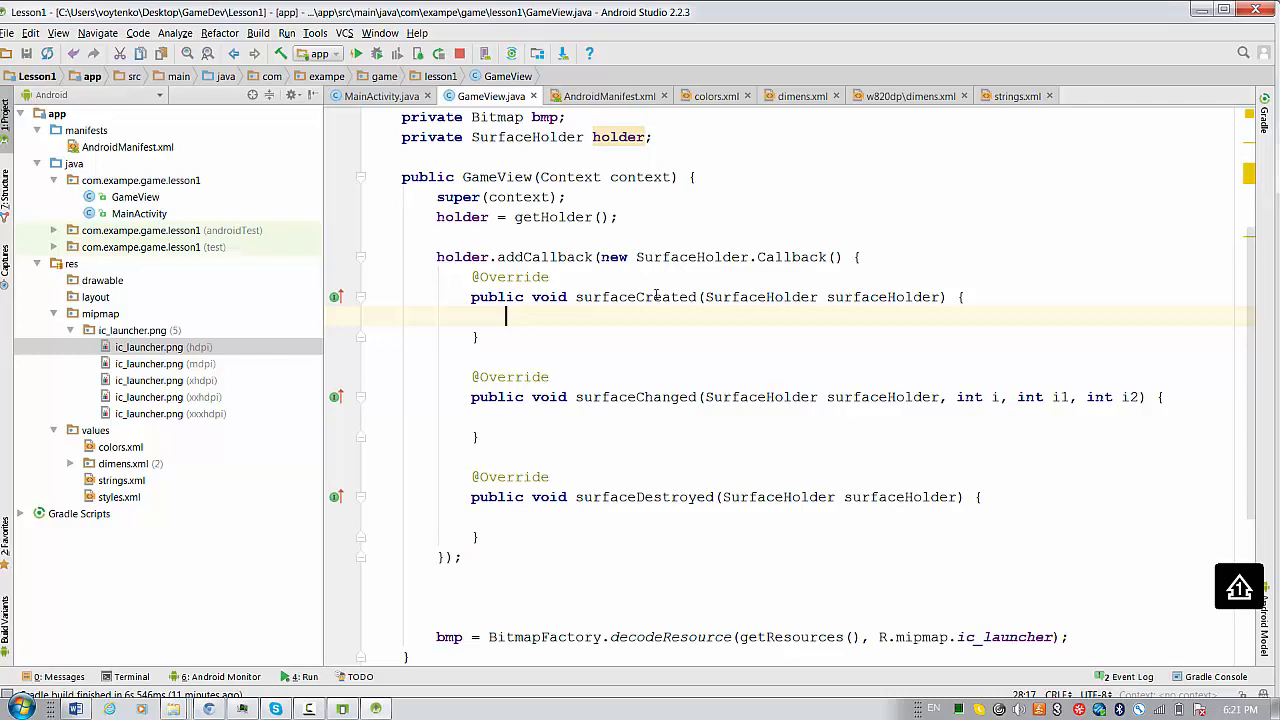
{"action": "mouse_move", "coordinate": [683, 382]}
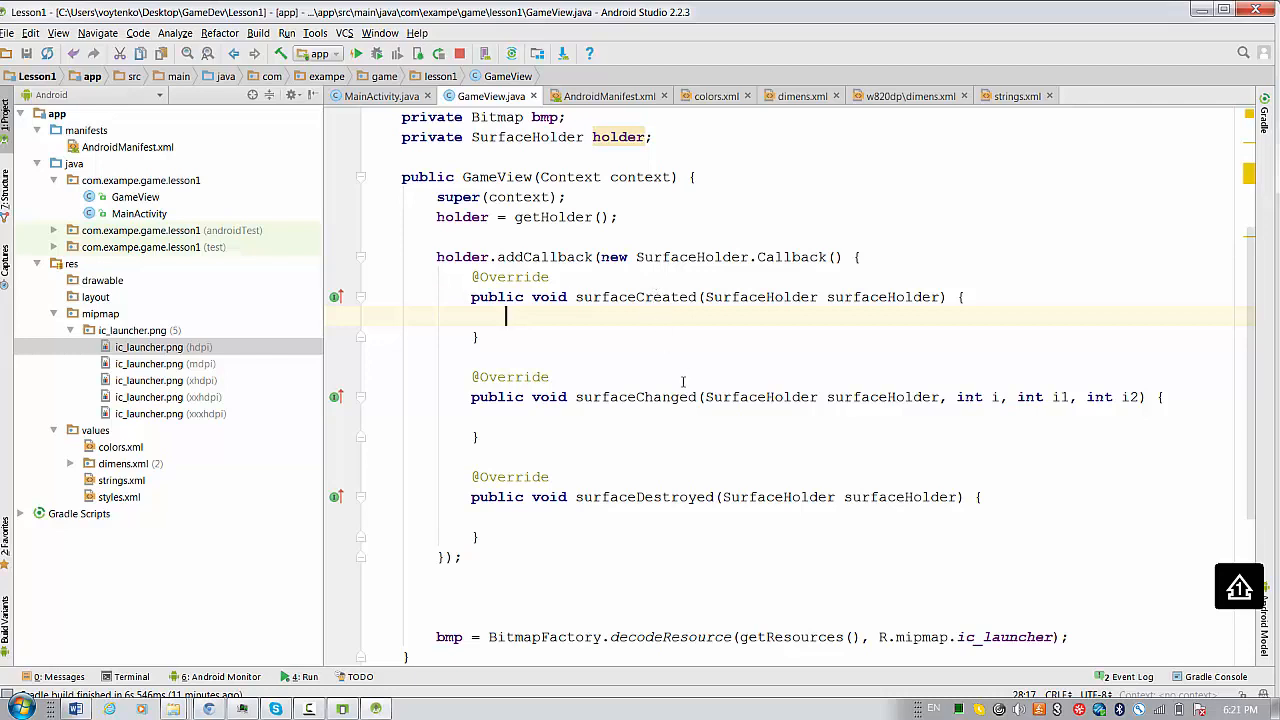
{"action": "mouse_move", "coordinate": [645, 342]}
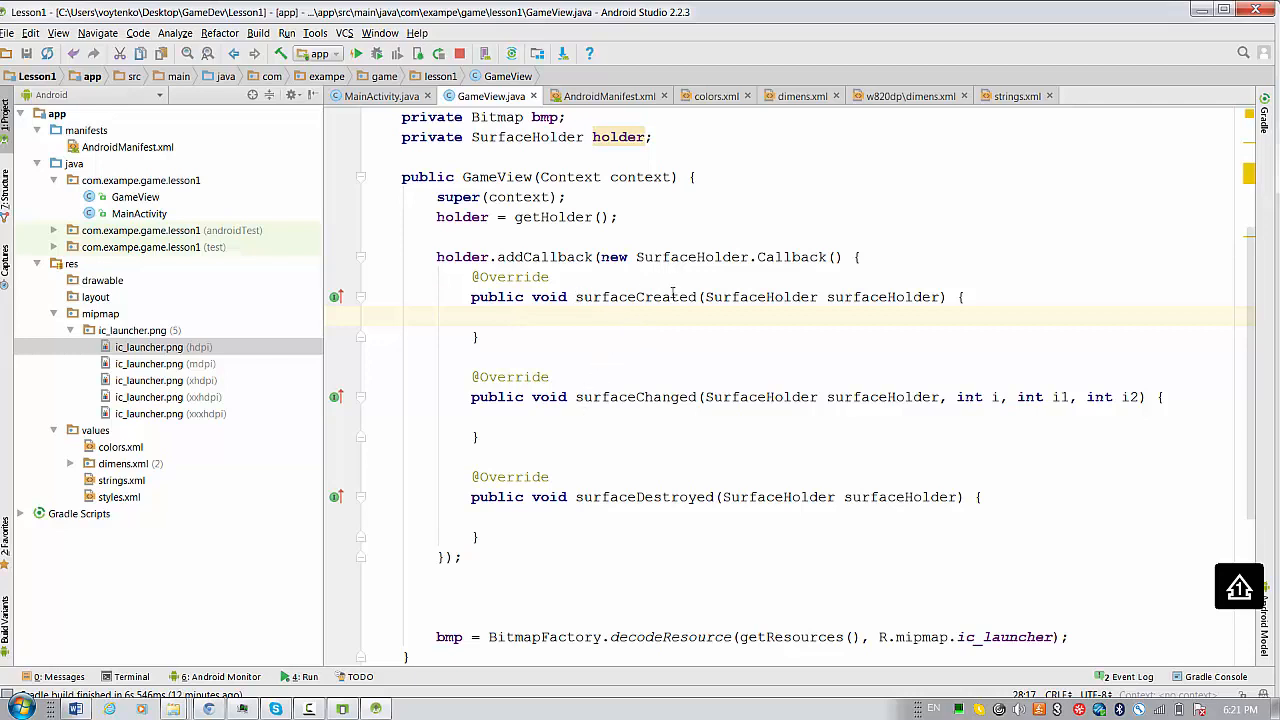
{"action": "left_click", "coordinate": [505, 317]}
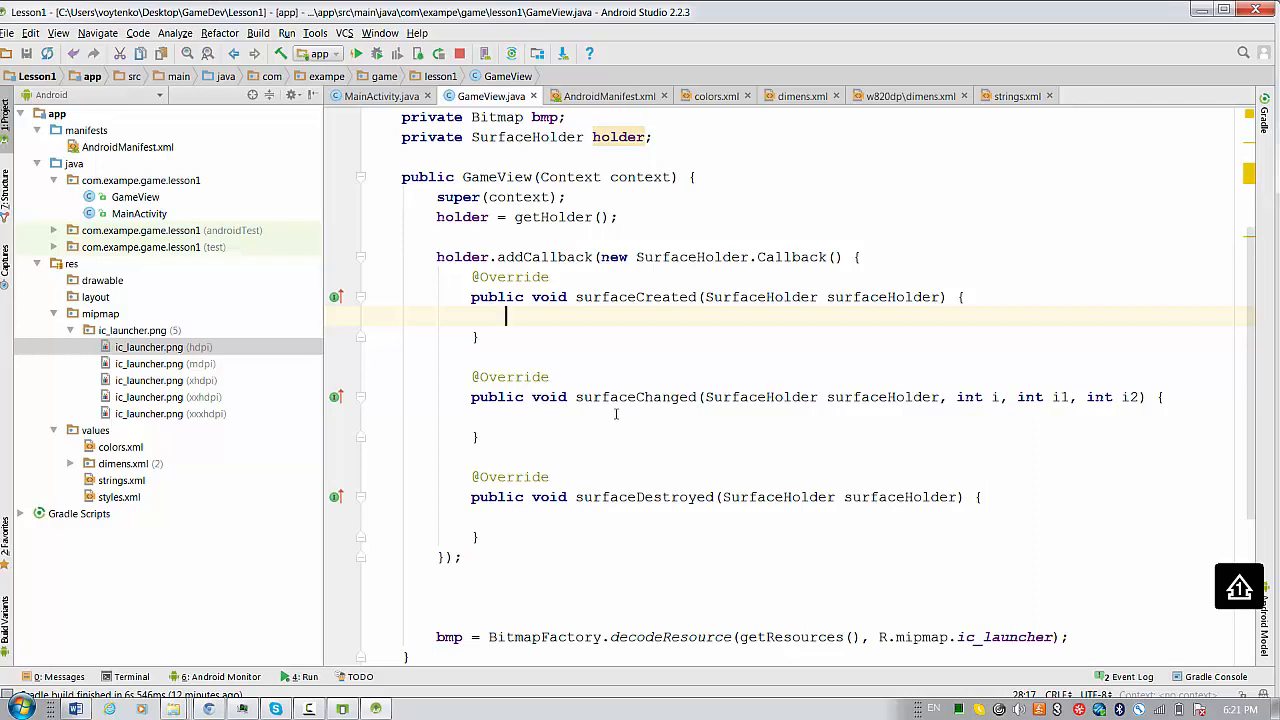
{"action": "mouse_move", "coordinate": [707, 308]}
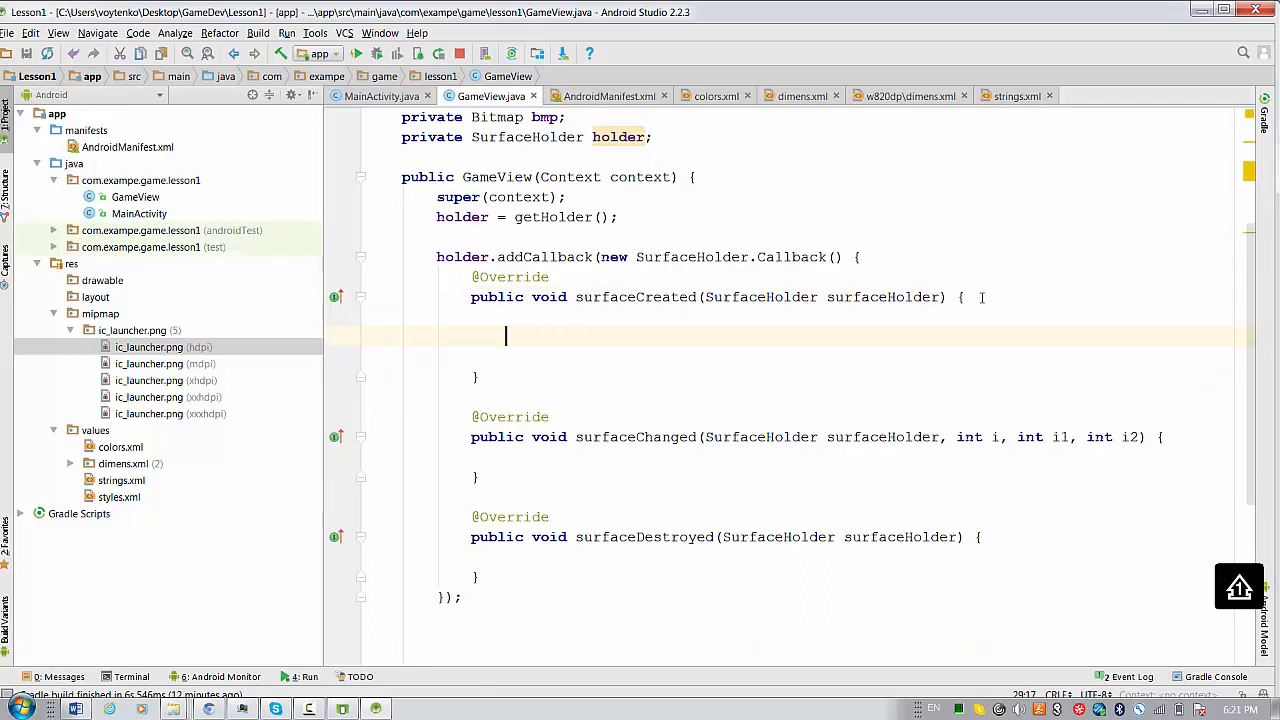
In surfaceCreated, lock the holder's canvas into a Canvas variable c.
{"action": "type", "text": "Canvas"}
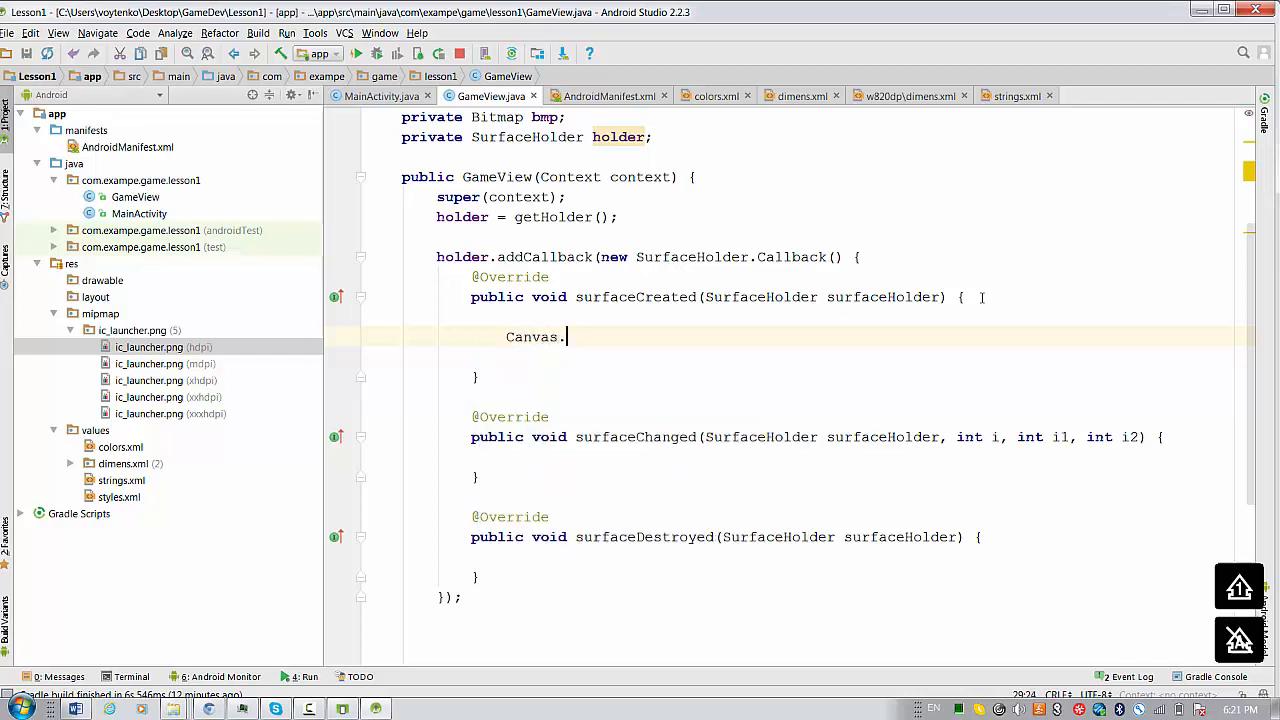
{"action": "type", "text": "."}
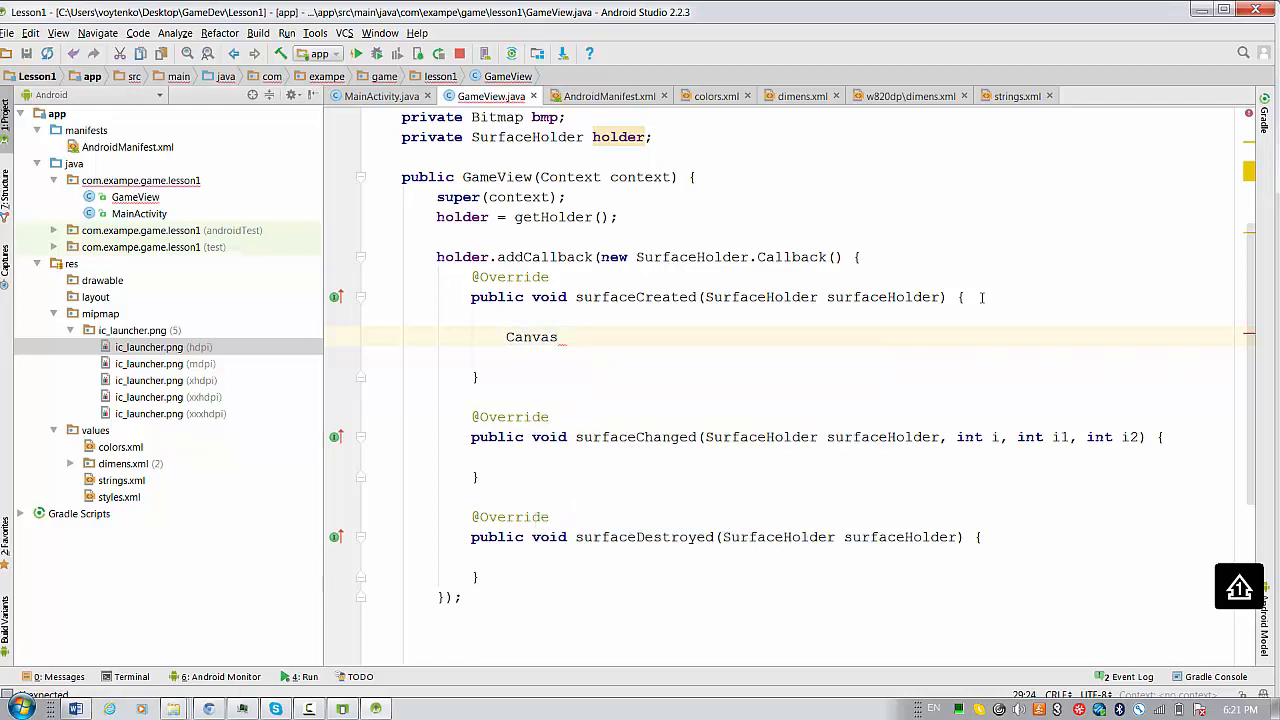
{"action": "type", "text": "c ="}
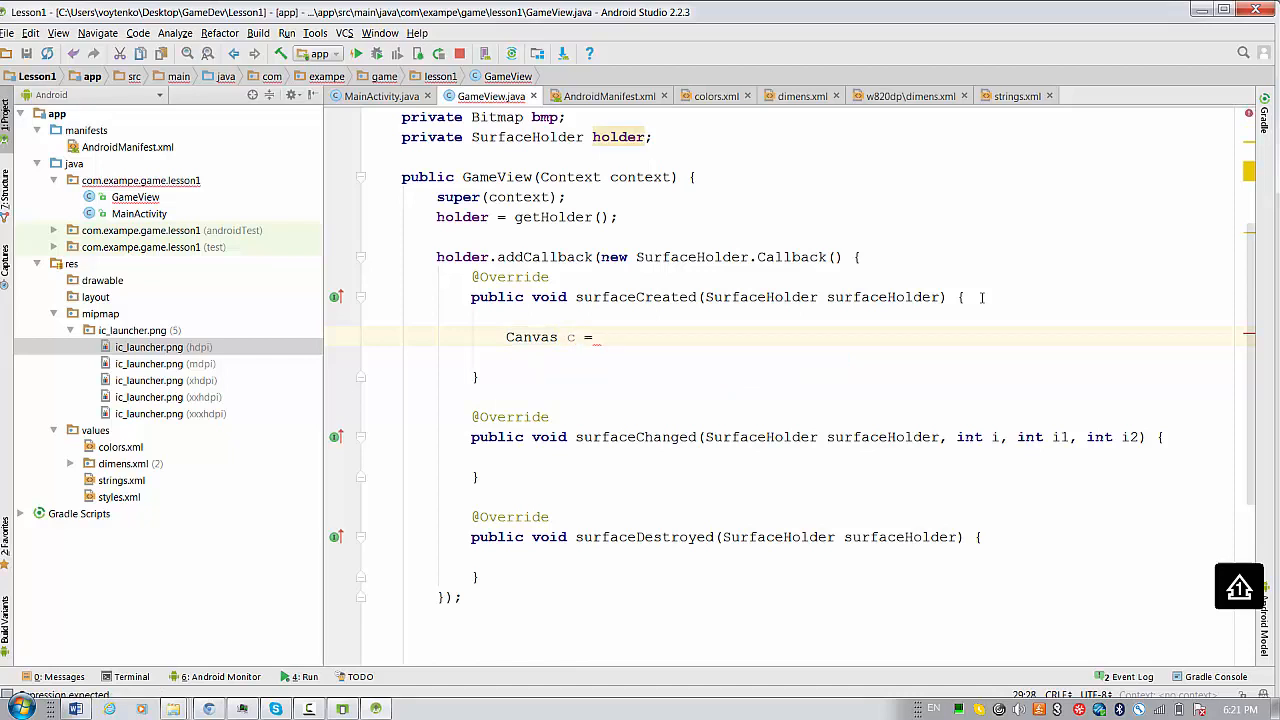
{"action": "type", "text": "holder"}
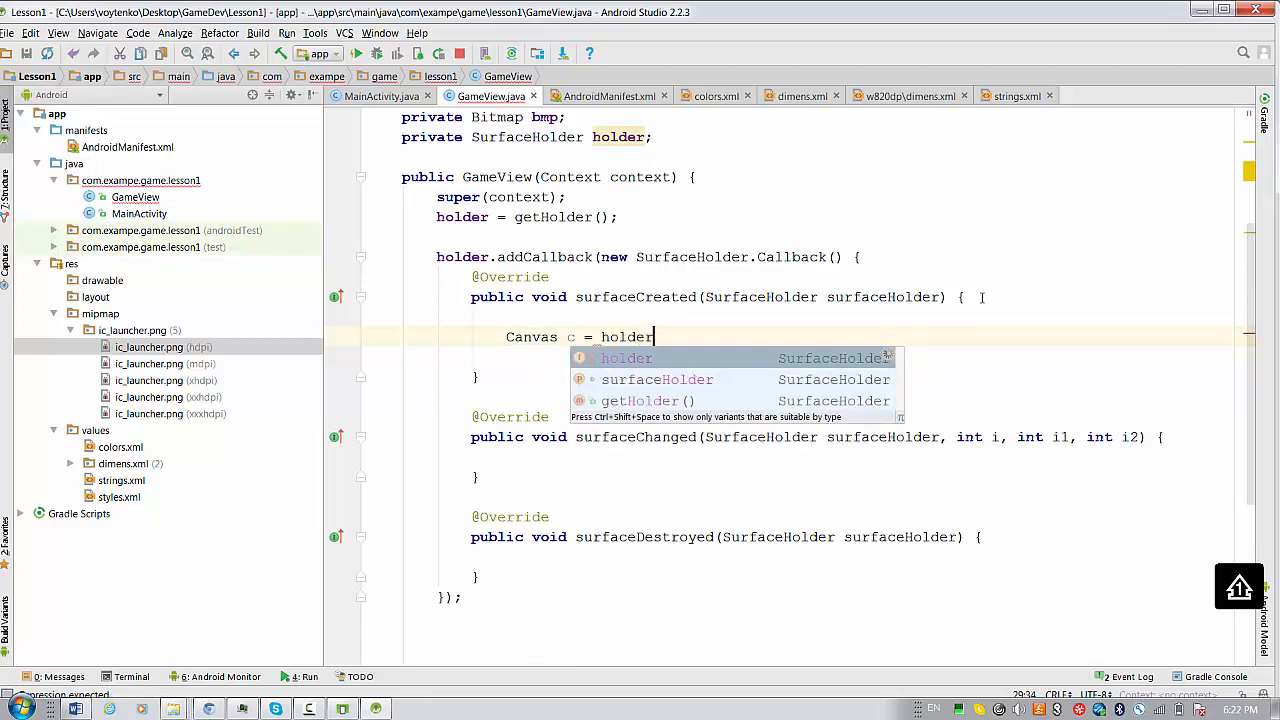
{"action": "type", "text": ".lockCanvas("}
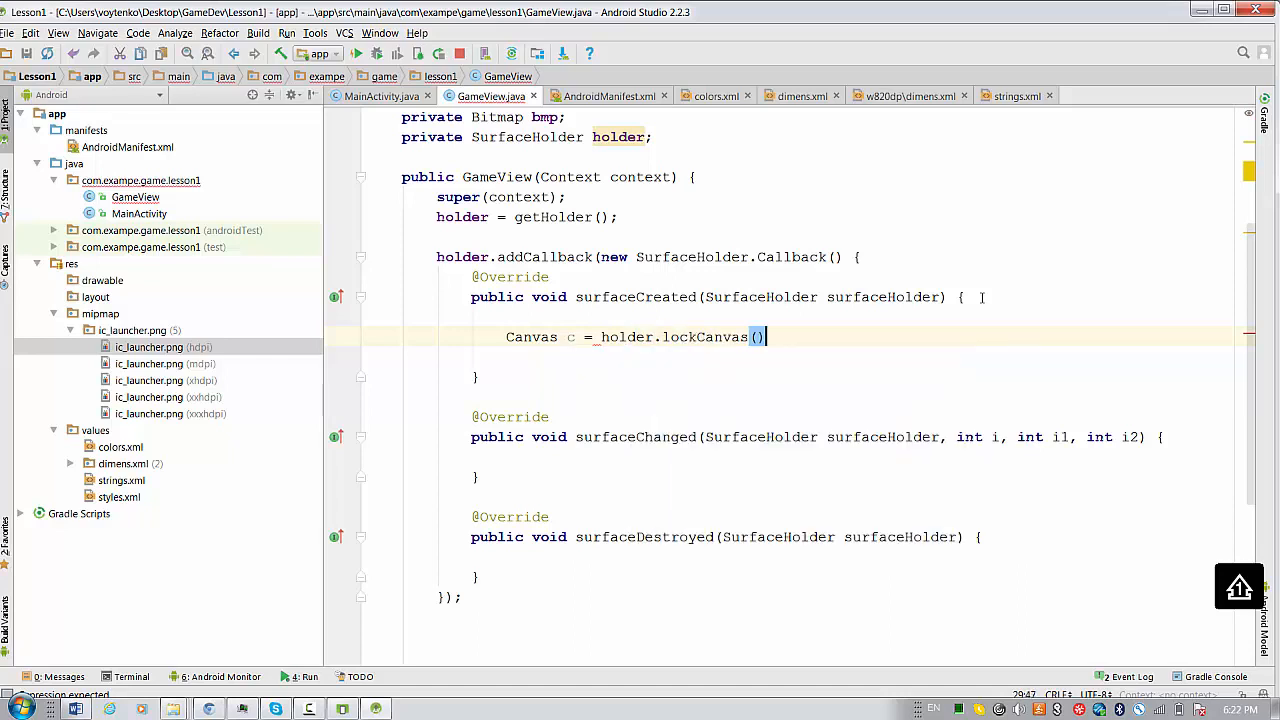
{"action": "type", "text": ";"}
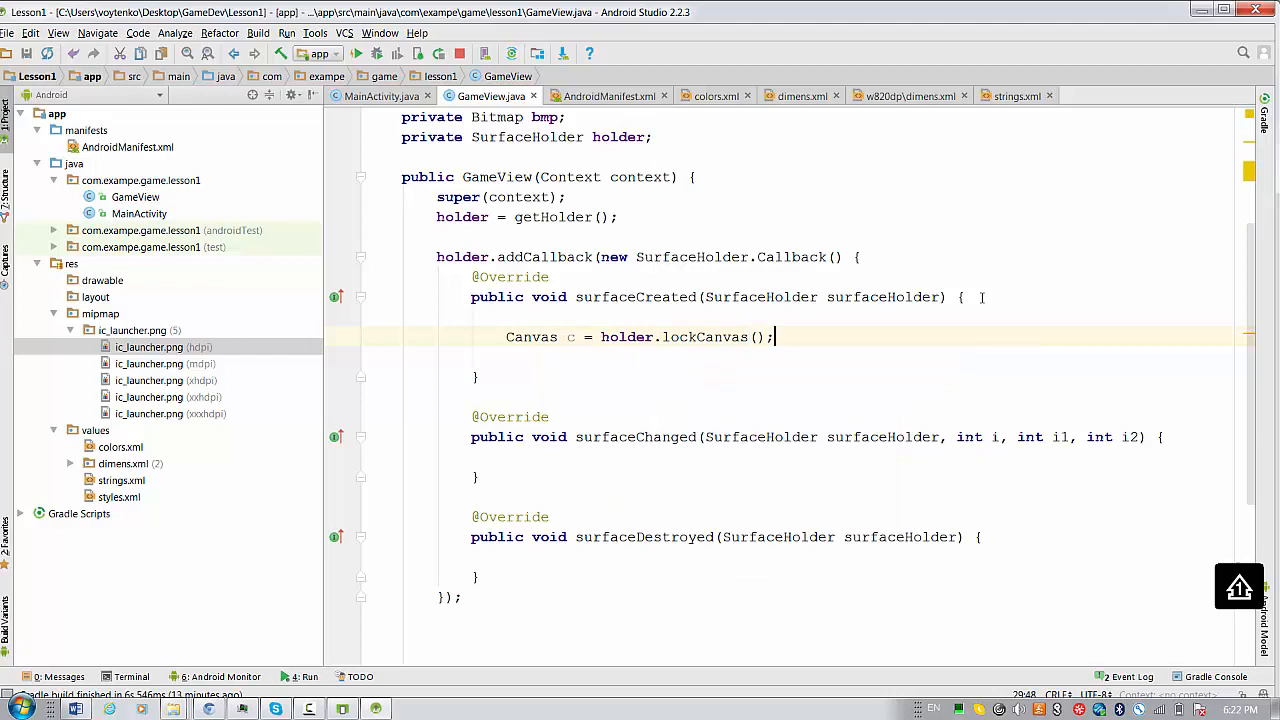
{"action": "scroll", "scroll_direction": "down", "scroll_amount": 3}
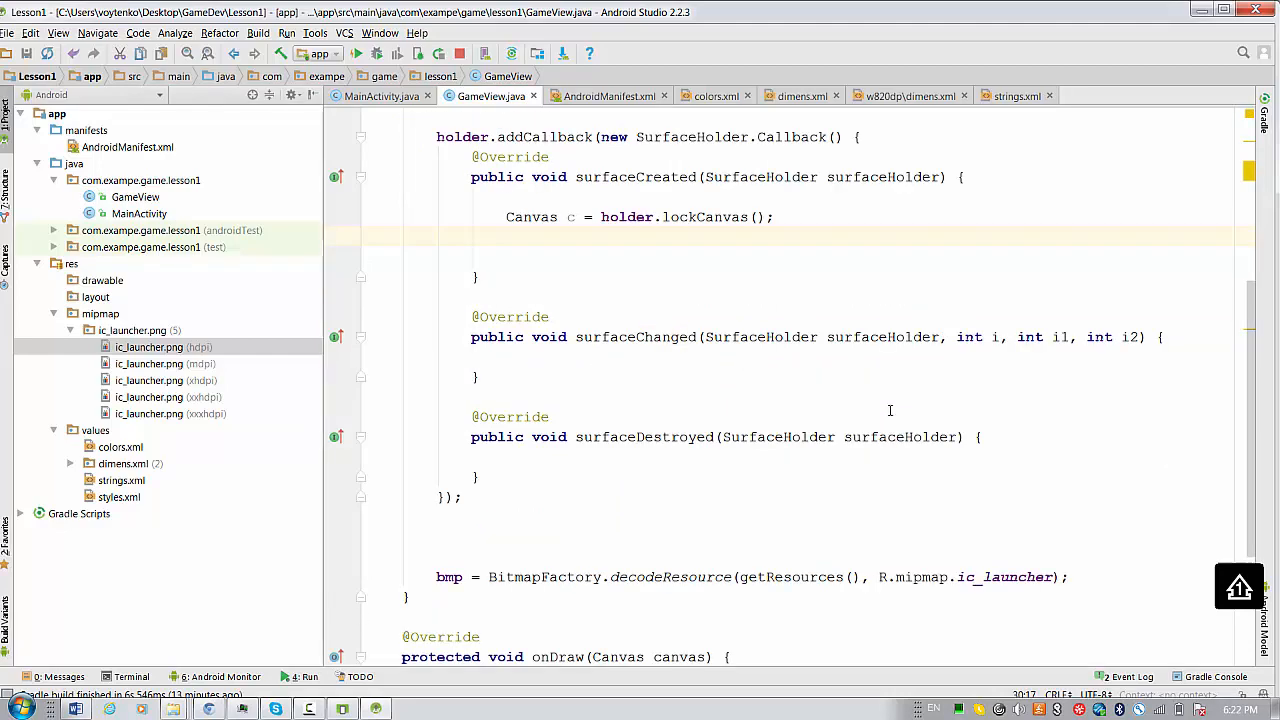
{"action": "scroll", "scroll_direction": "down", "scroll_amount": 3}
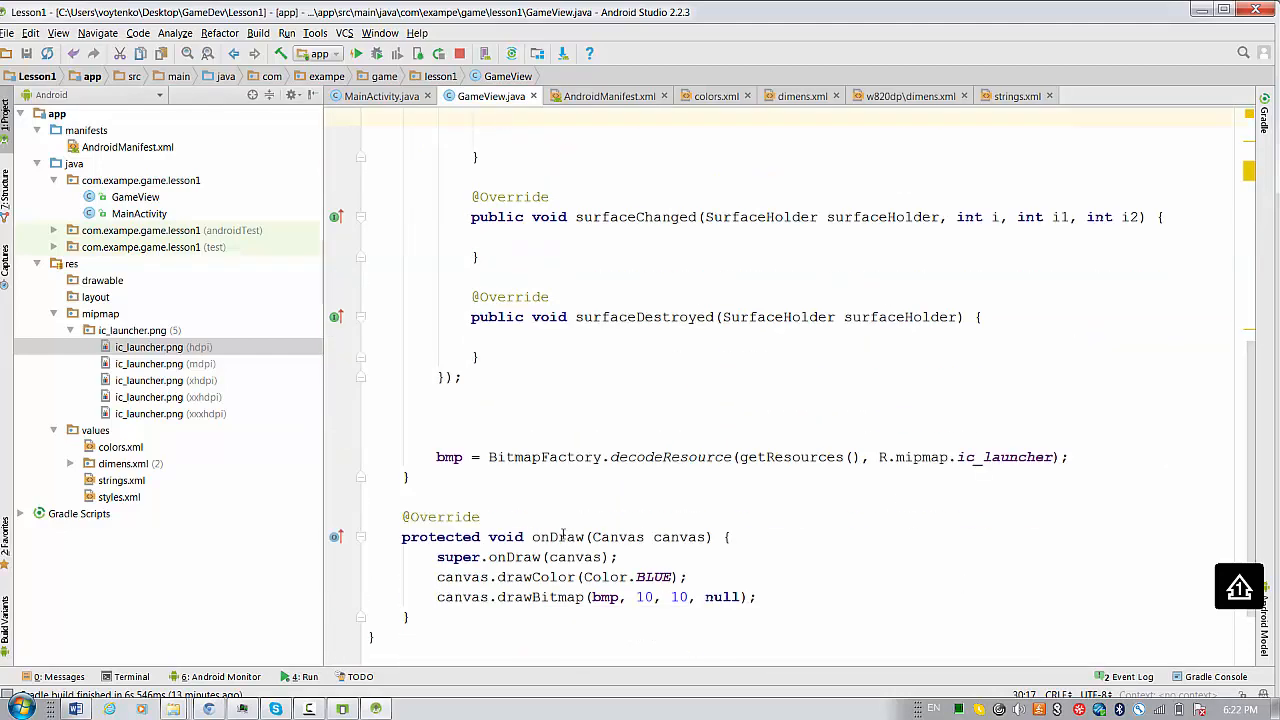
{"action": "scroll", "scroll_direction": "up", "scroll_amount": 3}
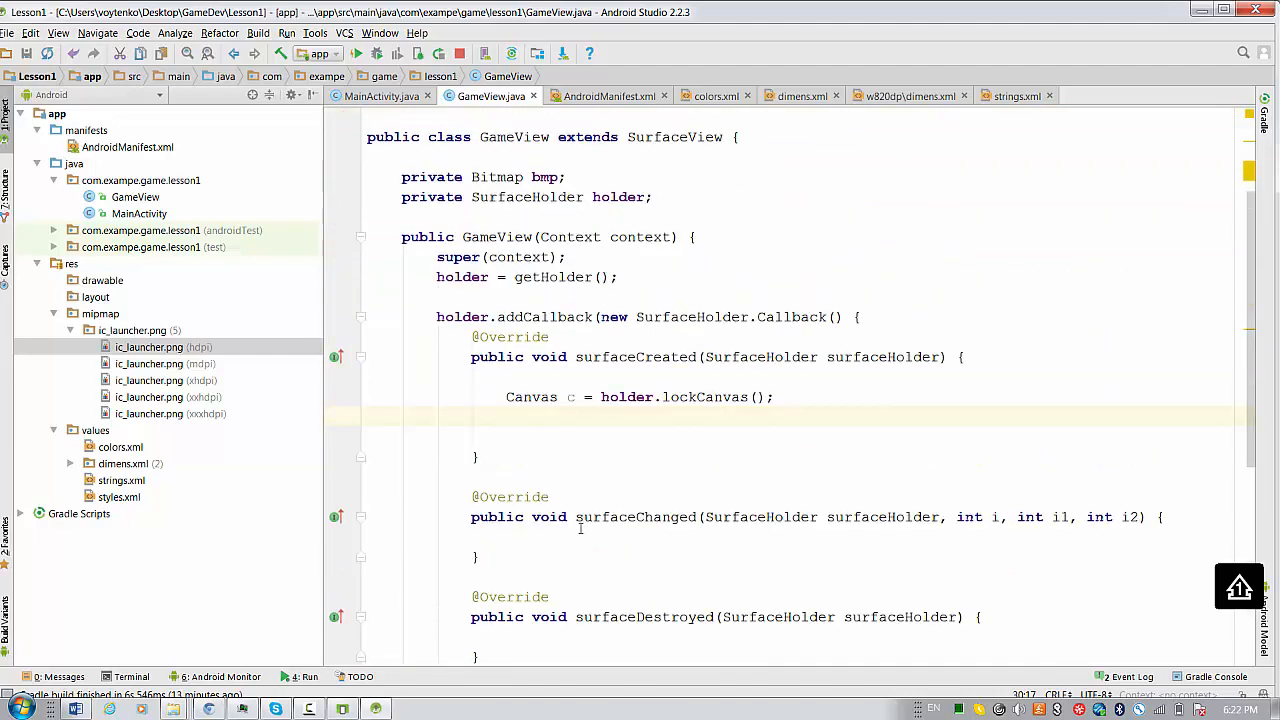
Call onDraw(c) followed by holder.unlockCanvasAndPost(c).
{"action": "type", "text": "on"}
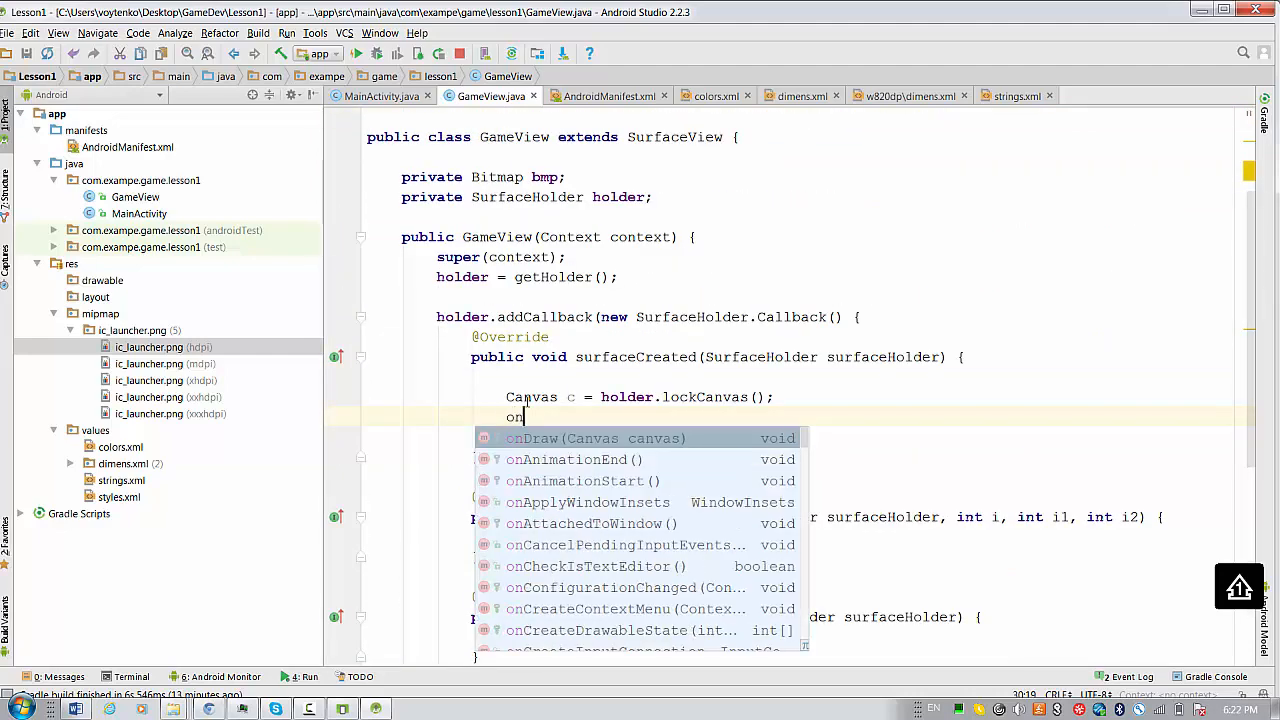
{"action": "left_click", "coordinate": [594, 438]}
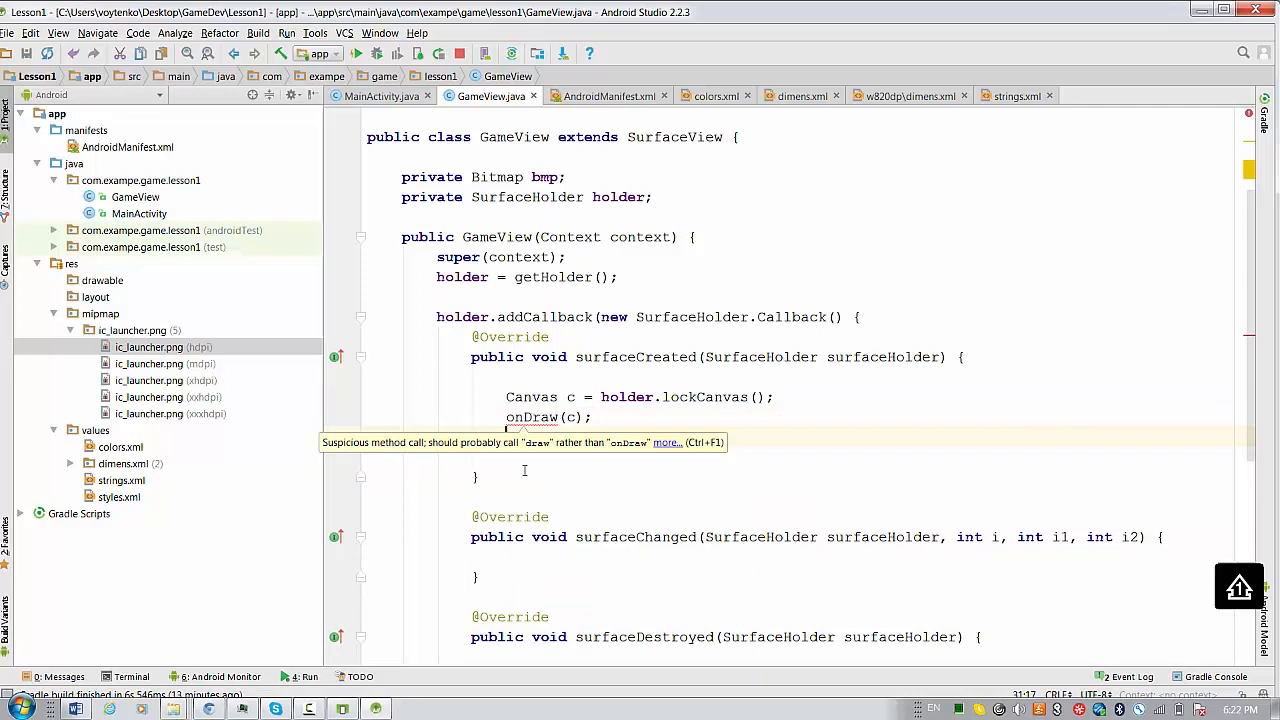
{"action": "type", "text": "holder.u"}
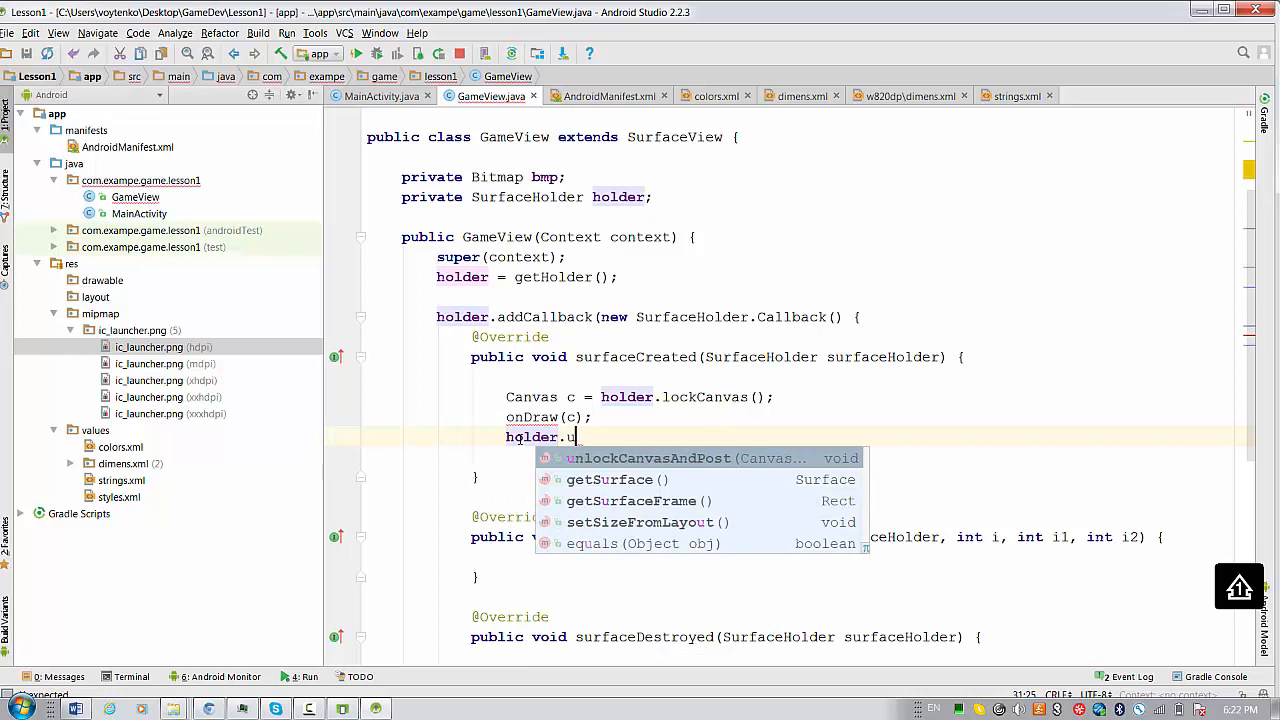
{"action": "type", "text": "nlockCanvasAndPost();"}
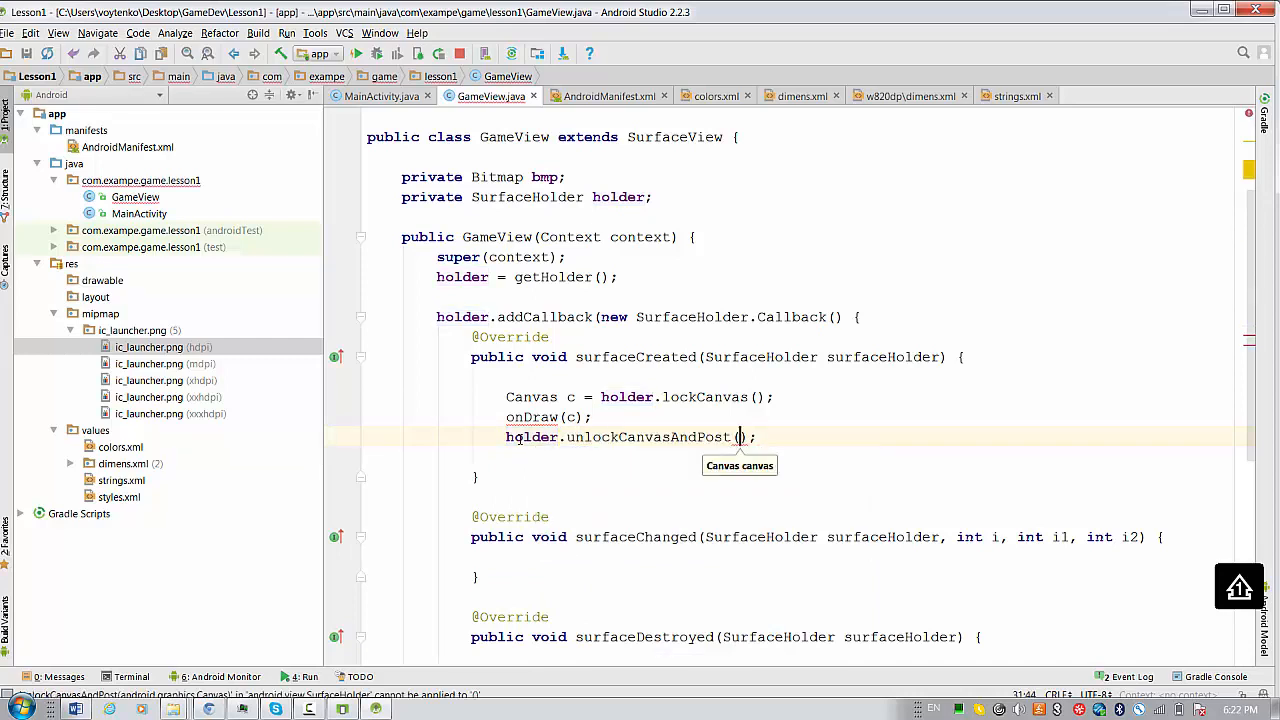
{"action": "type", "text": "c"}
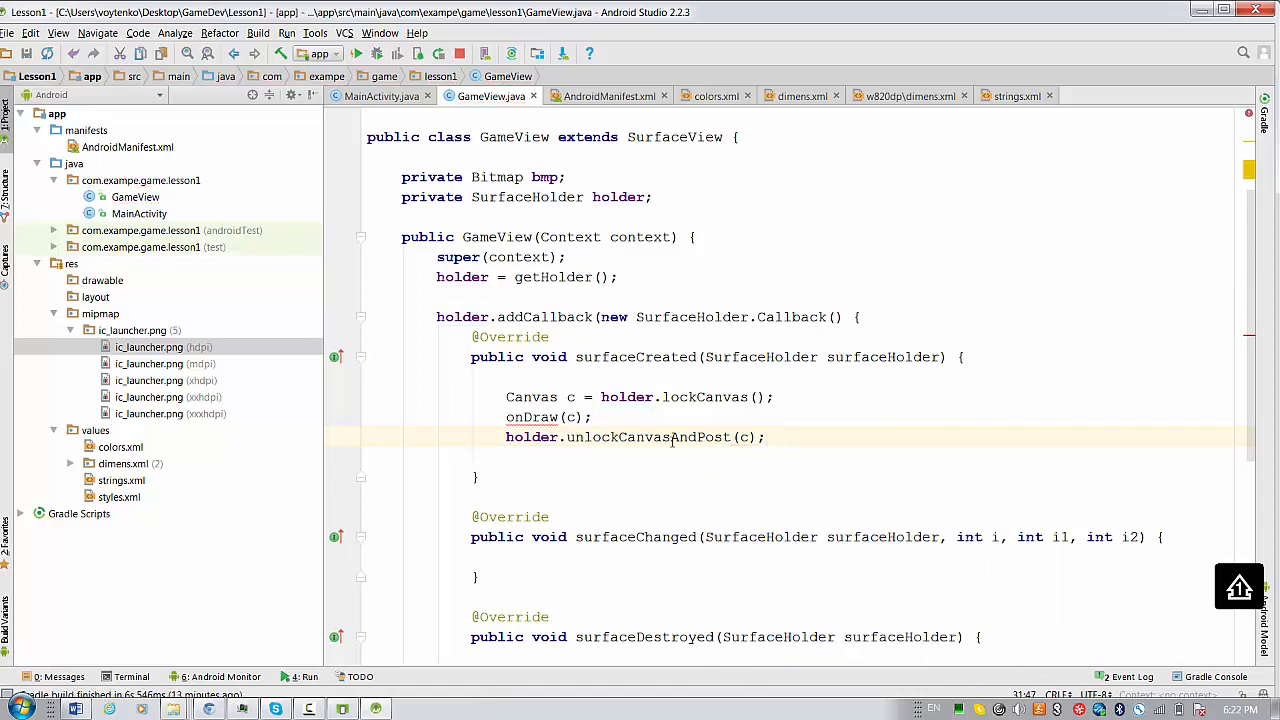
{"action": "left_click", "coordinate": [530, 417]}
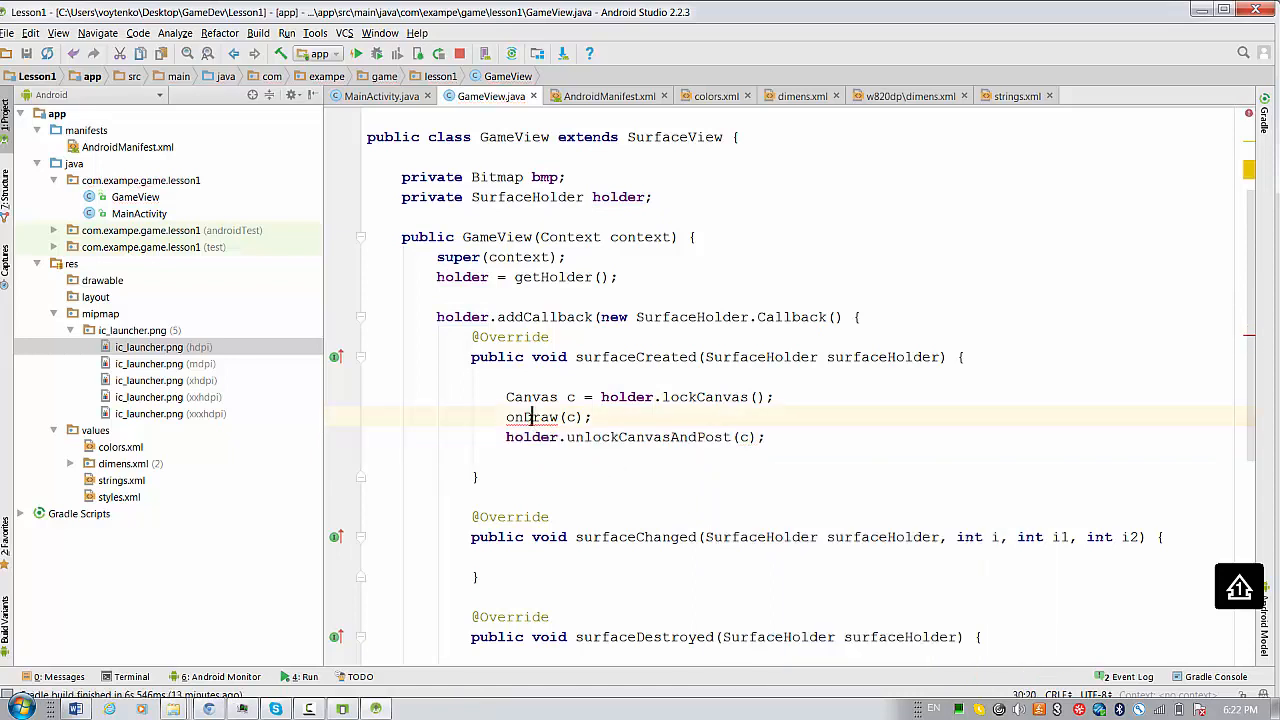
Change the drawBitmap coordinates in onDraw from 10, 10 to 200, 200 and relaunch.
{"action": "left_click", "coordinate": [378, 415]}
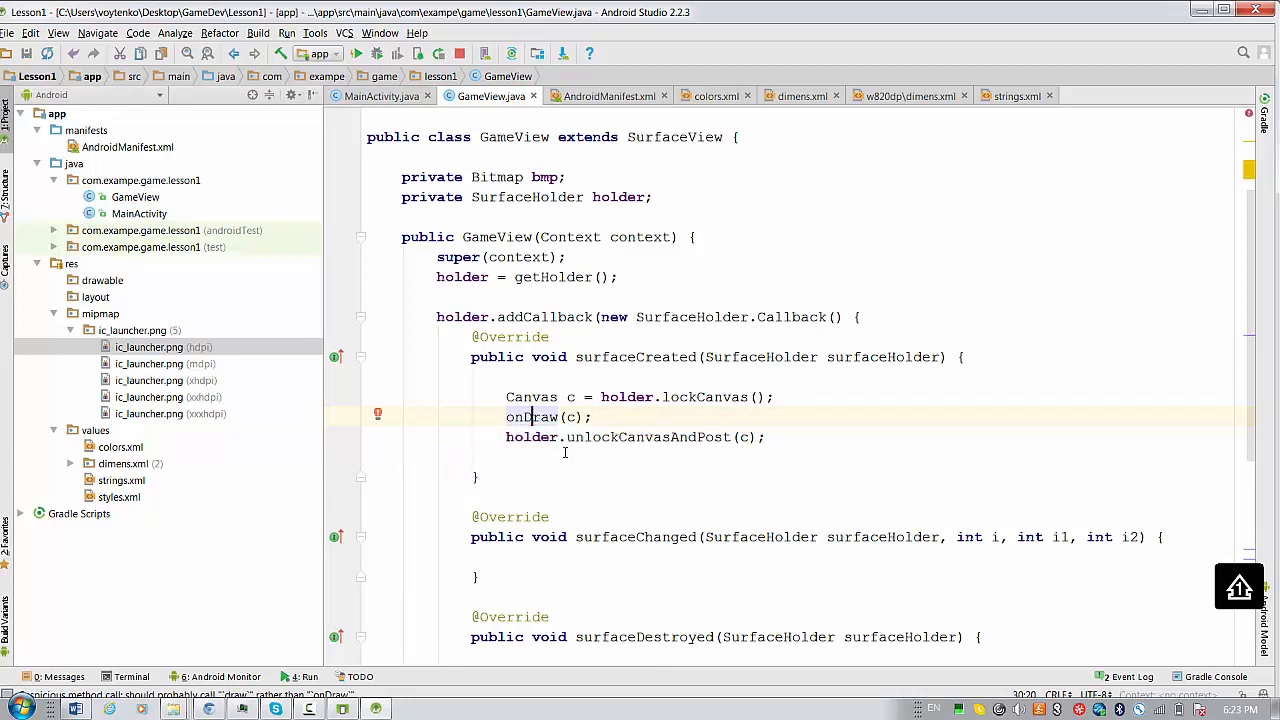
{"action": "scroll", "scroll_direction": "down", "scroll_amount": 3}
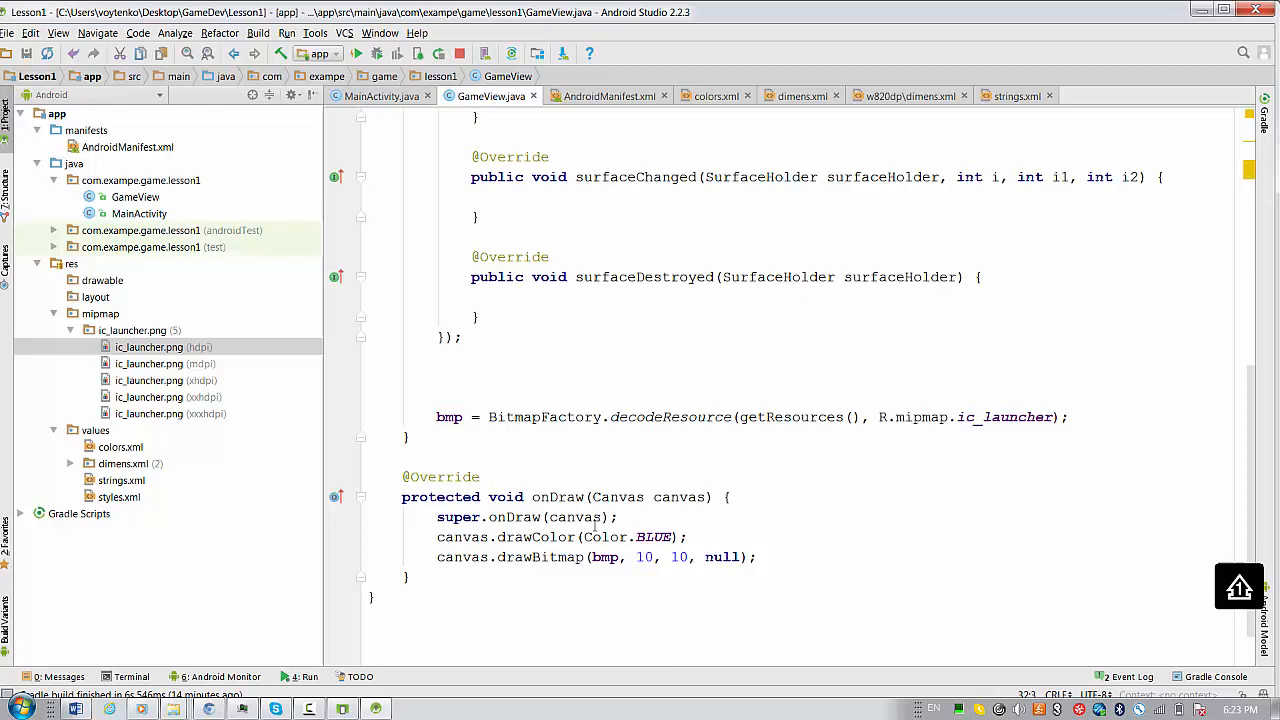
{"action": "left_click", "coordinate": [652, 557]}
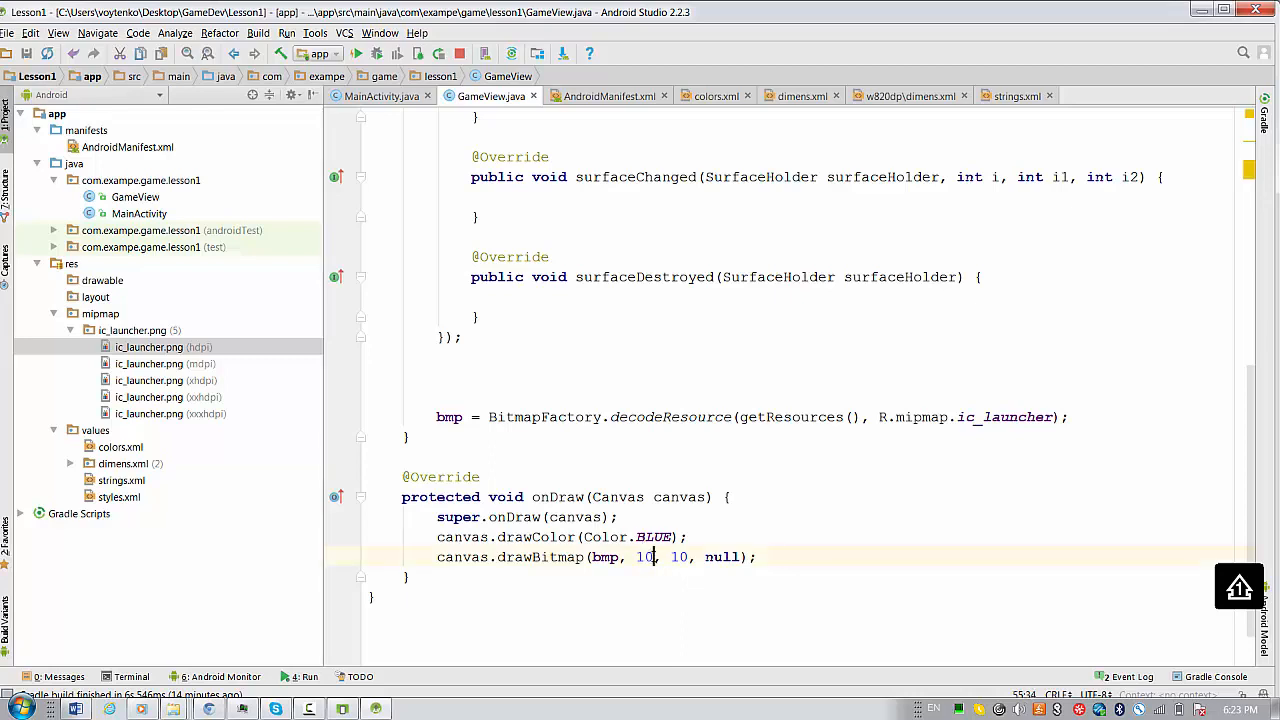
{"action": "type", "text": "2"}
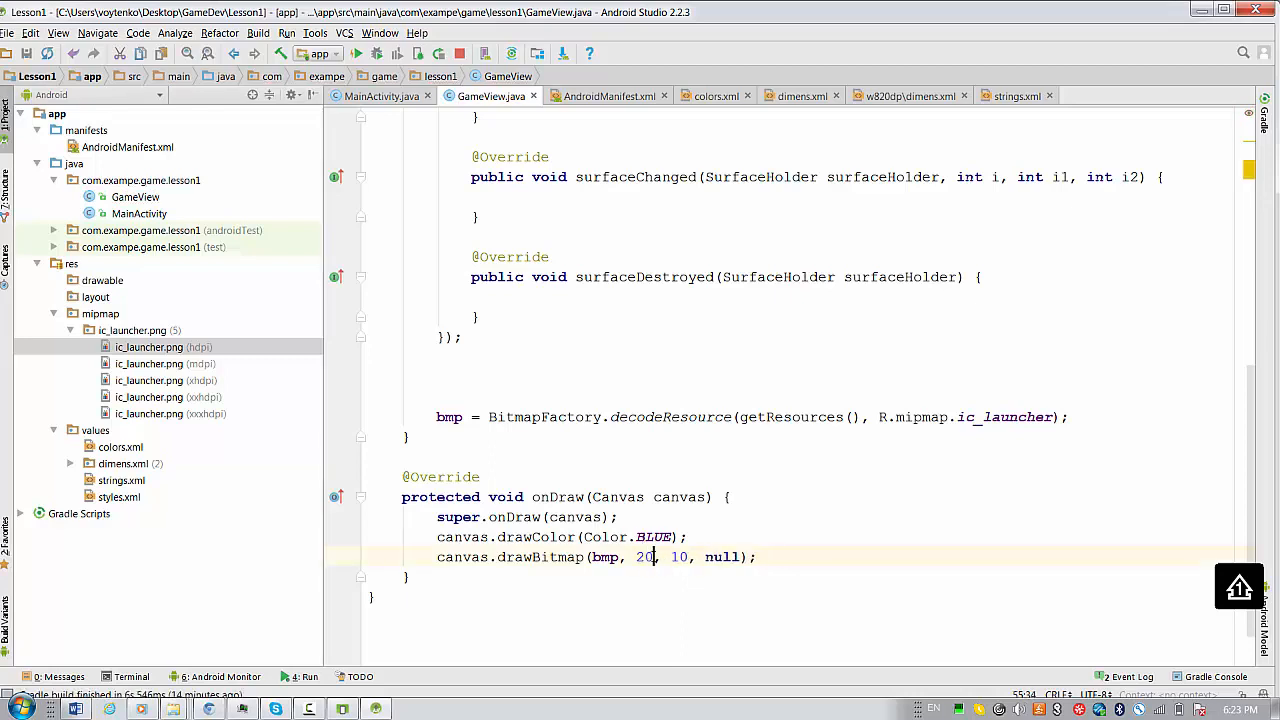
{"action": "type", "text": "0"}
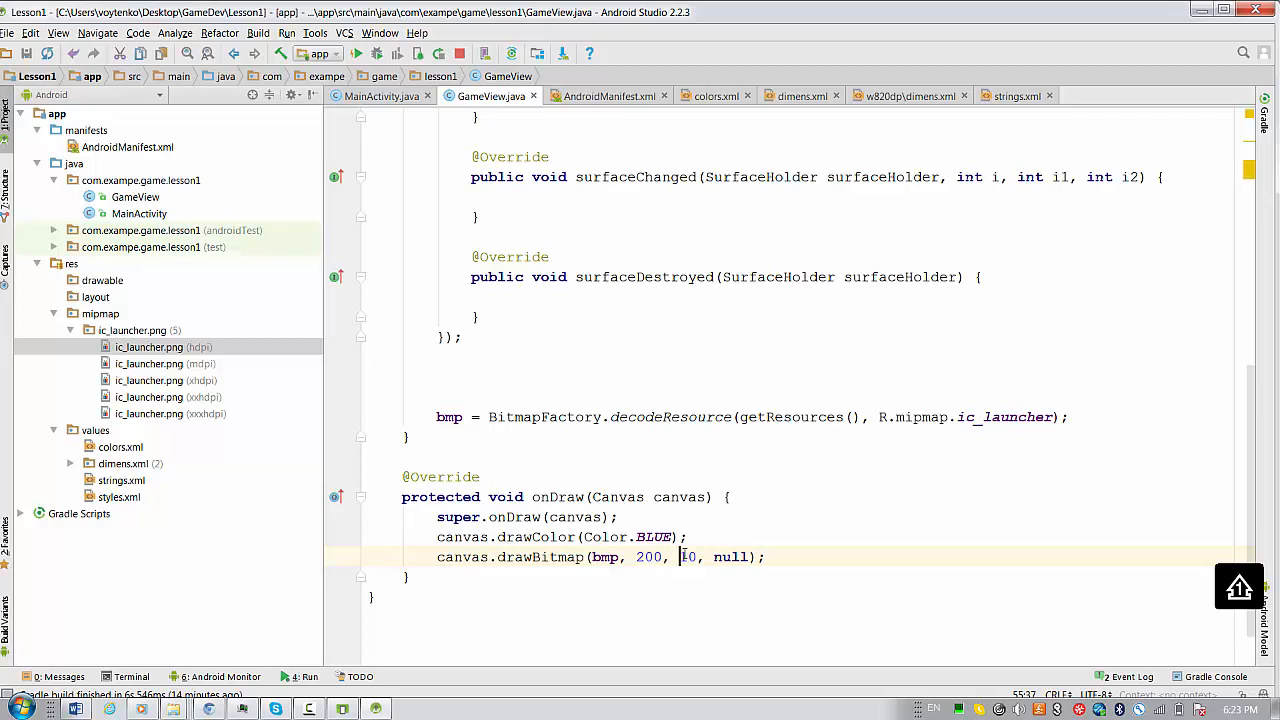
{"action": "type", "text": "200"}
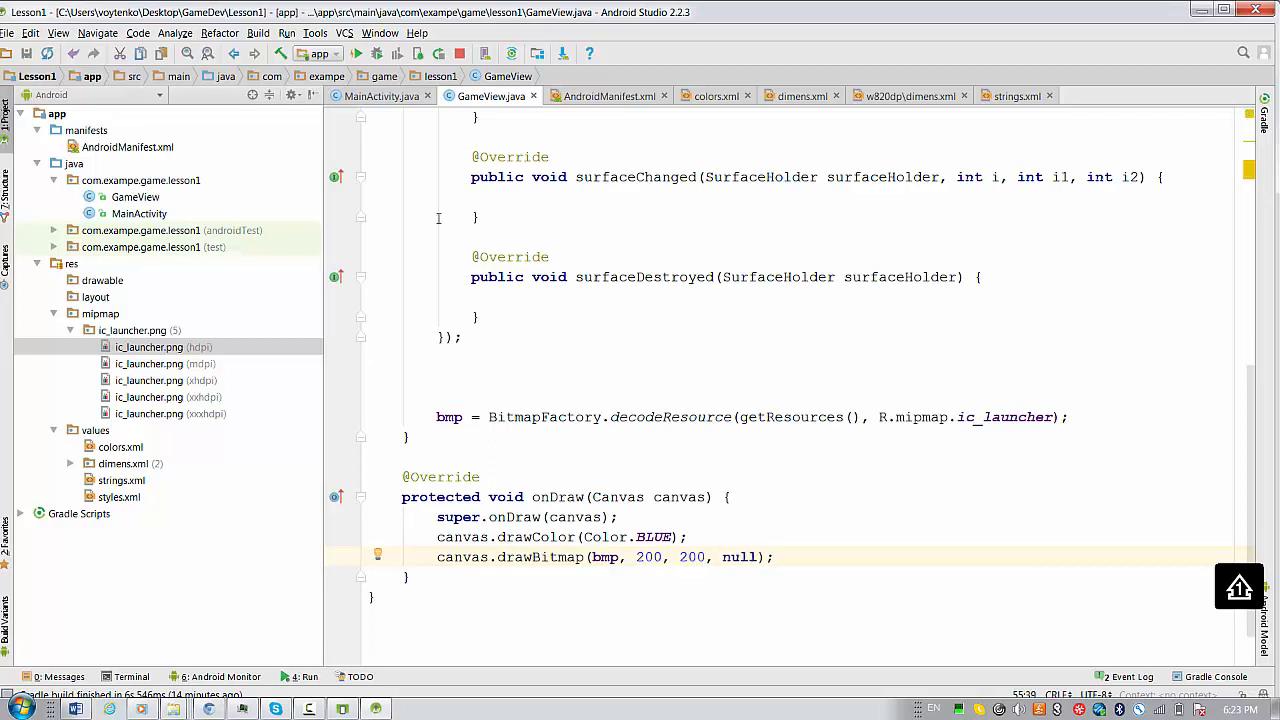
{"action": "left_click", "coordinate": [377, 53]}
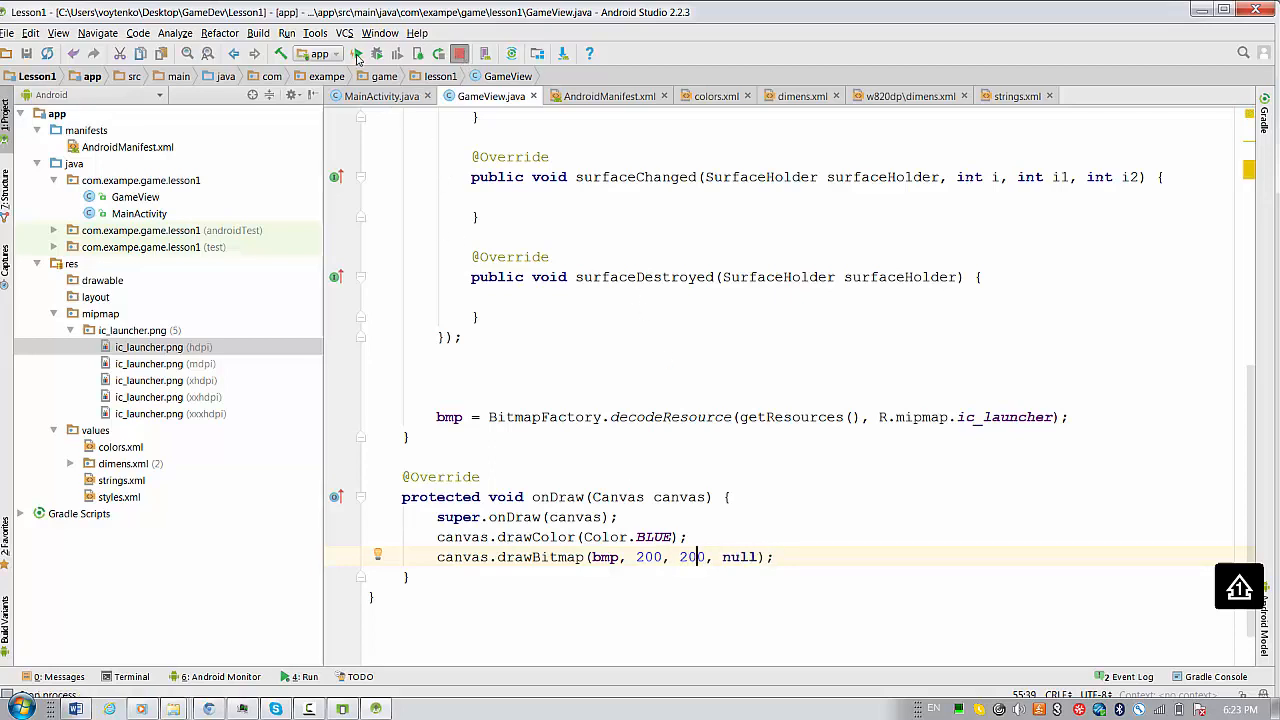
Deploy the app to the Galaxy Nexus API 24 emulator.
{"action": "left_click", "coordinate": [356, 53]}
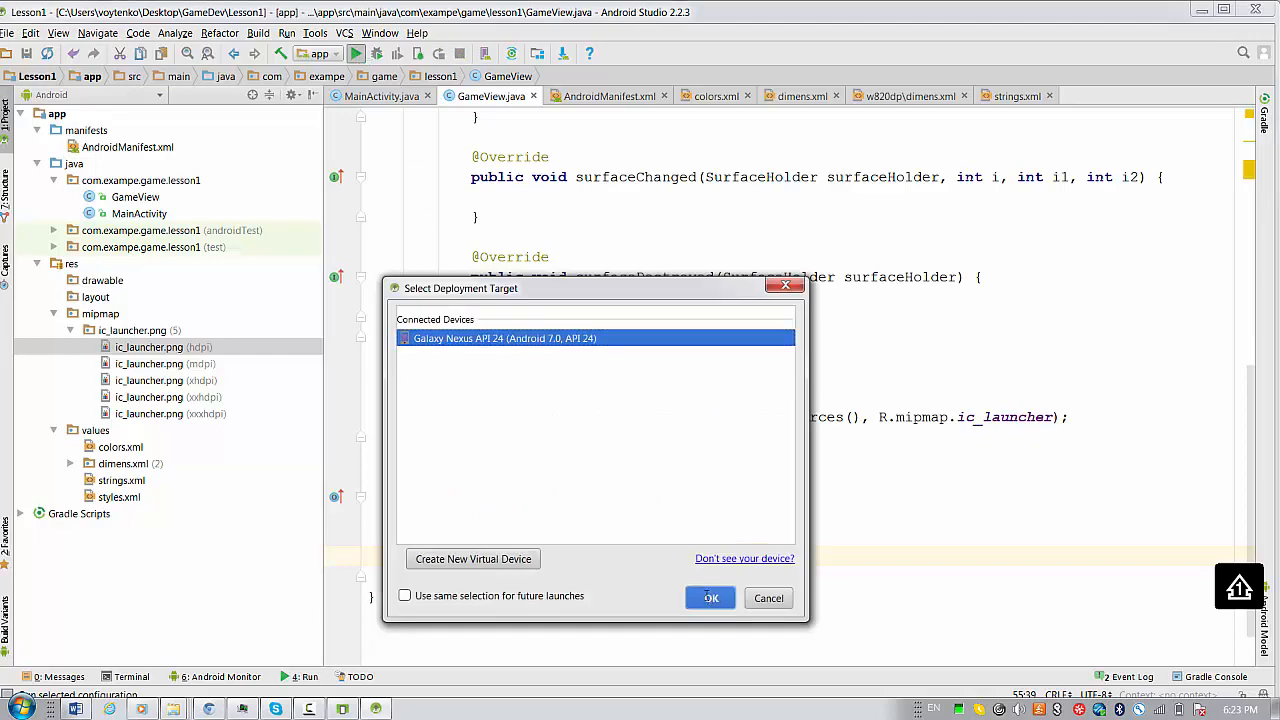
{"action": "left_click", "coordinate": [710, 597]}
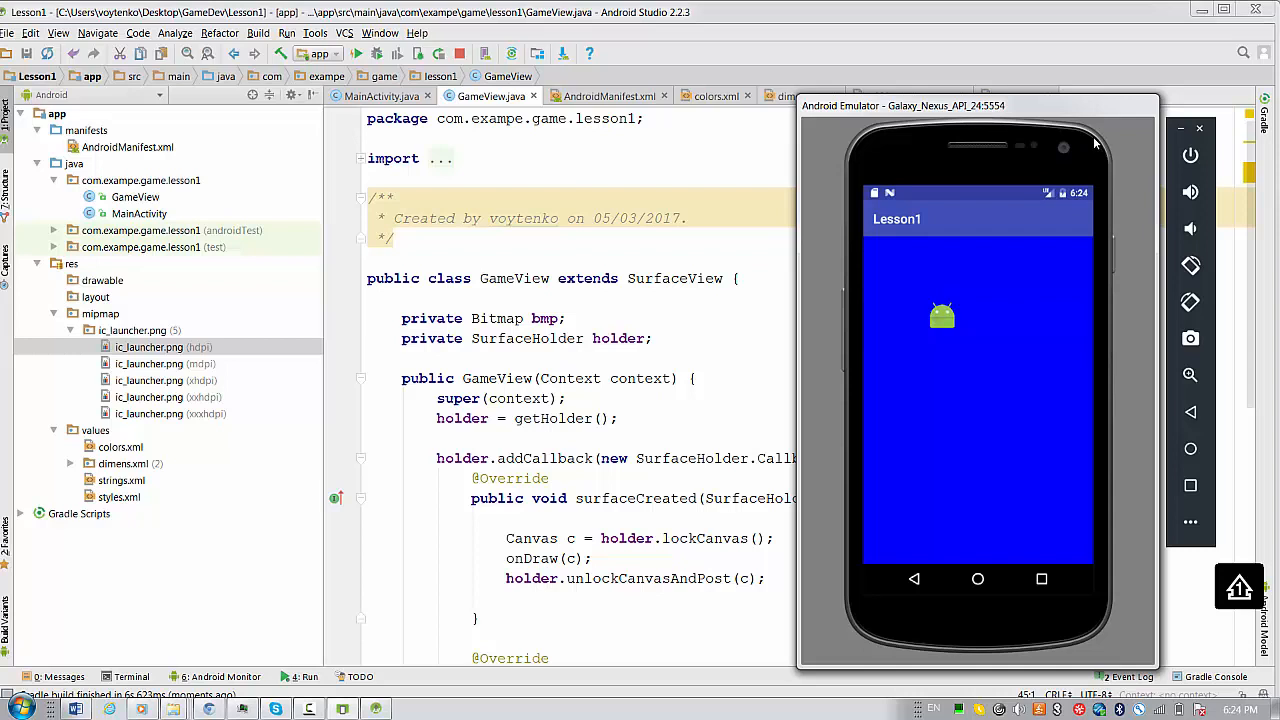
{"action": "mouse_move", "coordinate": [665, 424]}
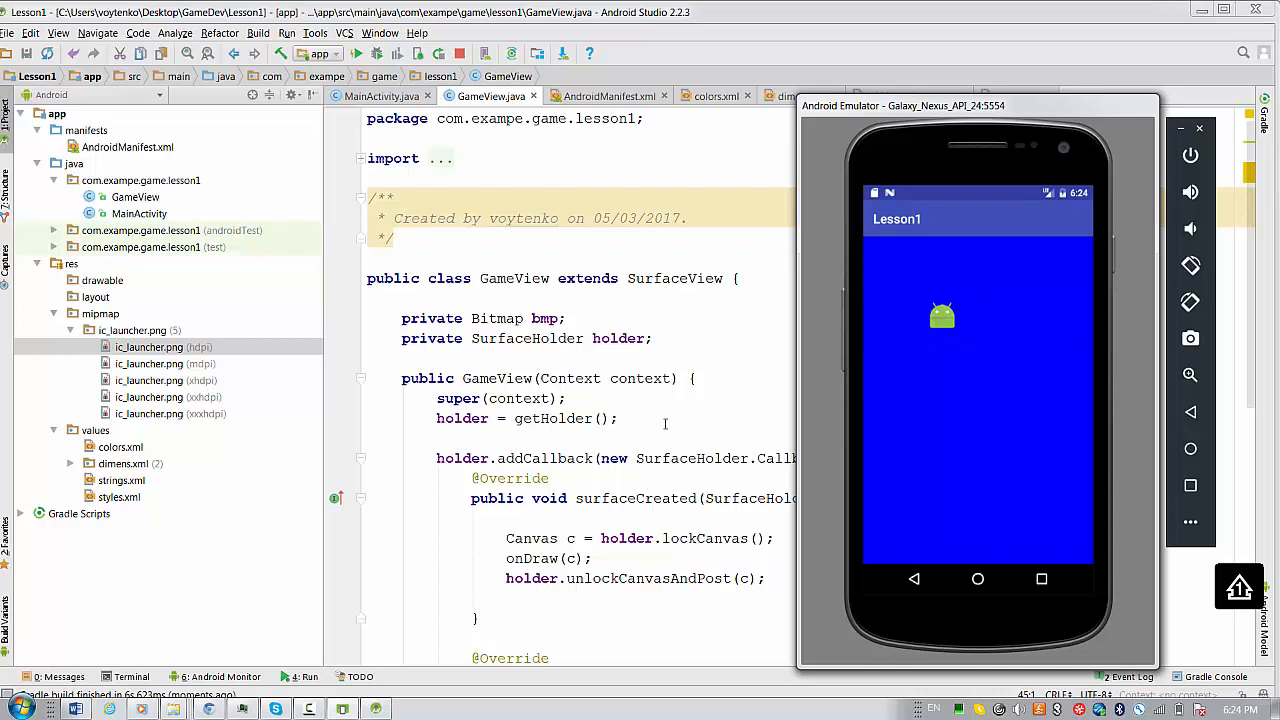
{"action": "mouse_move", "coordinate": [658, 428]}
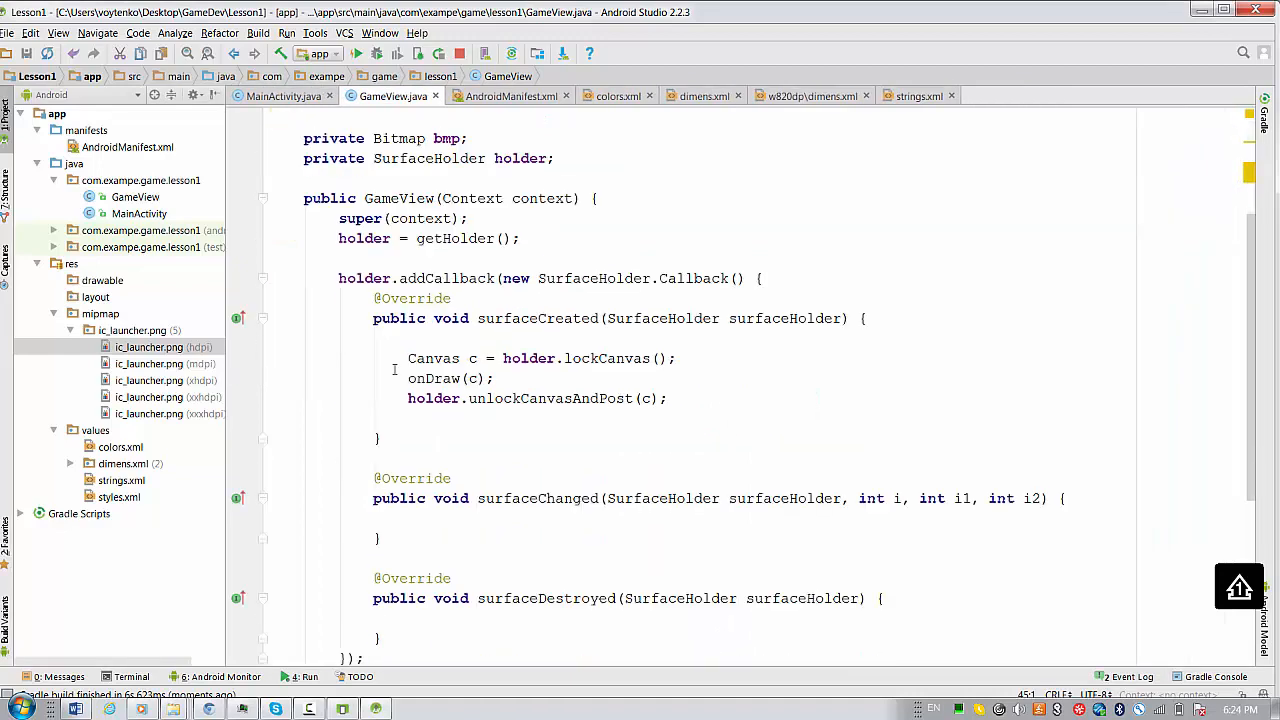
{"action": "scroll", "scroll_direction": "up", "scroll_amount": 3}
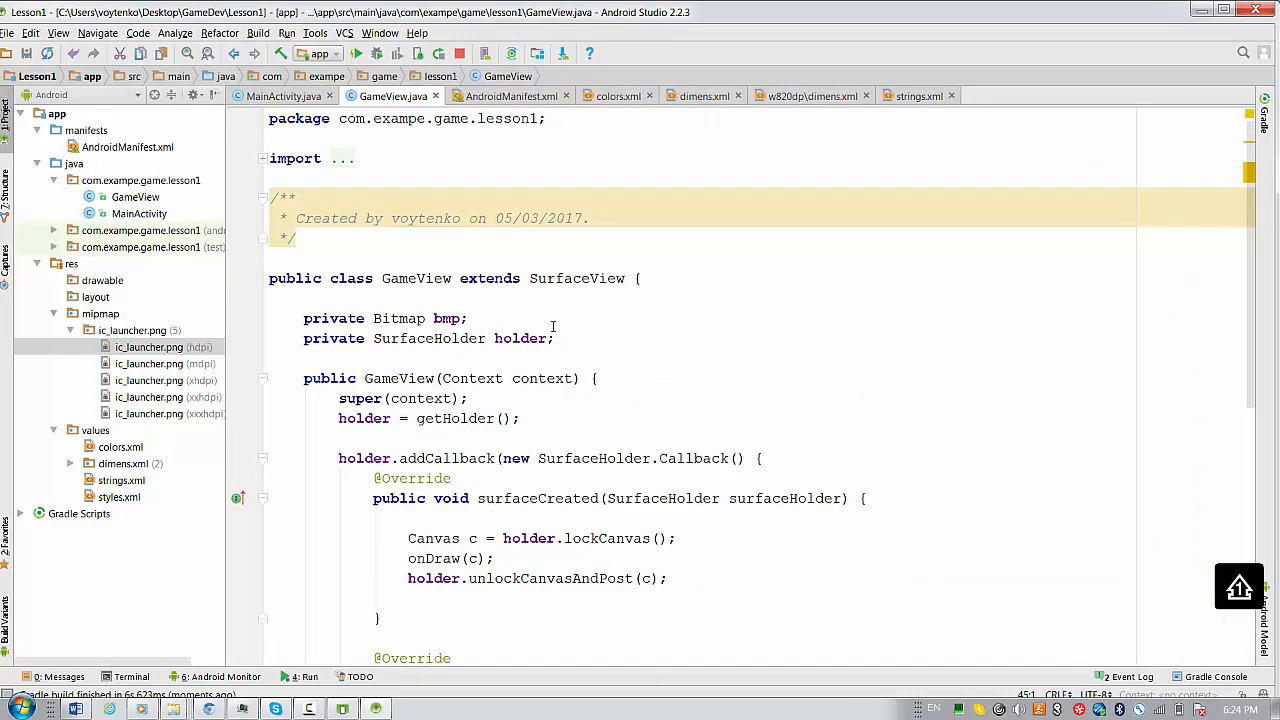
{"action": "left_click", "coordinate": [280, 358]}
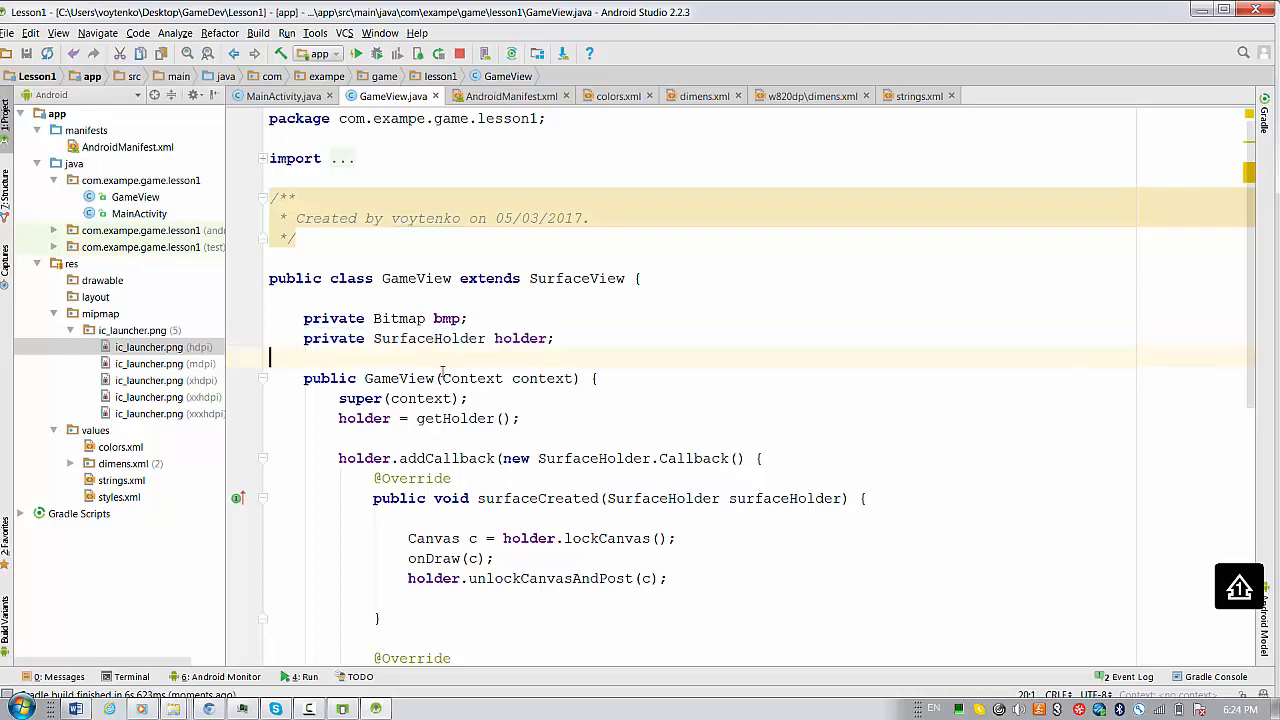
{"action": "scroll", "scroll_direction": "down", "scroll_amount": 3}
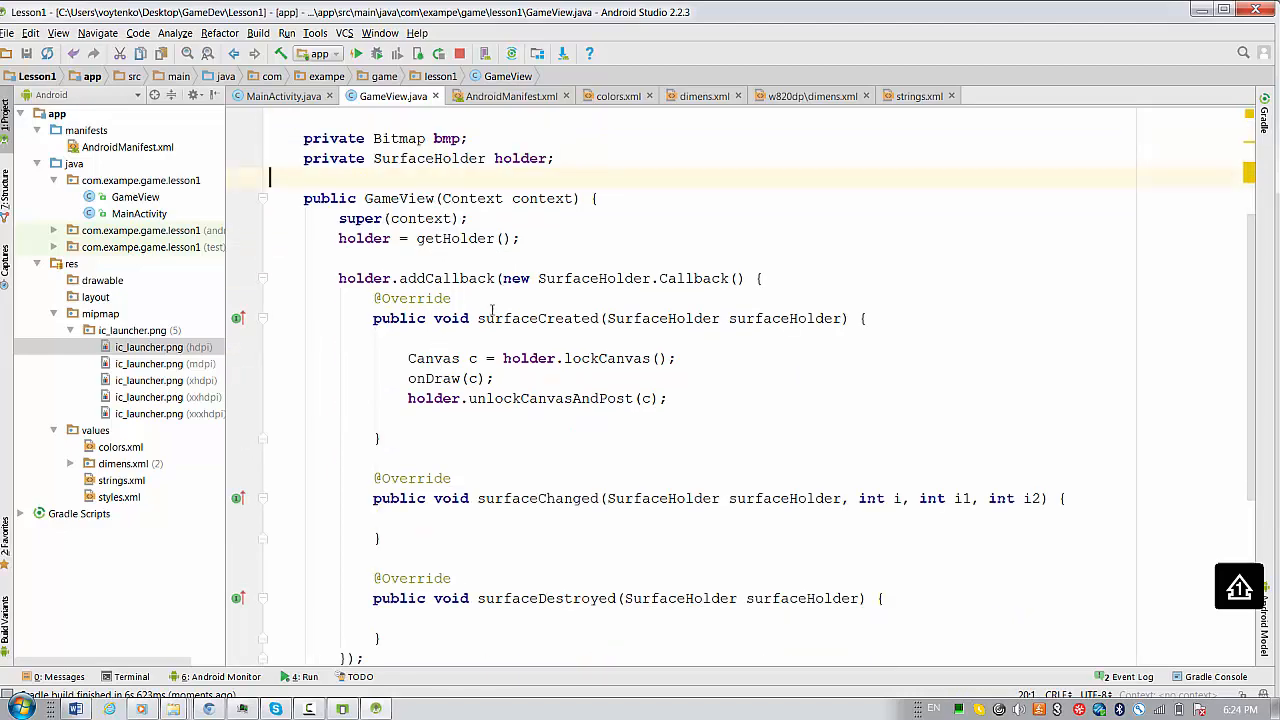
{"action": "scroll", "scroll_direction": "down", "scroll_amount": 3}
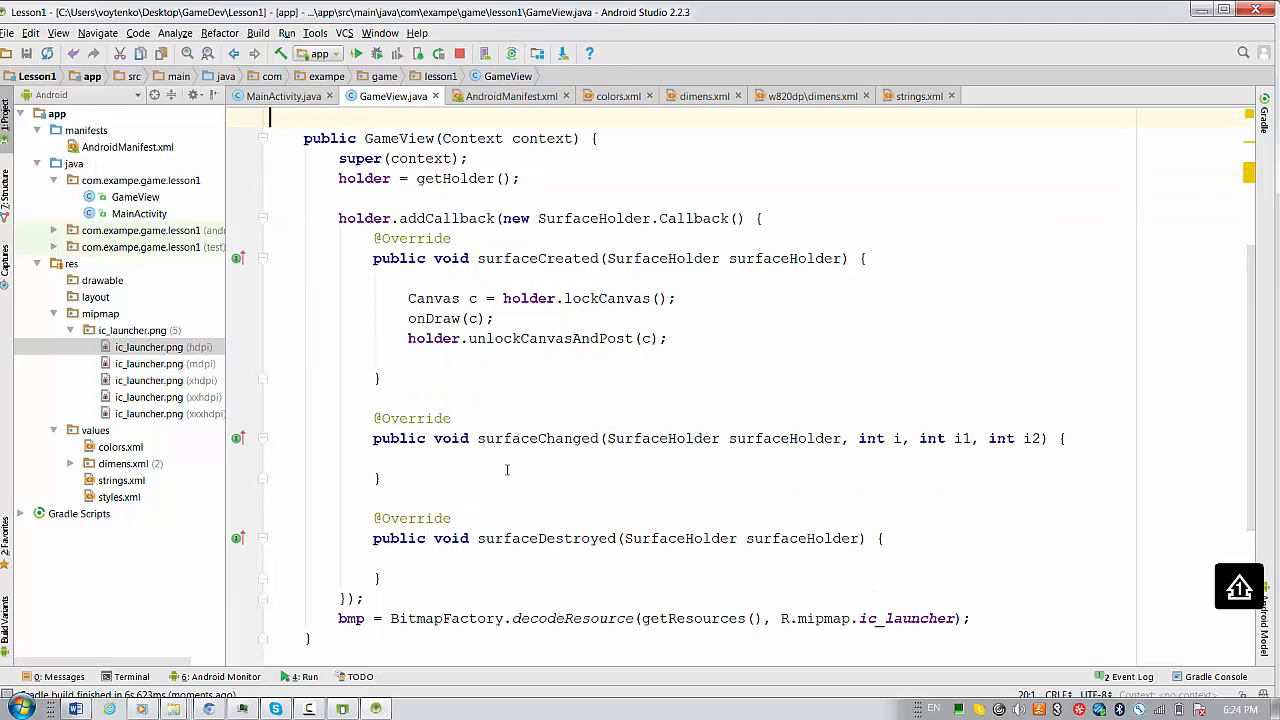
{"action": "mouse_move", "coordinate": [328, 280]}
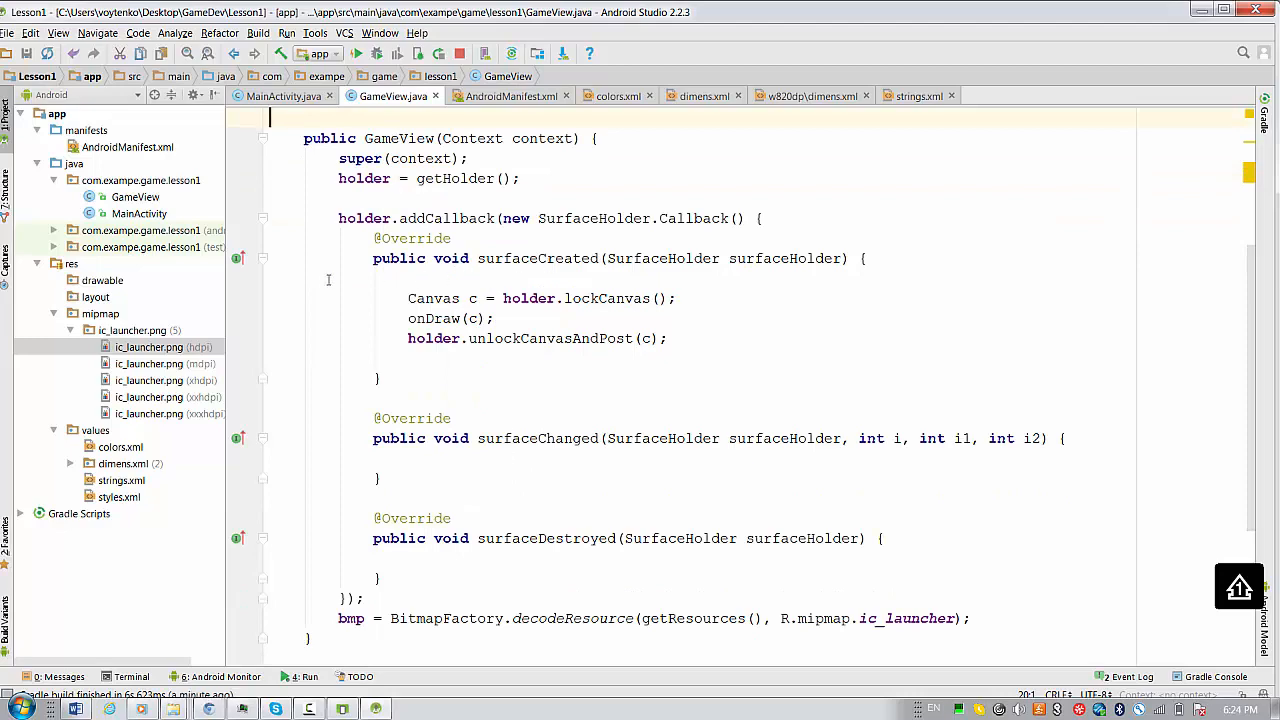
{"action": "scroll", "scroll_direction": "down", "scroll_amount": 3}
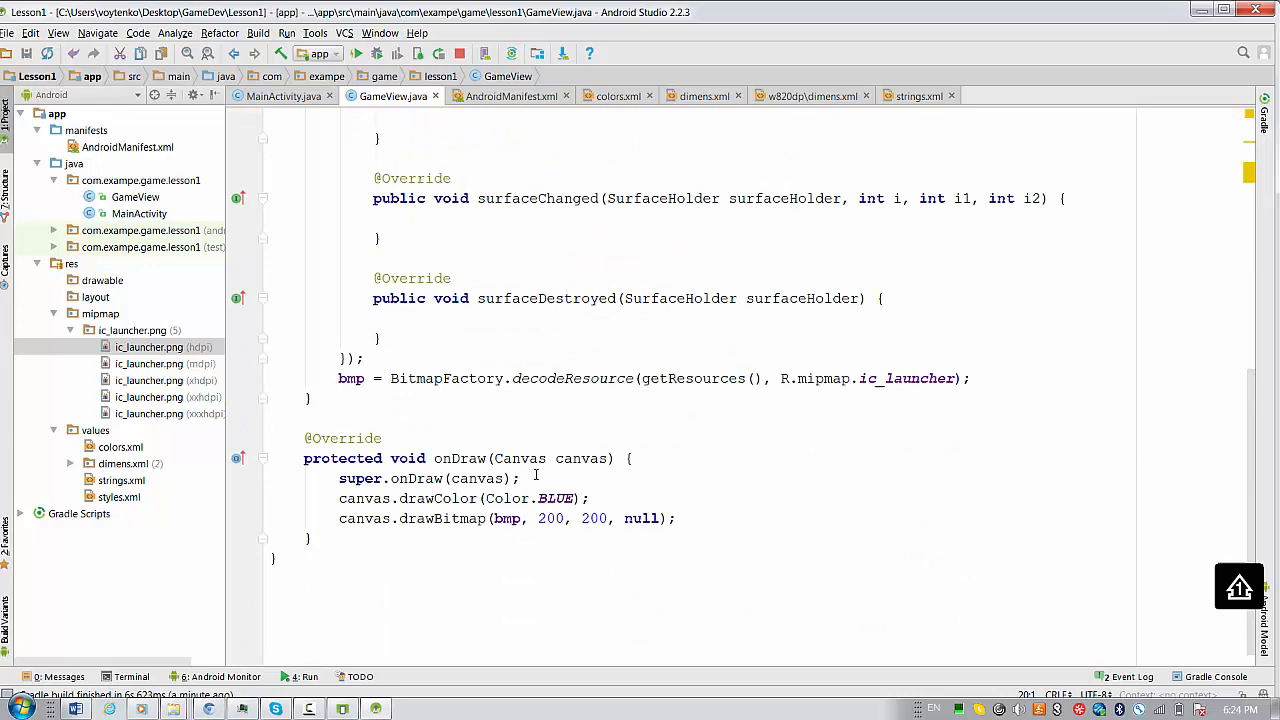
{"action": "scroll", "scroll_direction": "up", "scroll_amount": 3}
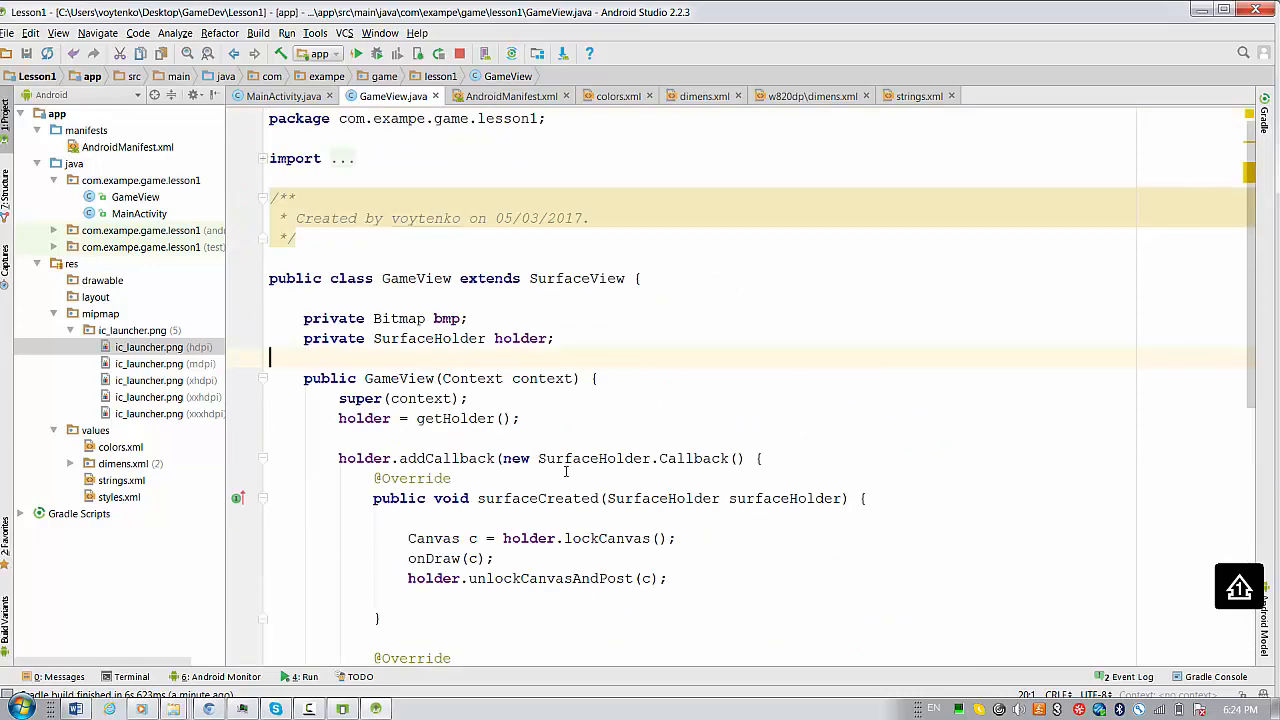